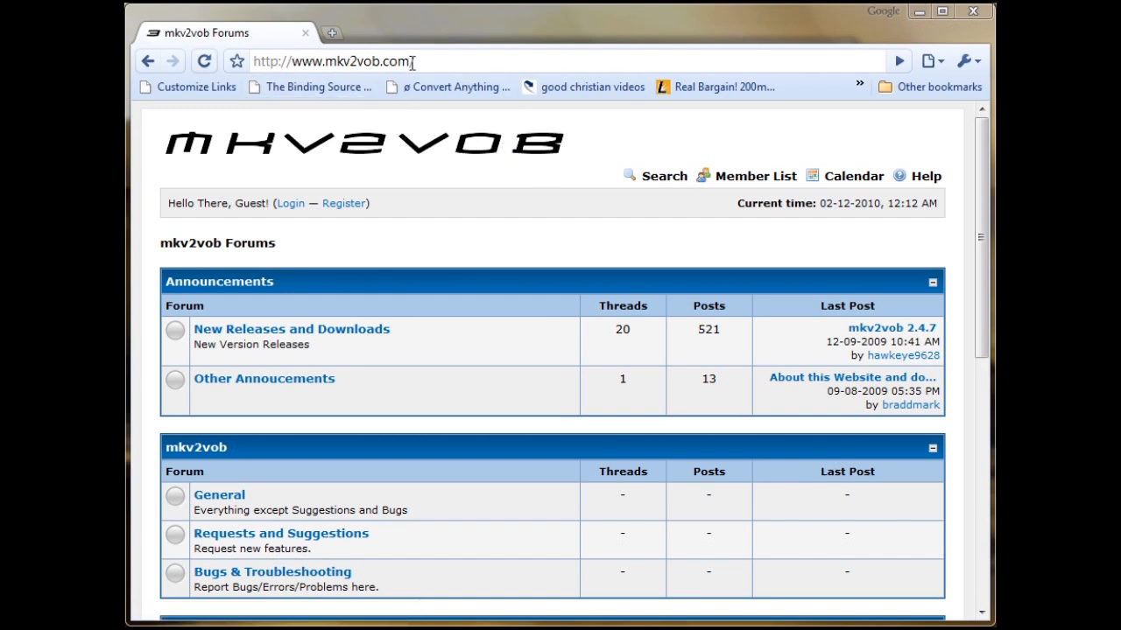
mouse_move(490, 217)
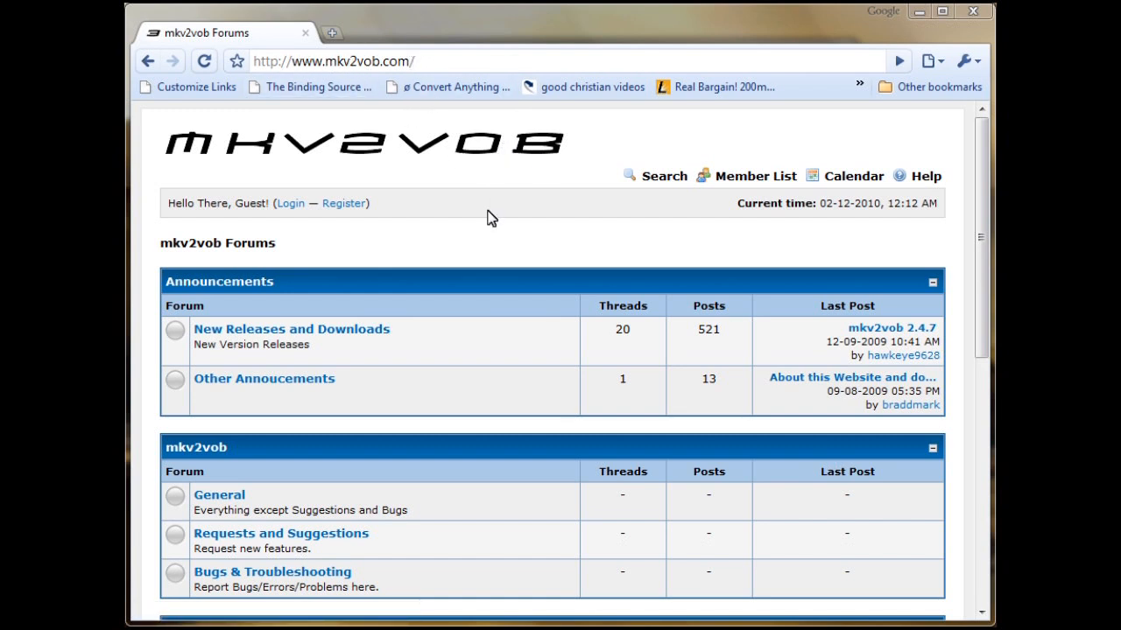
mouse_move(479, 234)
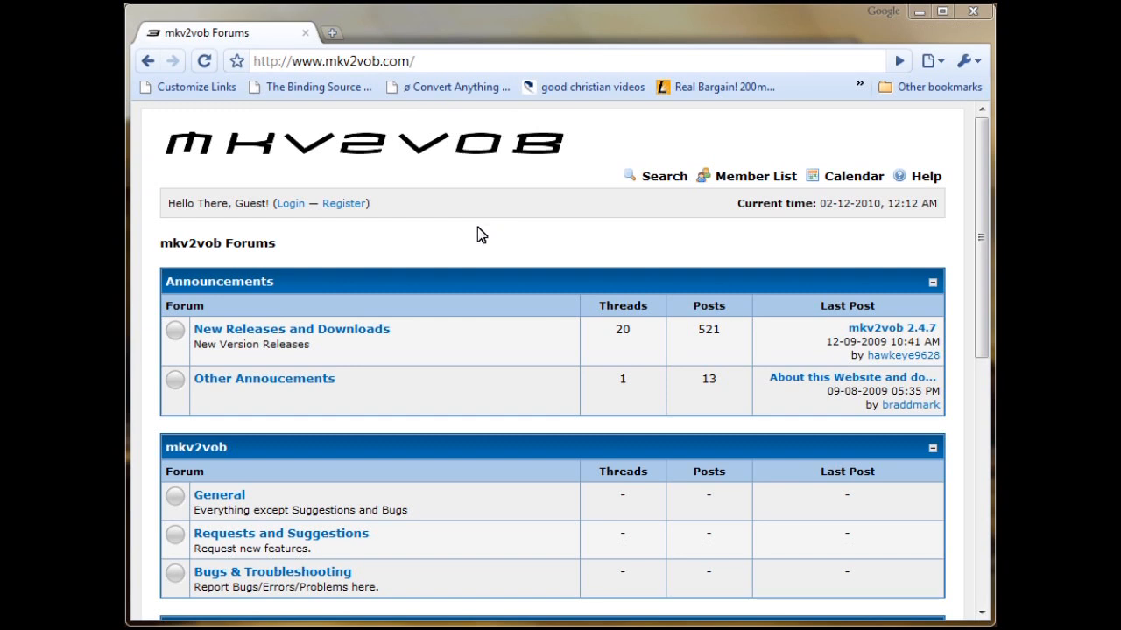
mouse_move(414, 280)
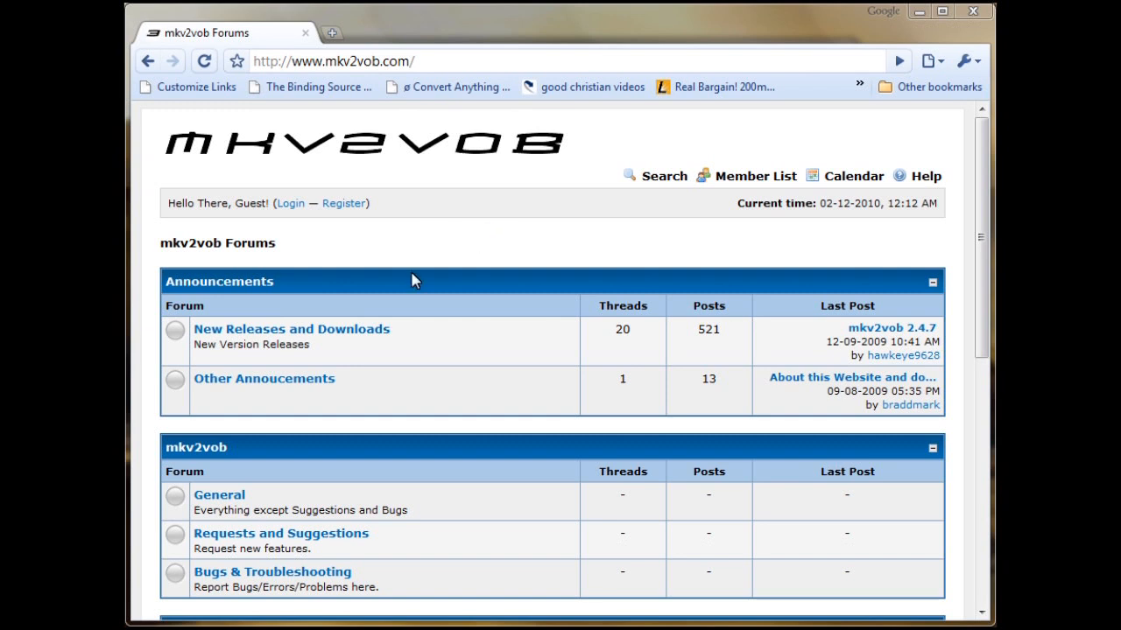
mouse_move(400, 283)
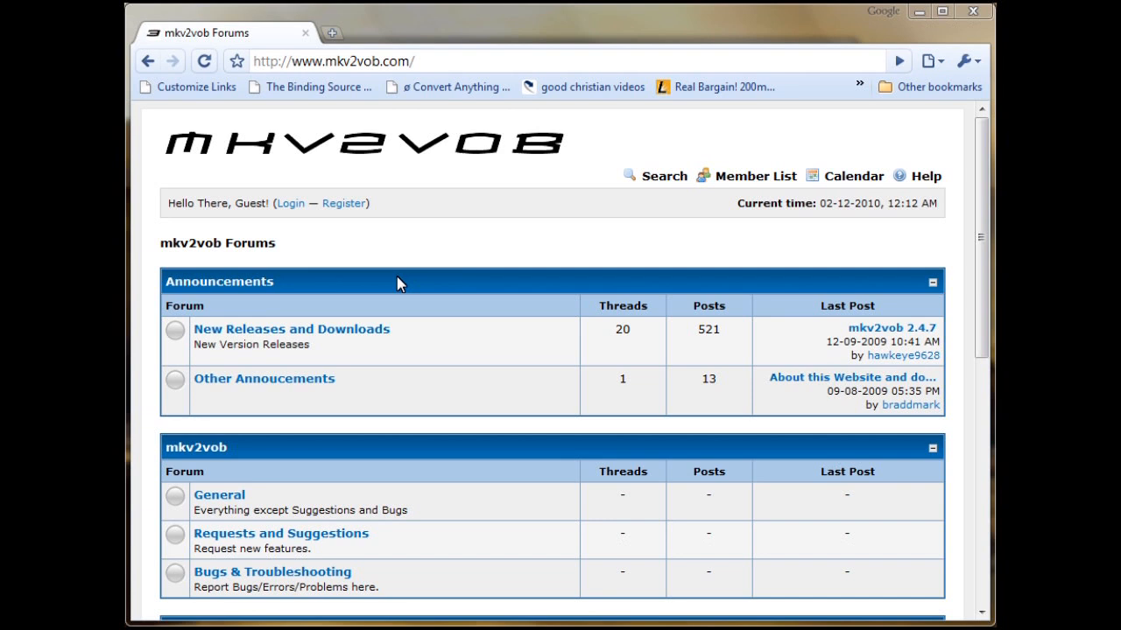
mouse_move(291, 329)
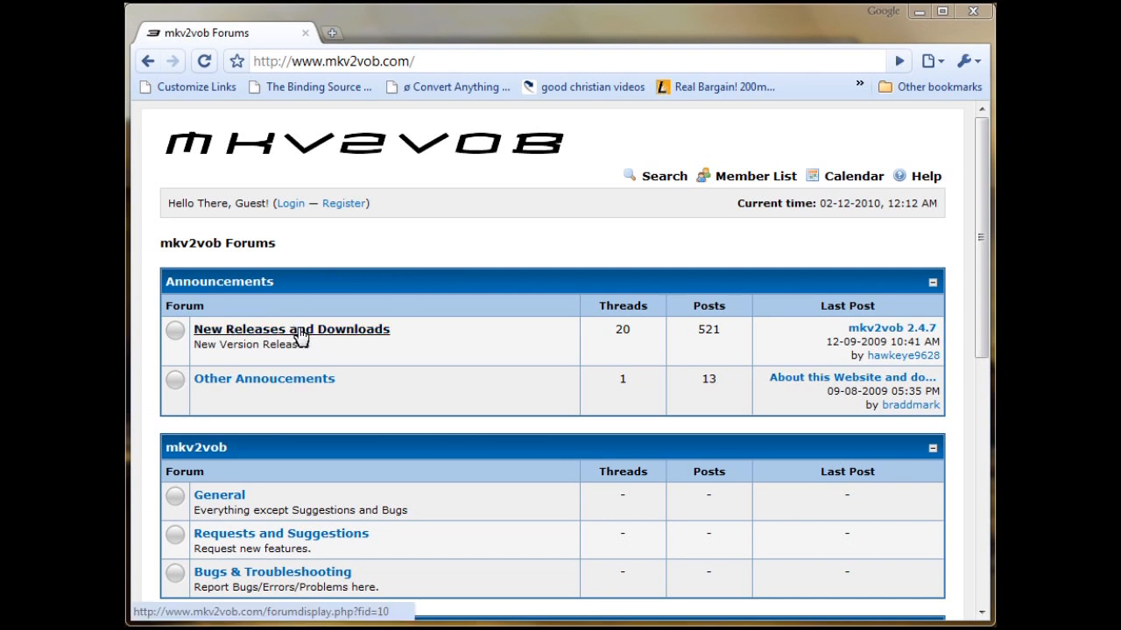
Go to the New Releases and Downloads forum from the mkv2vob forum home page
left_click(292, 330)
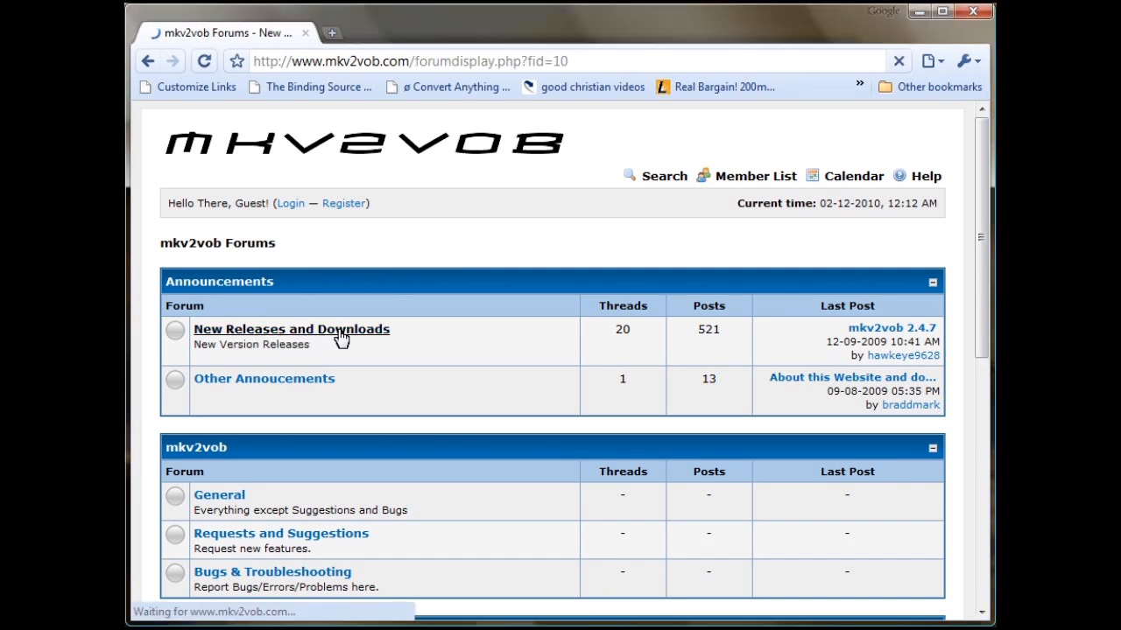
left_click(290, 329)
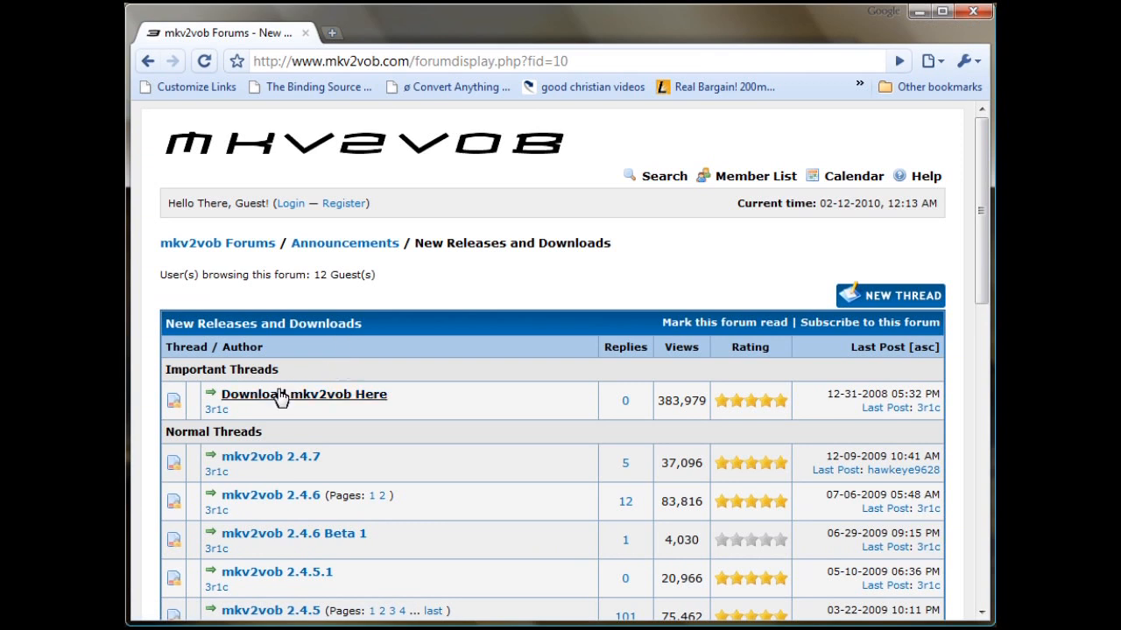
mouse_move(313, 399)
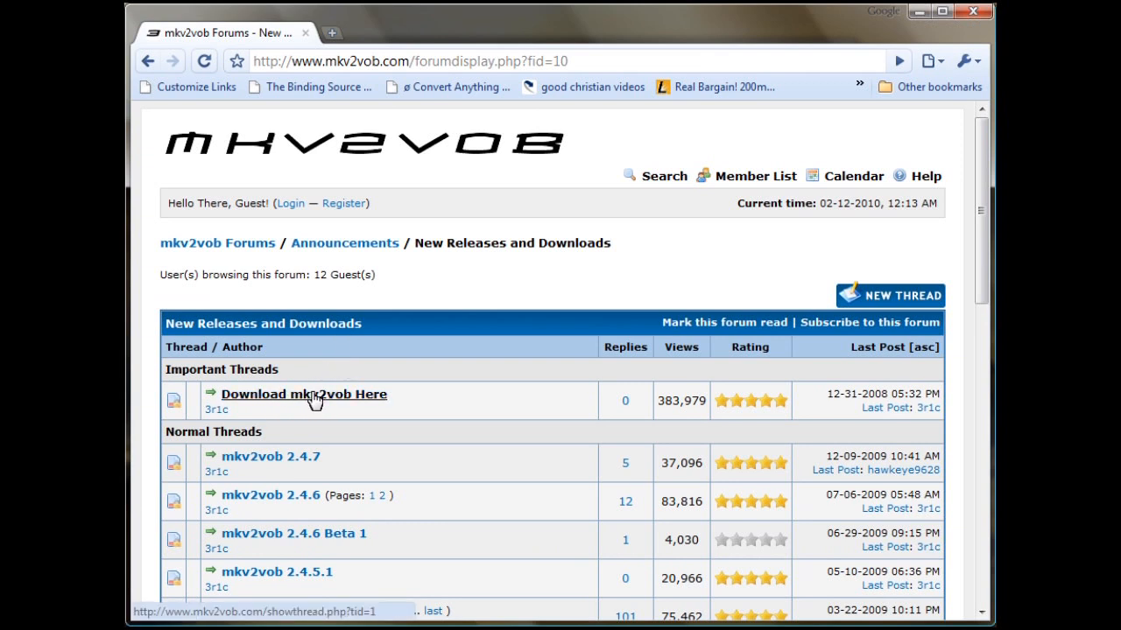
Download mkv2vob.exe from the 'Download mkv2vob Here' thread and run the unverified program
left_click(303, 394)
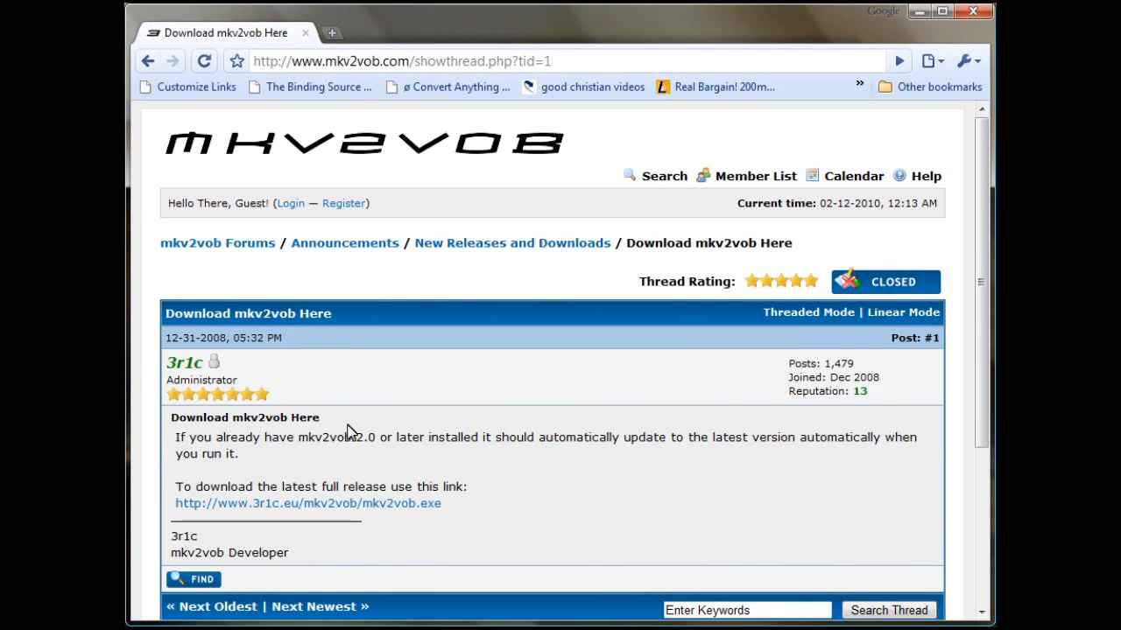
scroll("down", 3)
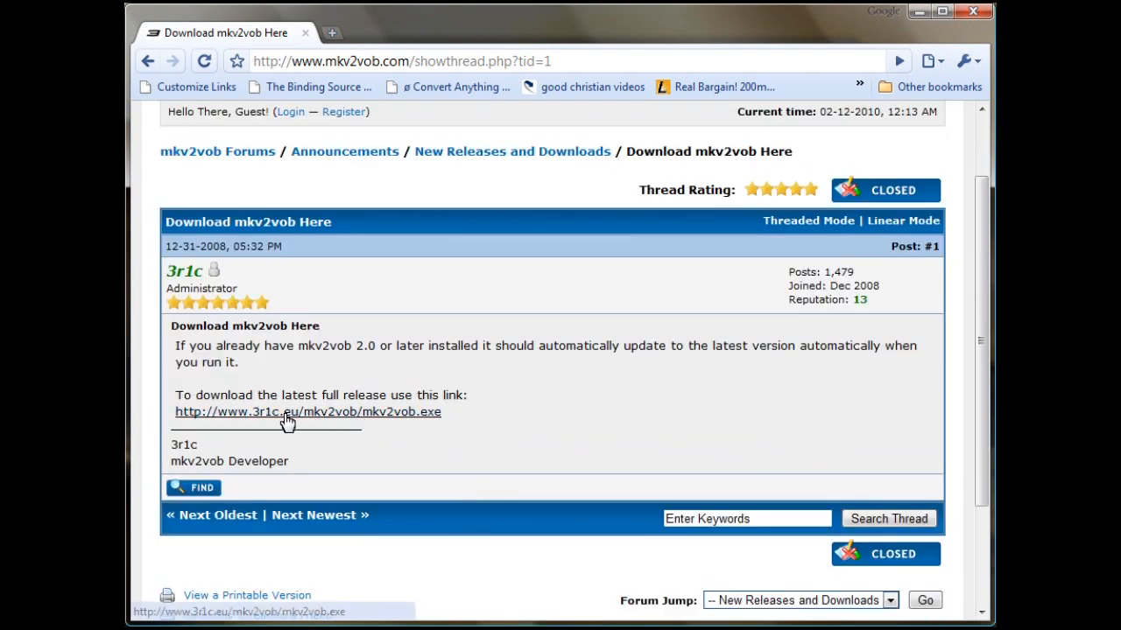
left_click(308, 412)
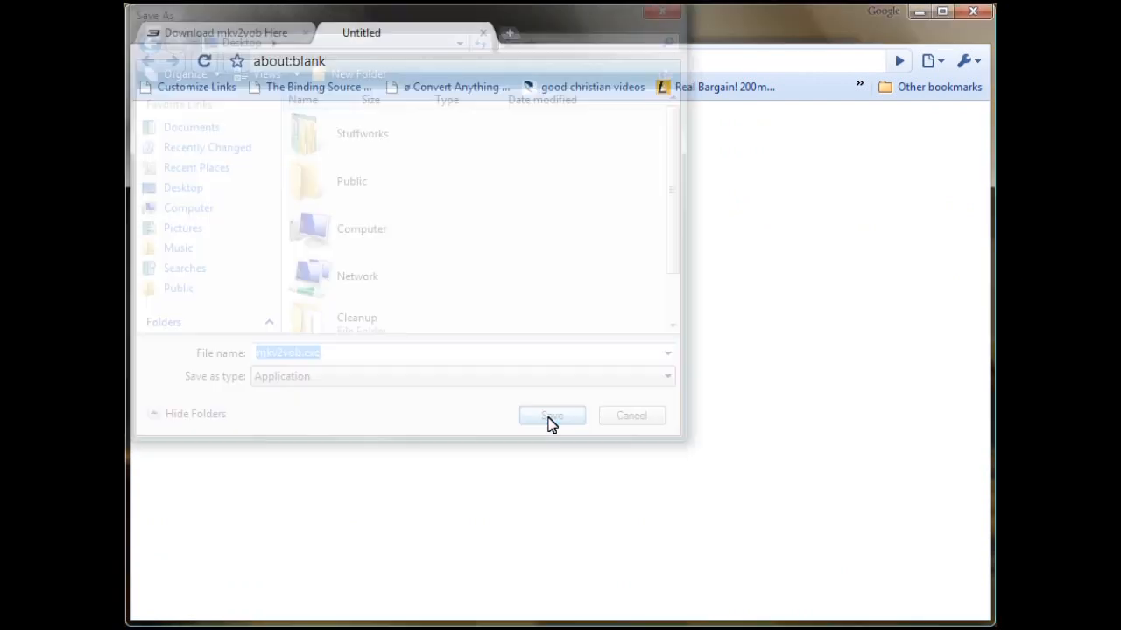
left_click(552, 415)
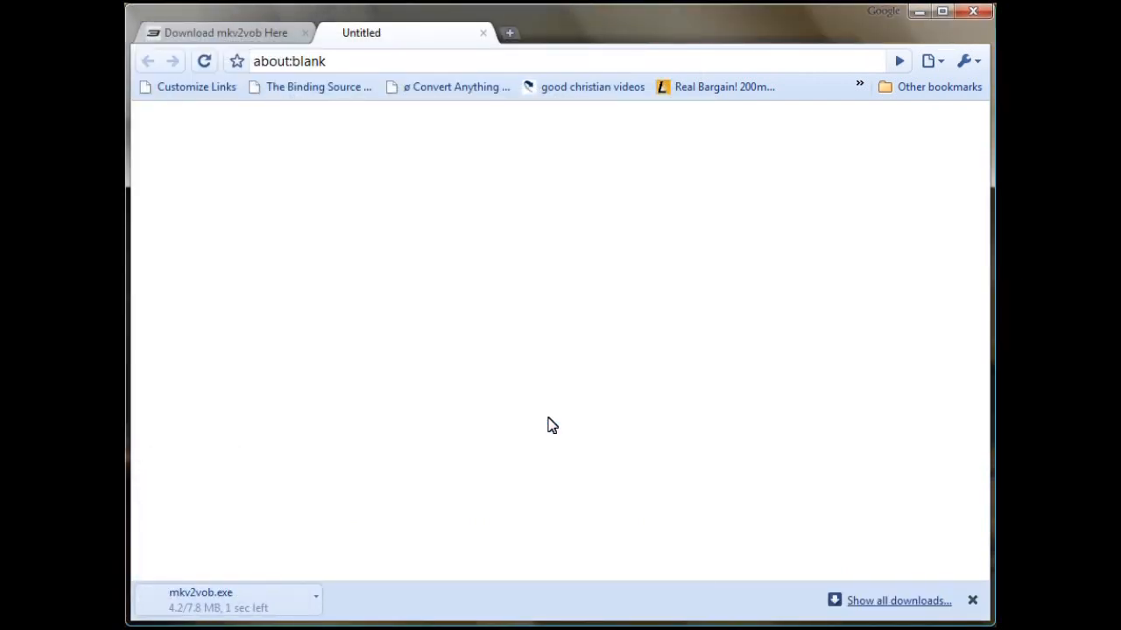
mouse_move(373, 523)
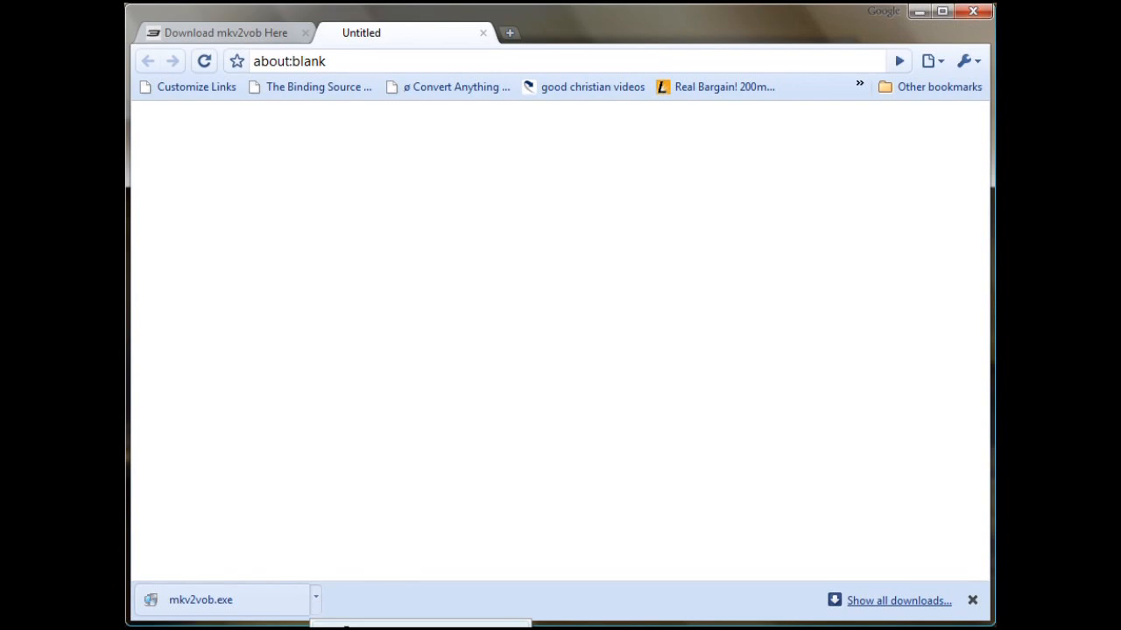
left_click(200, 599)
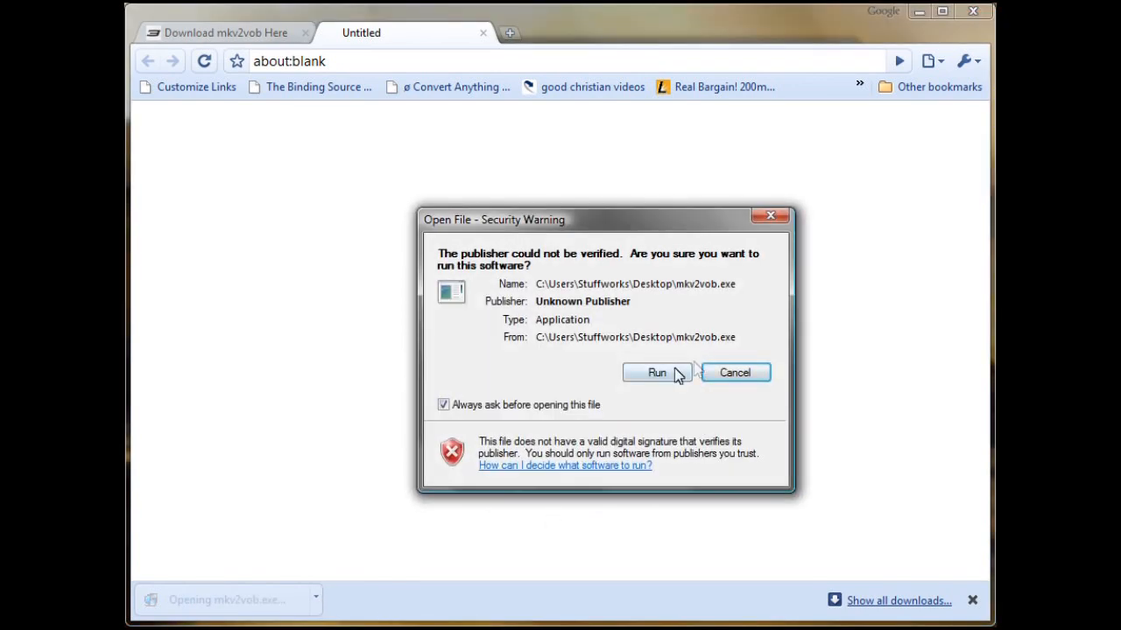
left_click(655, 372)
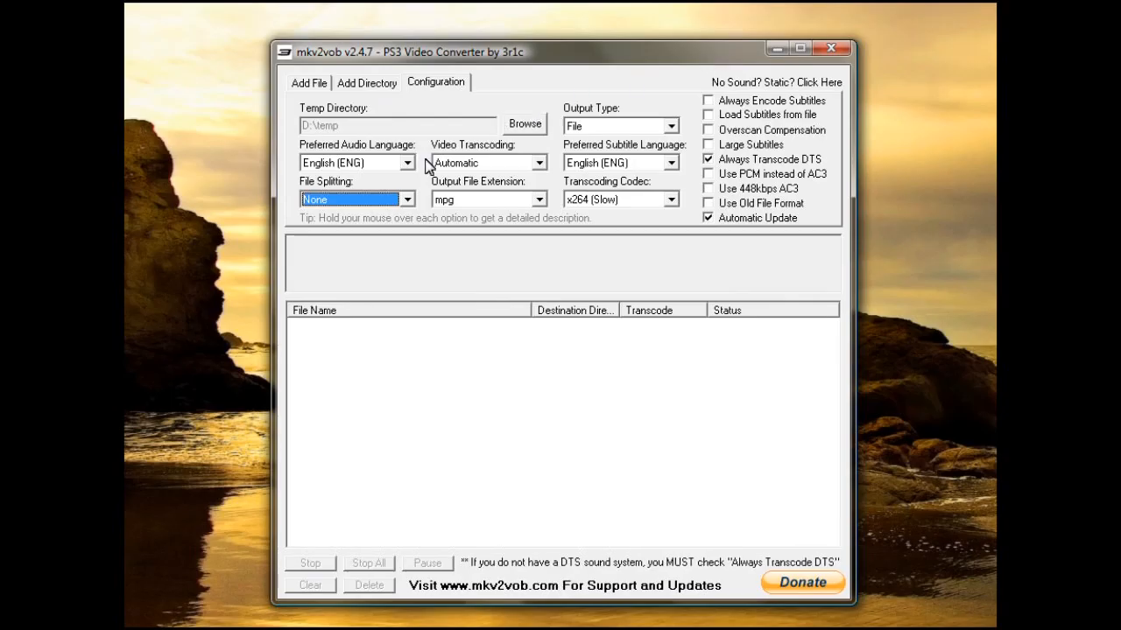
mouse_move(698, 360)
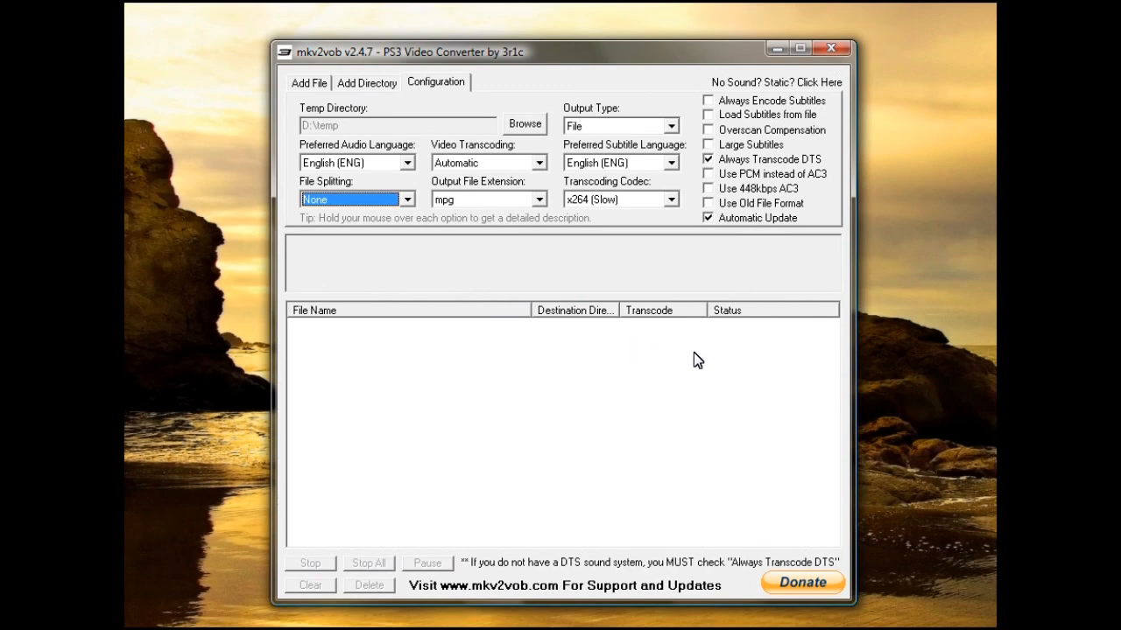
mouse_move(535, 330)
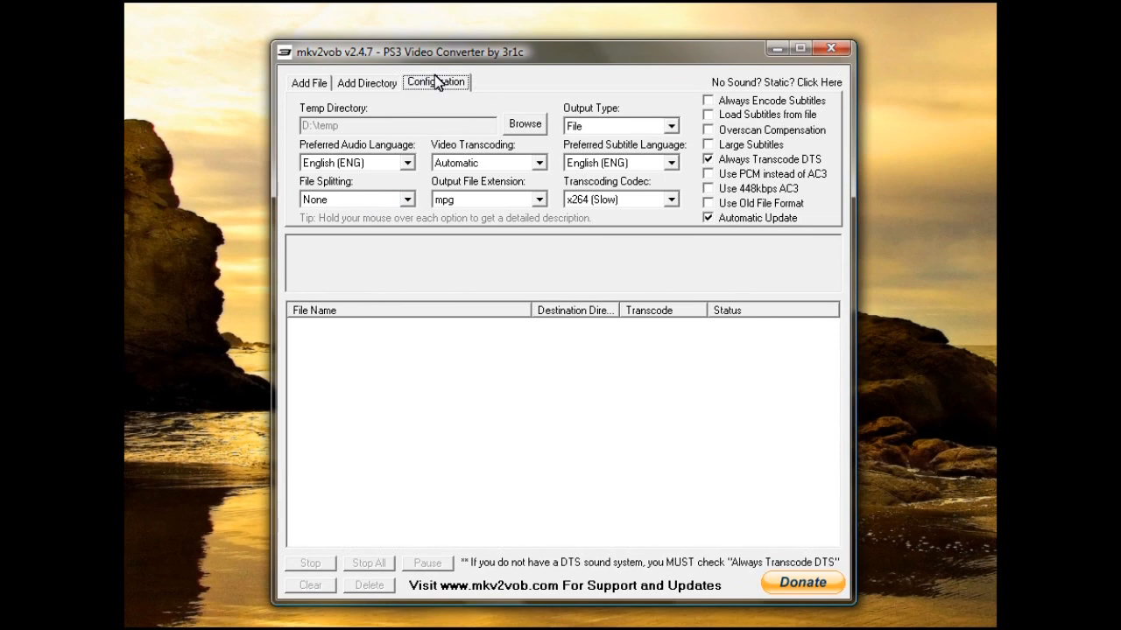
mouse_move(309, 133)
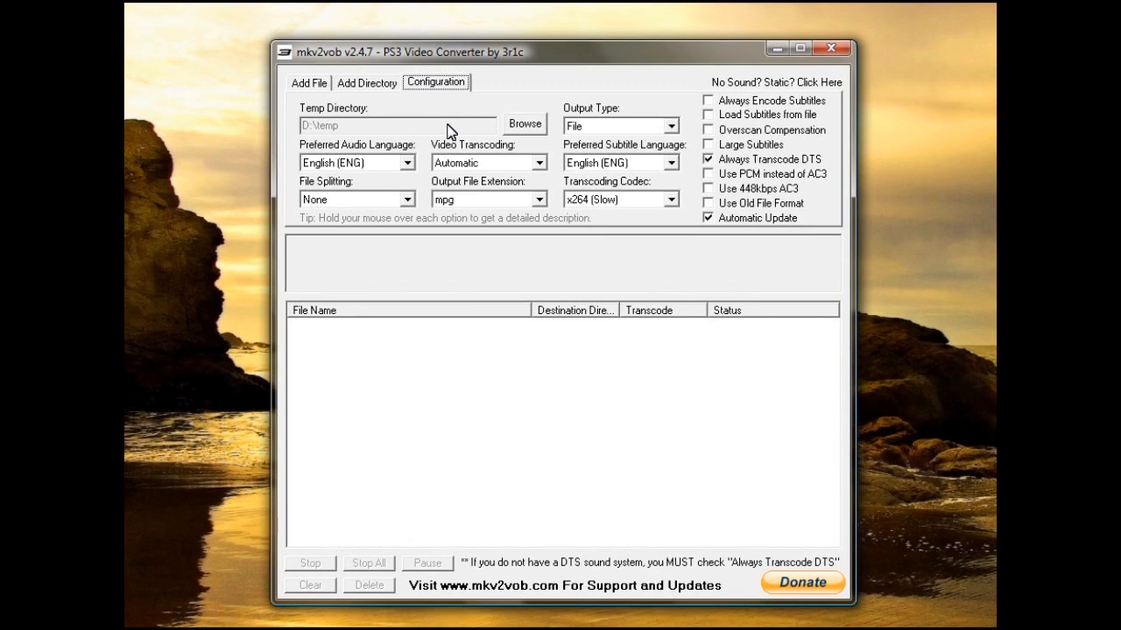
mouse_move(681, 138)
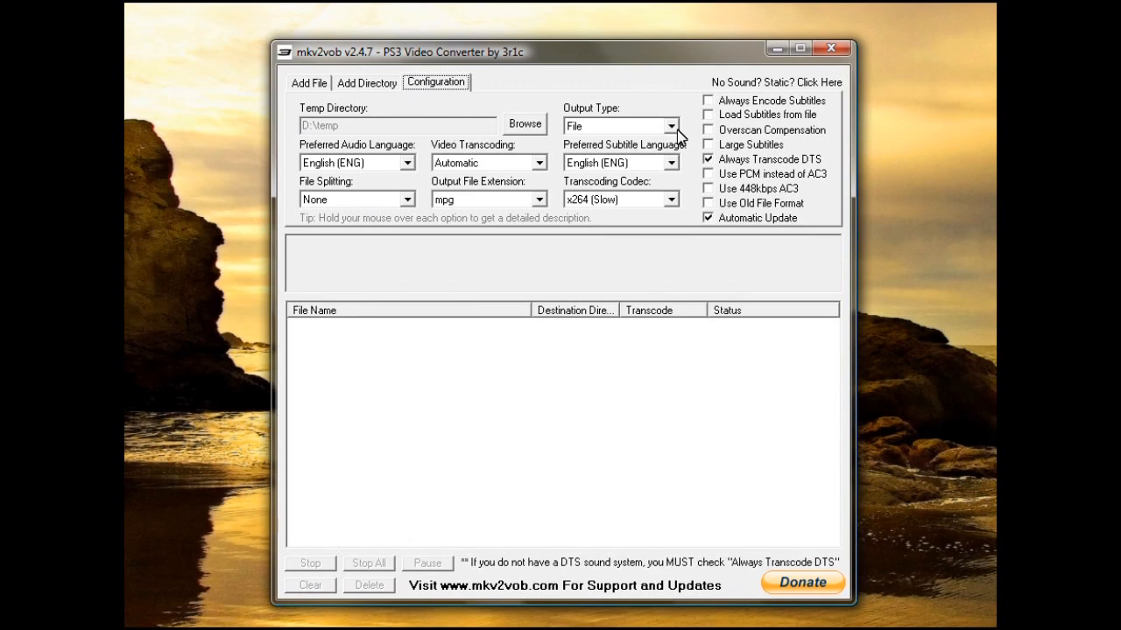
mouse_move(673, 127)
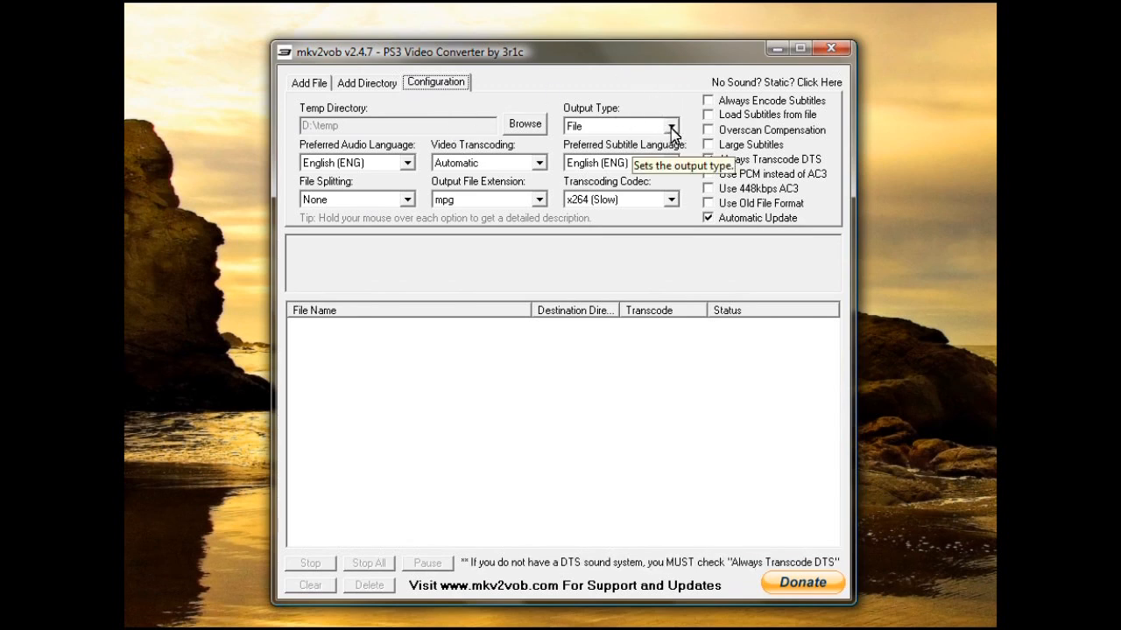
left_click(671, 125)
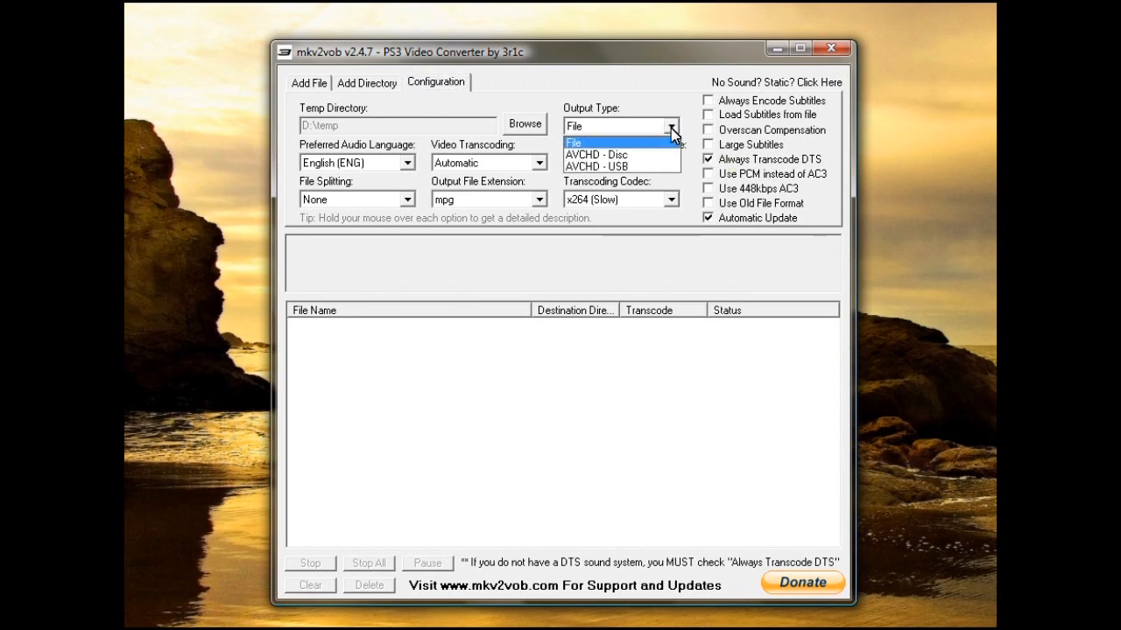
mouse_move(622, 155)
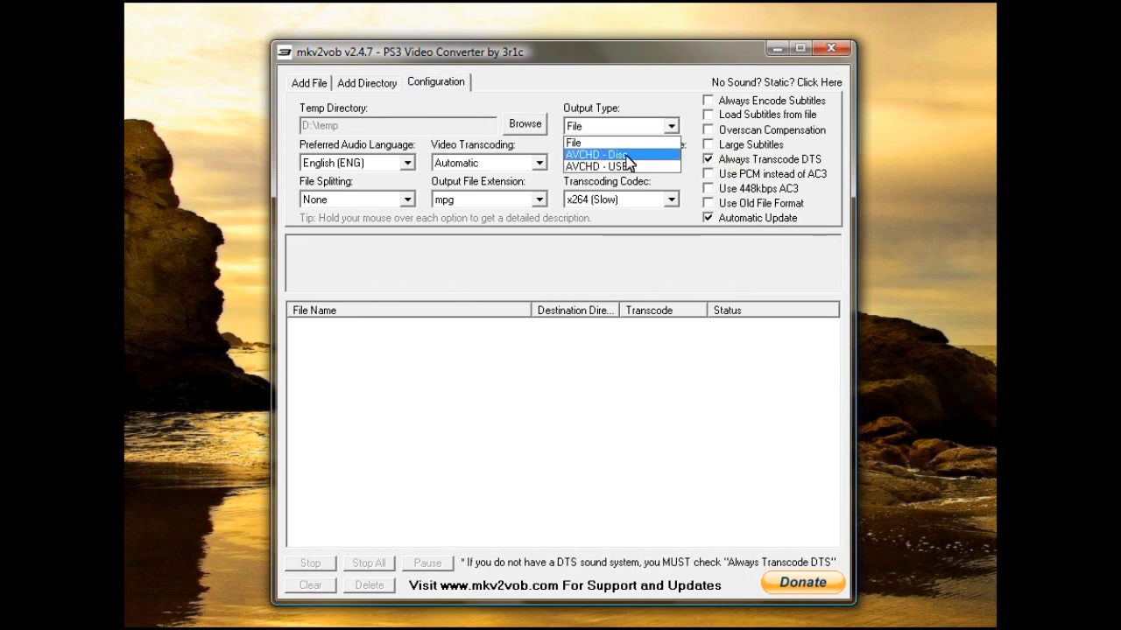
mouse_move(644, 167)
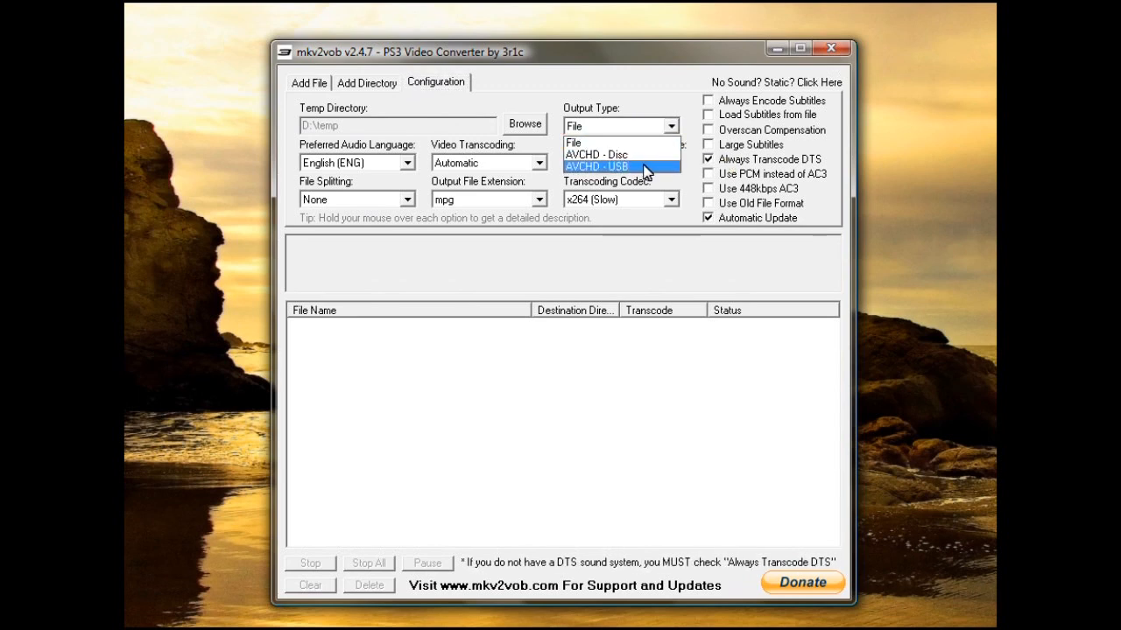
left_click(573, 143)
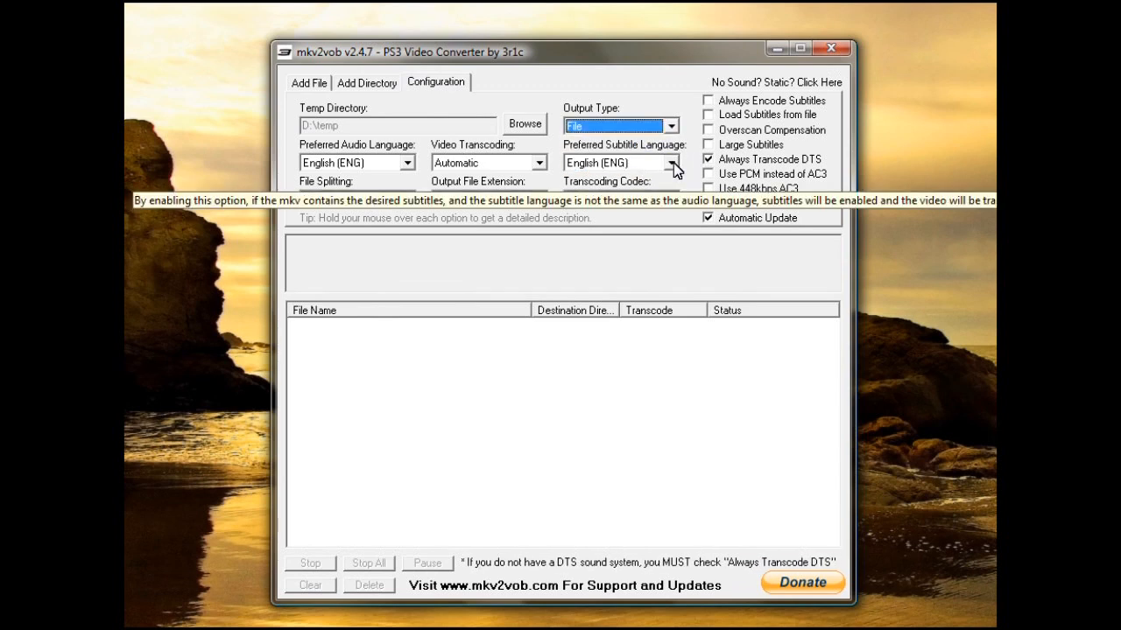
left_click(671, 163)
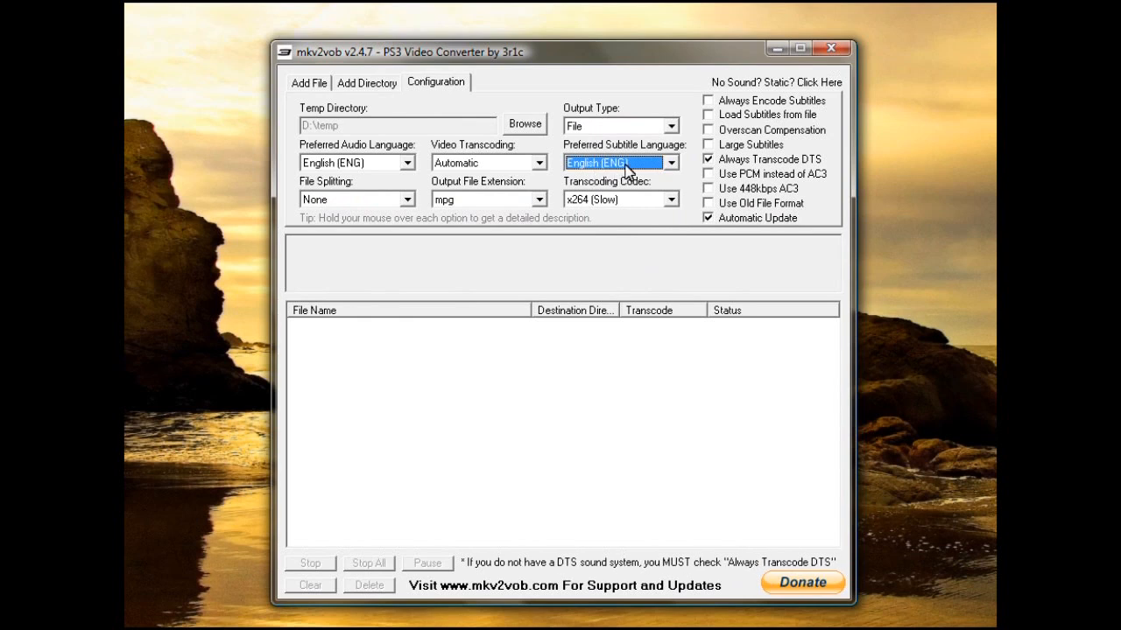
mouse_move(674, 200)
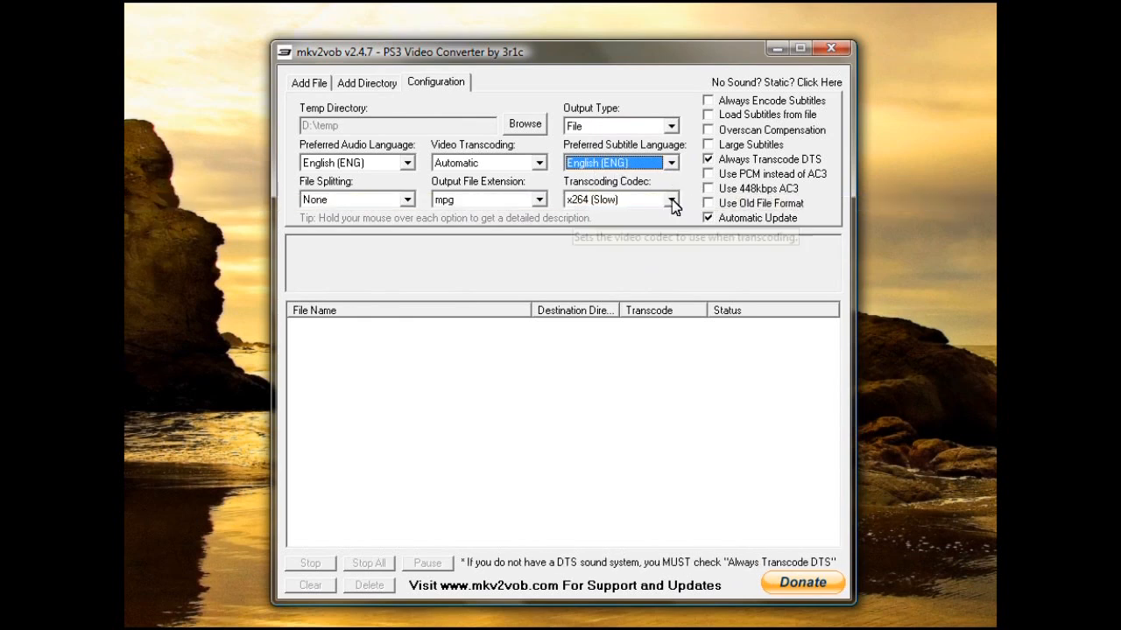
Try x264 High Bitrate (Slow), dismiss its file-size warning, then select x264 (Slow)
left_click(671, 199)
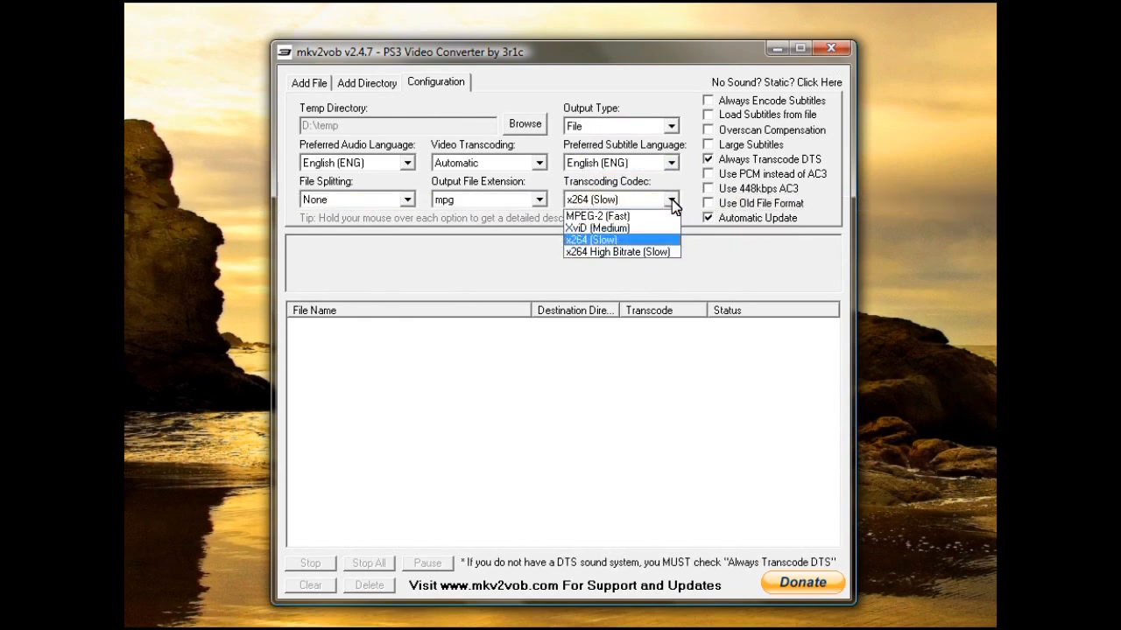
mouse_move(598, 215)
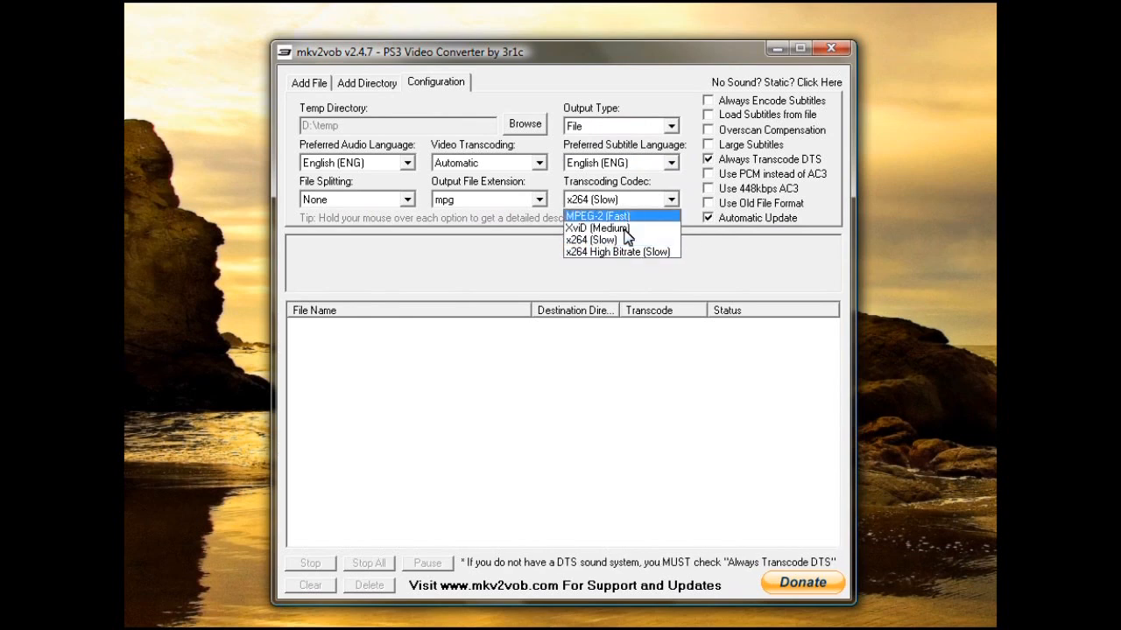
mouse_move(613, 239)
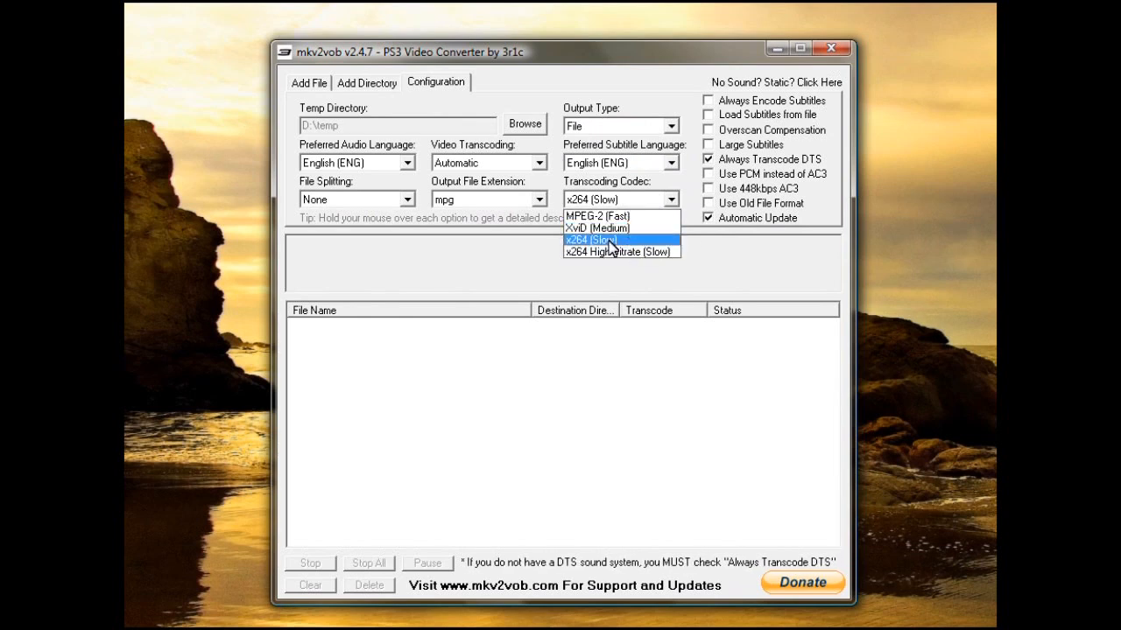
left_click(621, 251)
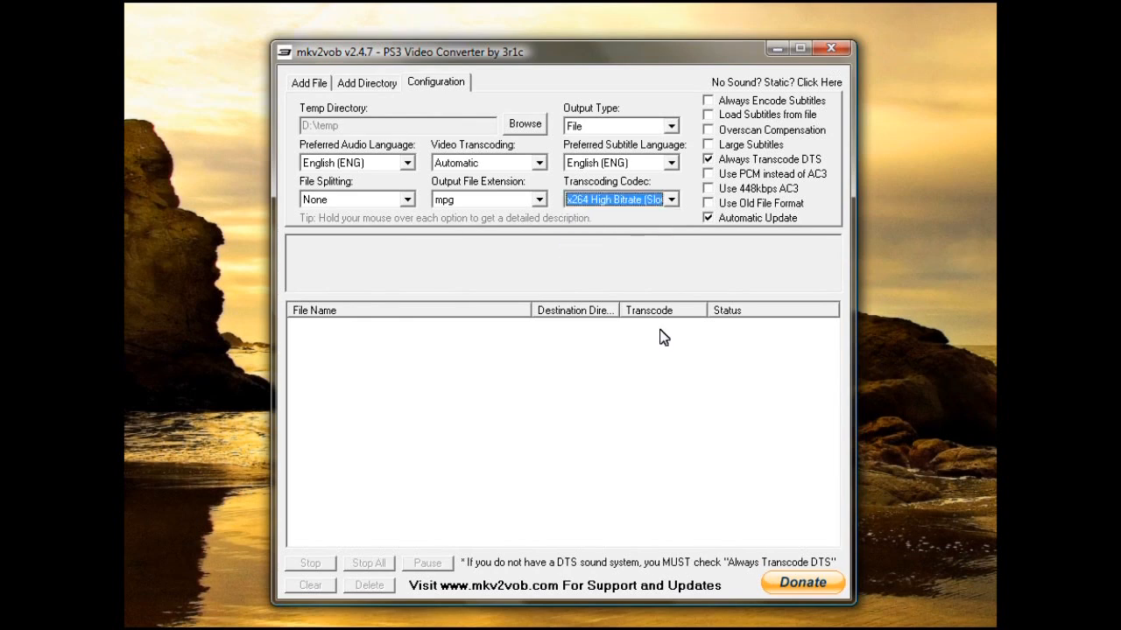
mouse_move(689, 241)
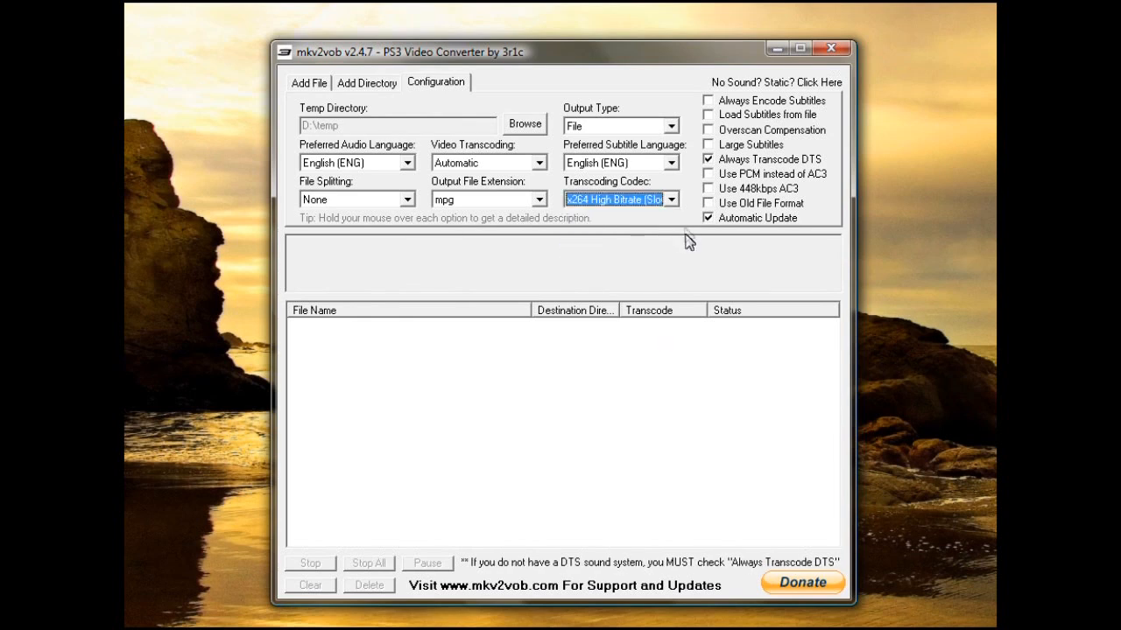
mouse_move(689, 219)
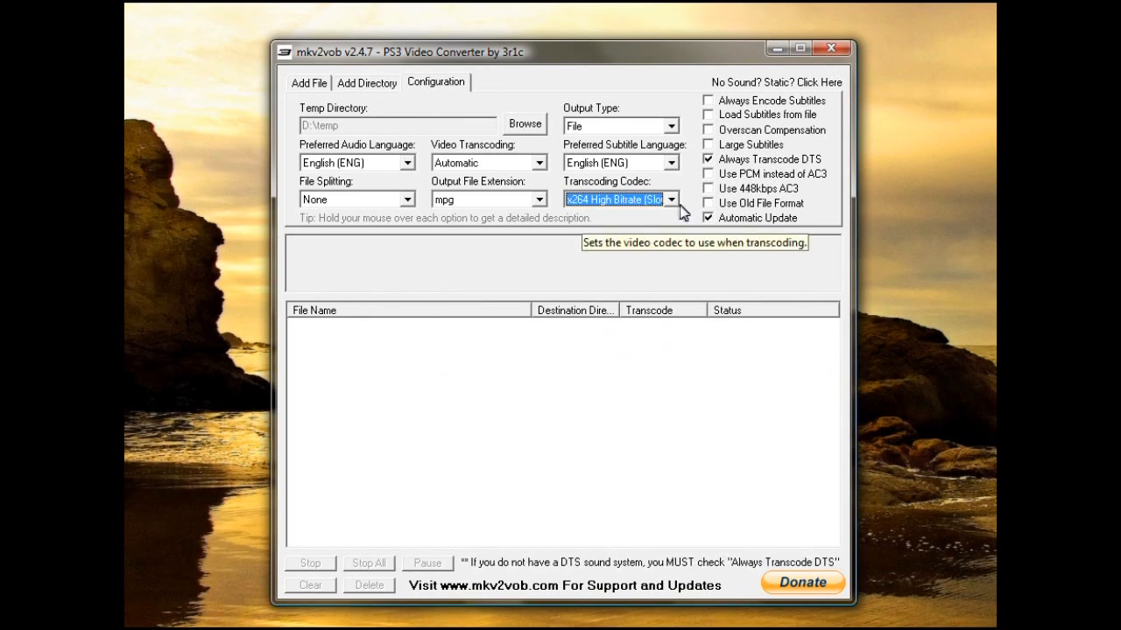
left_click(671, 198)
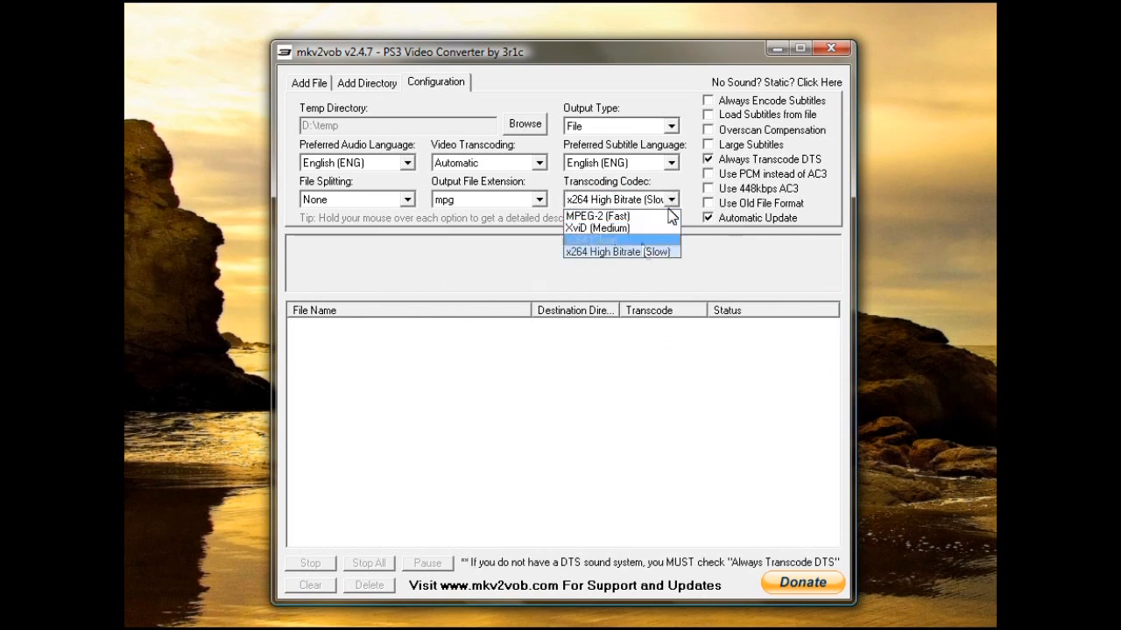
left_click(620, 251)
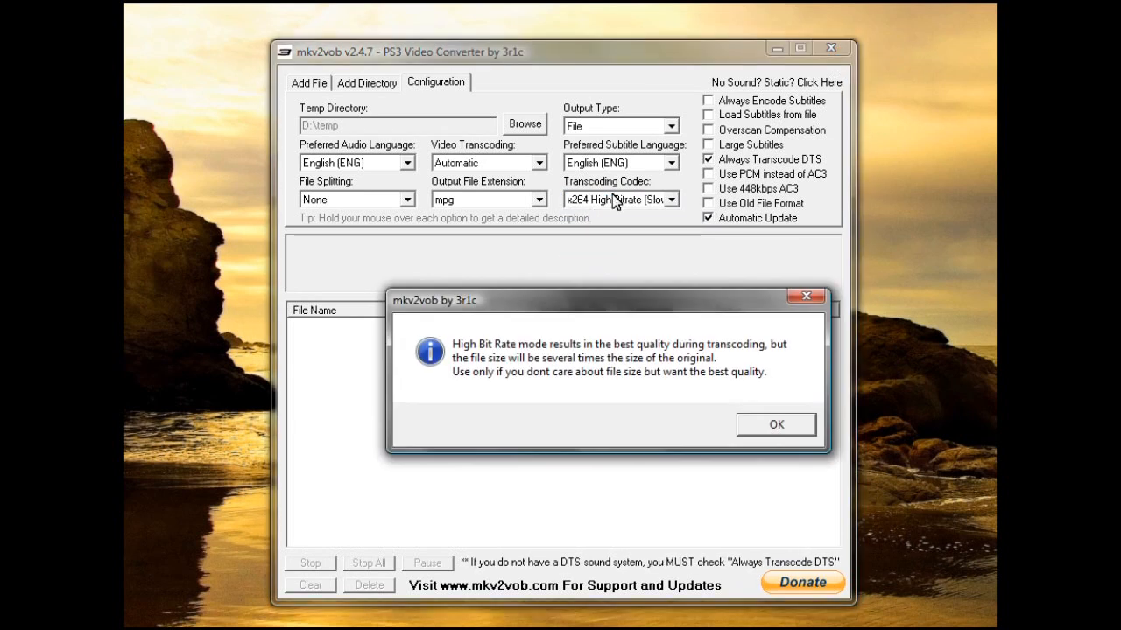
left_click(775, 425)
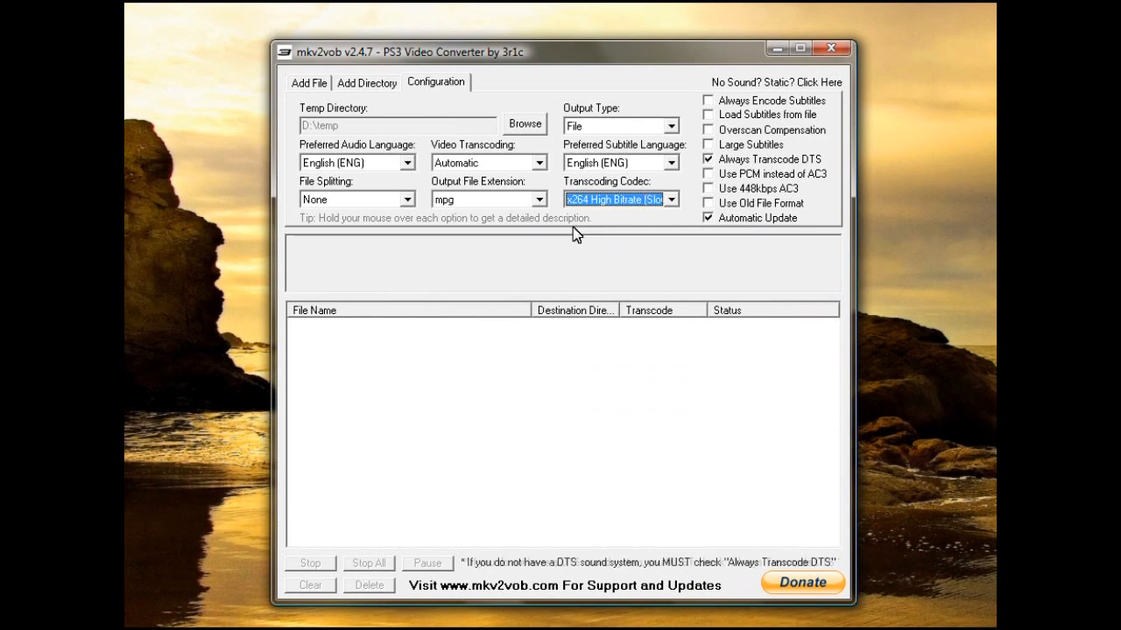
mouse_move(674, 210)
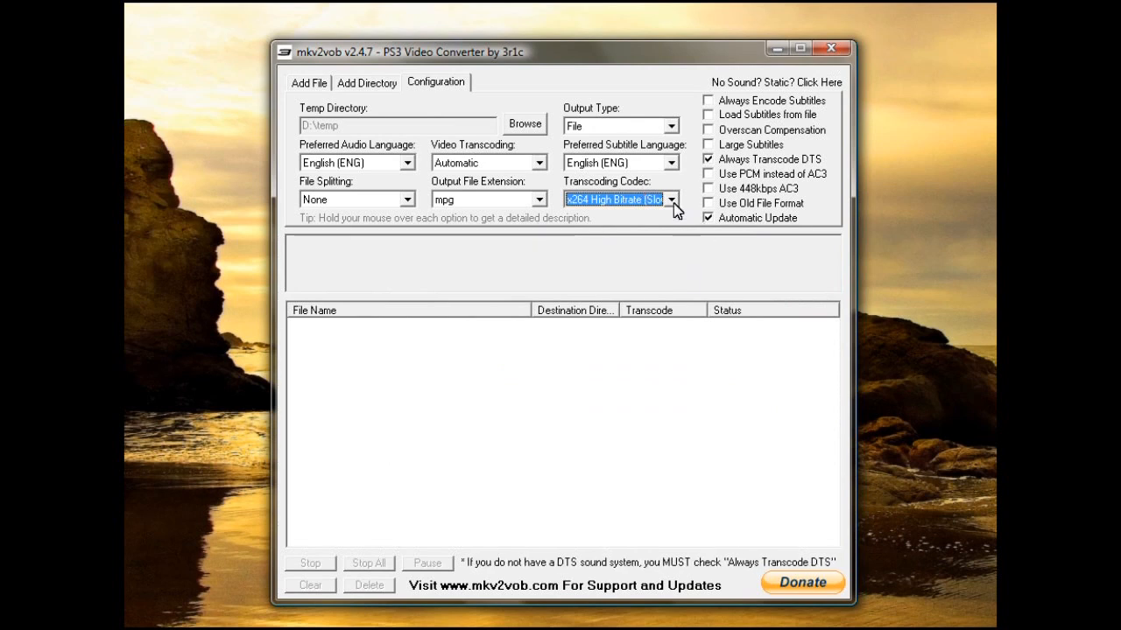
left_click(671, 198)
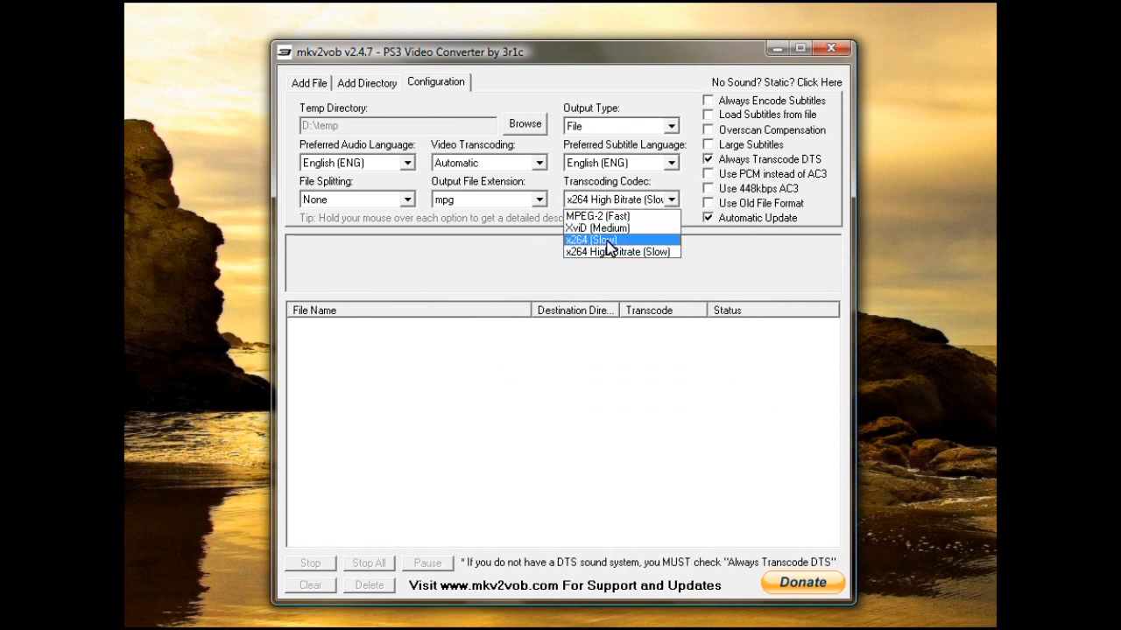
left_click(589, 240)
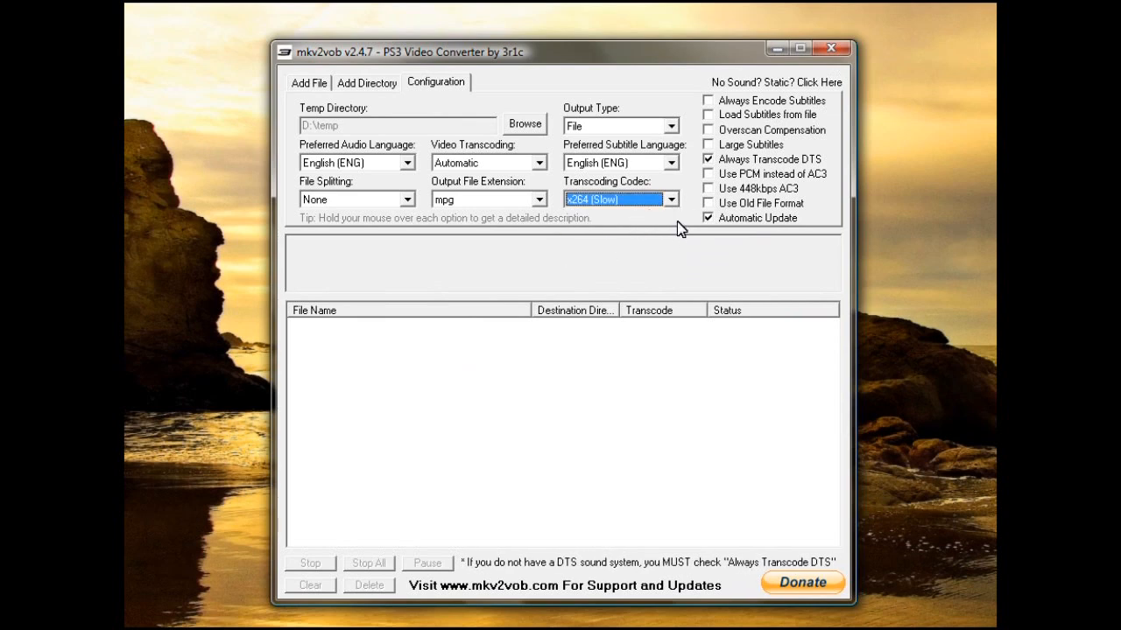
mouse_move(714, 118)
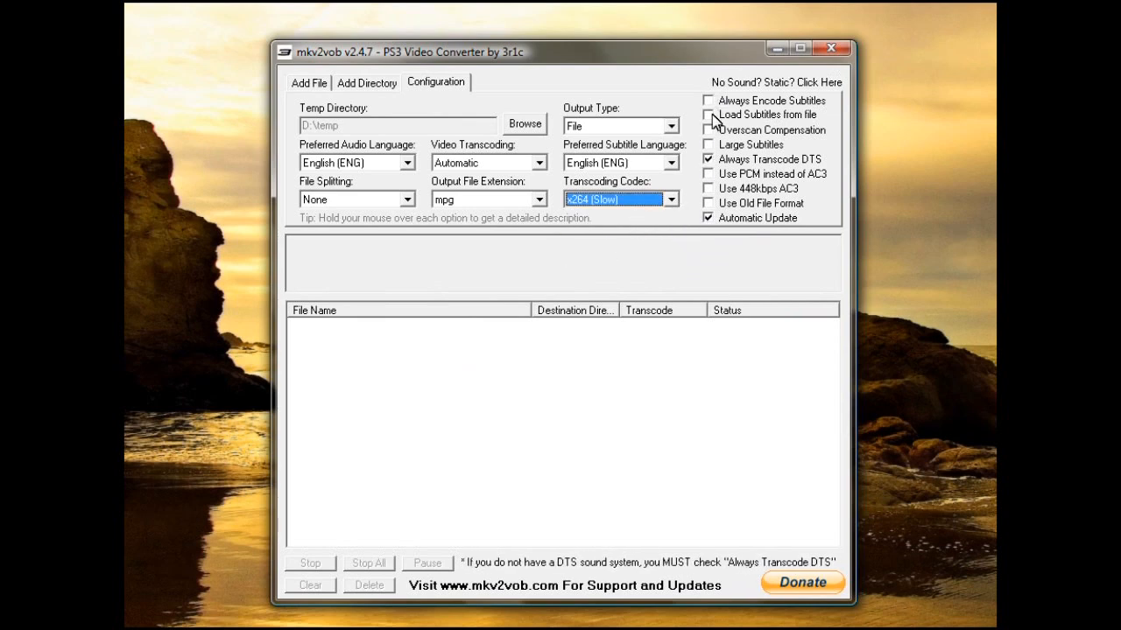
mouse_move(709, 100)
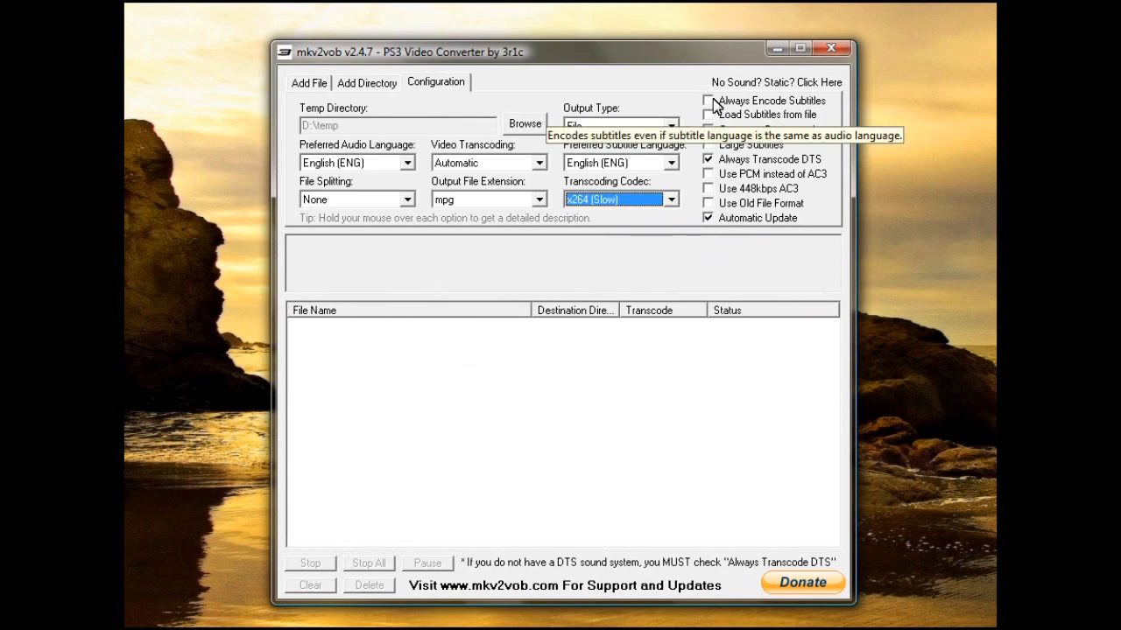
mouse_move(806, 108)
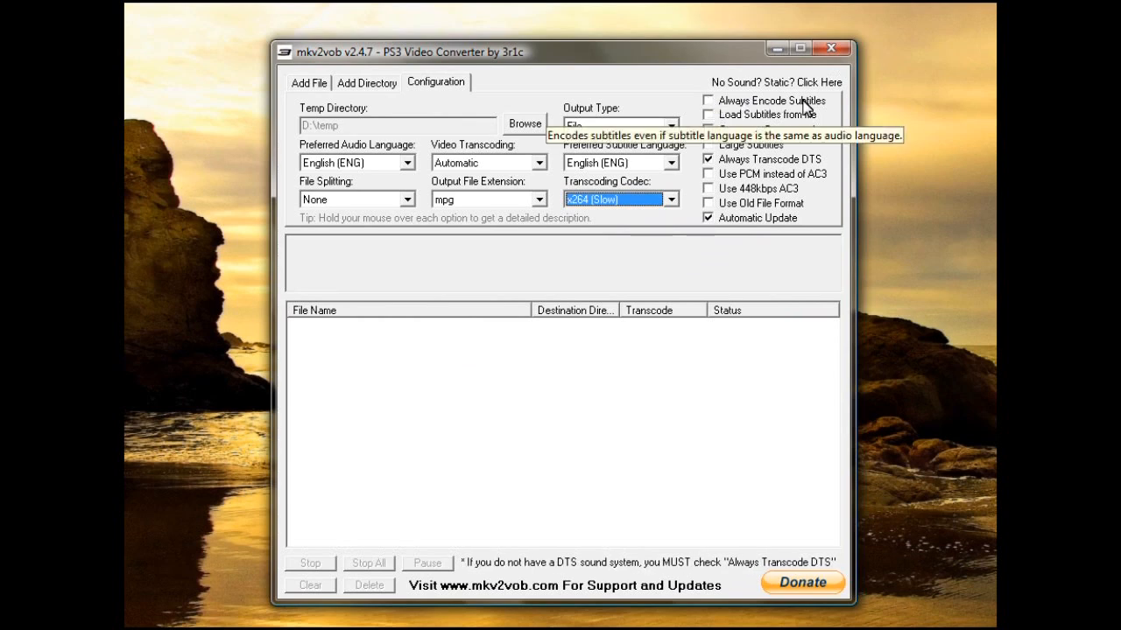
mouse_move(707, 104)
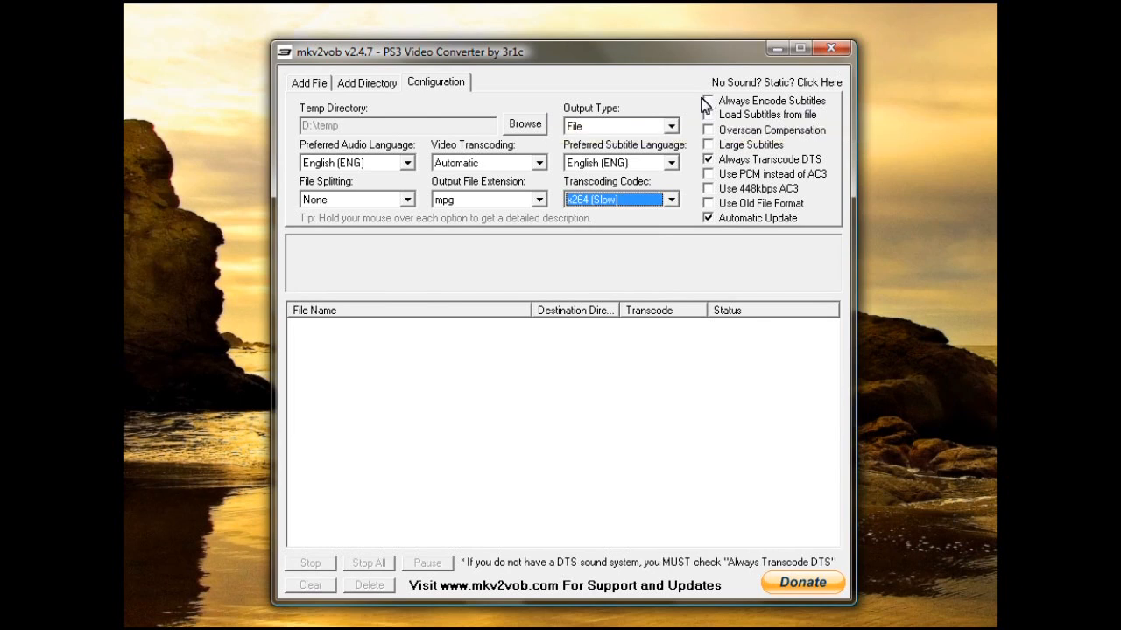
mouse_move(740, 121)
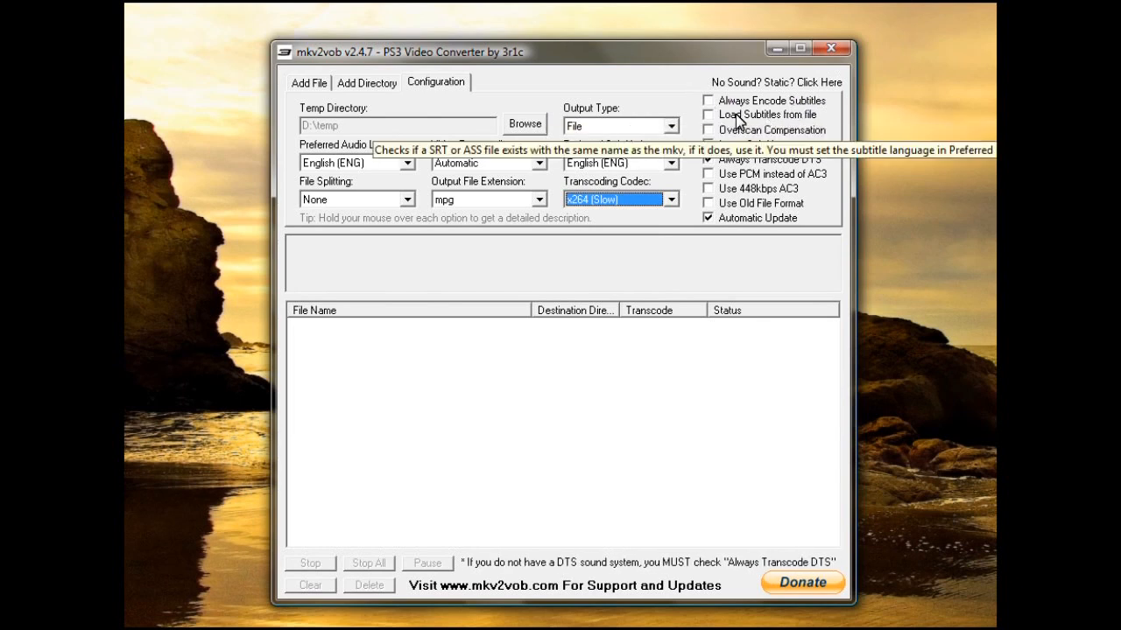
mouse_move(790, 122)
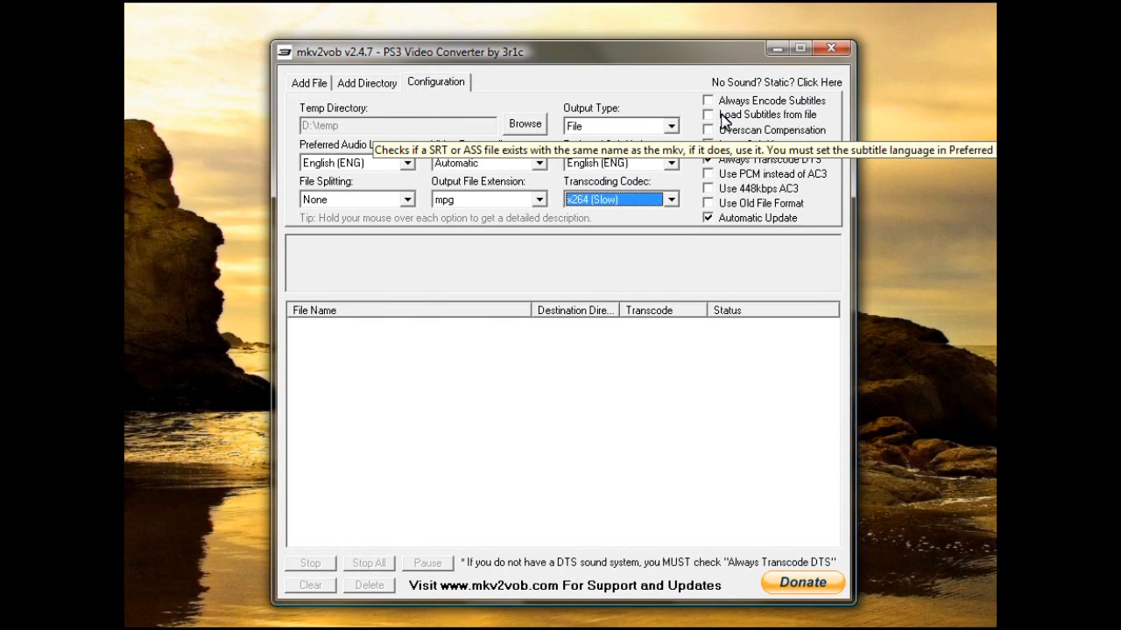
mouse_move(760, 128)
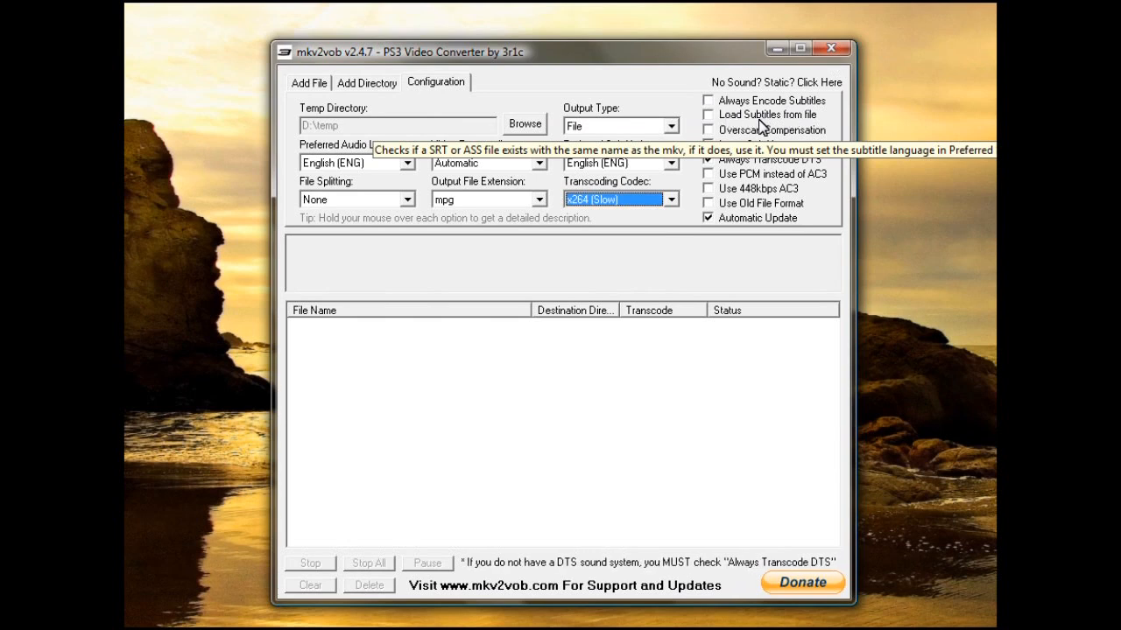
mouse_move(751, 121)
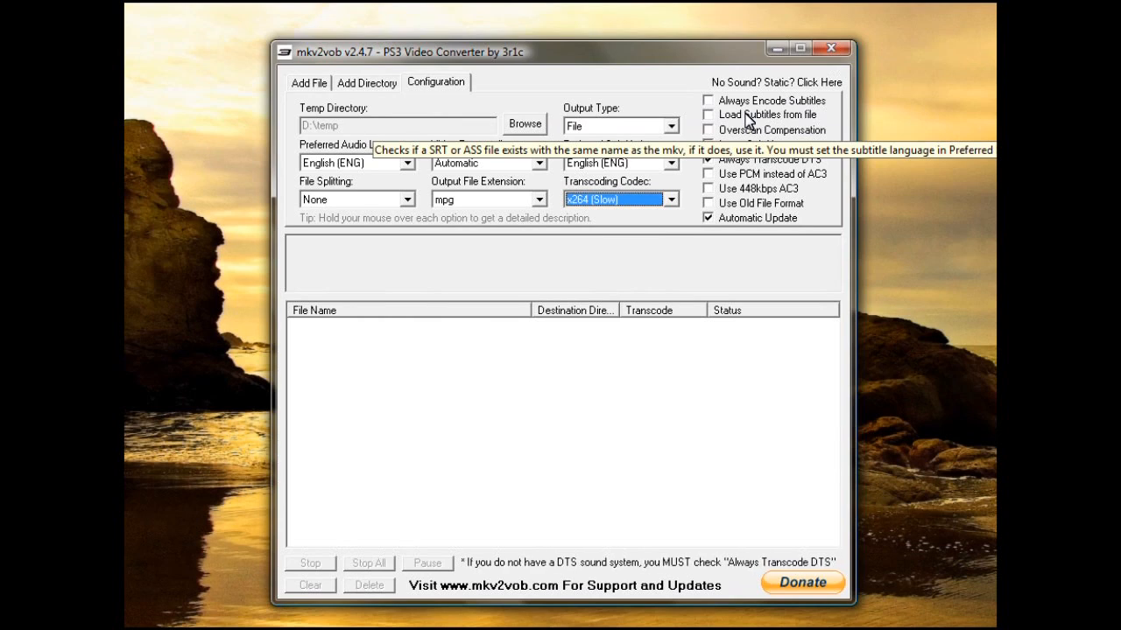
mouse_move(766, 230)
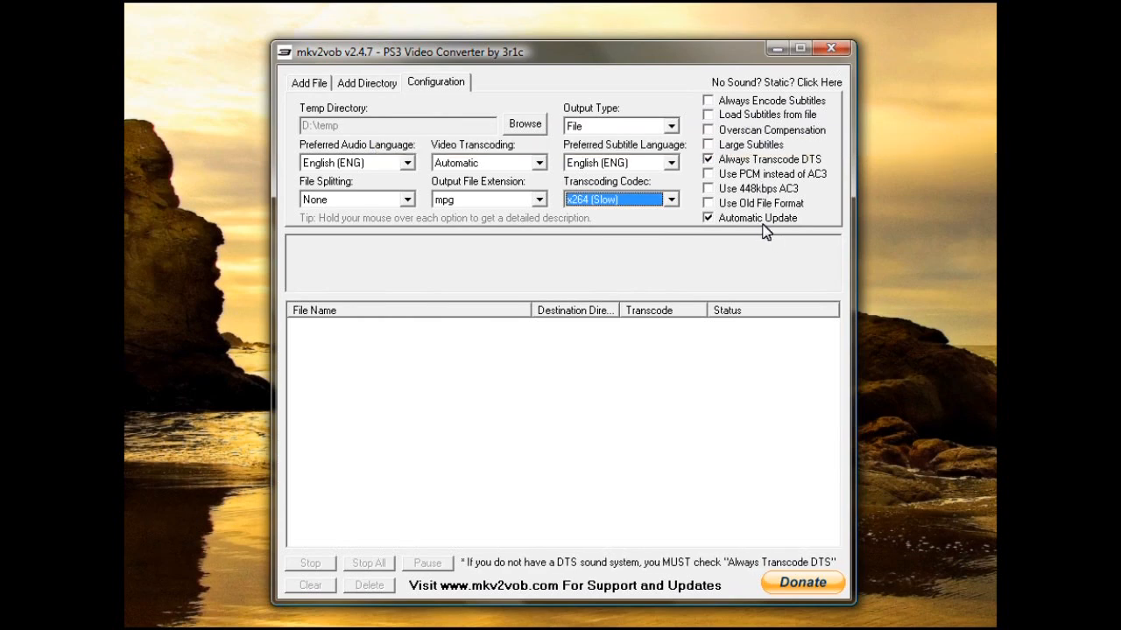
mouse_move(724, 152)
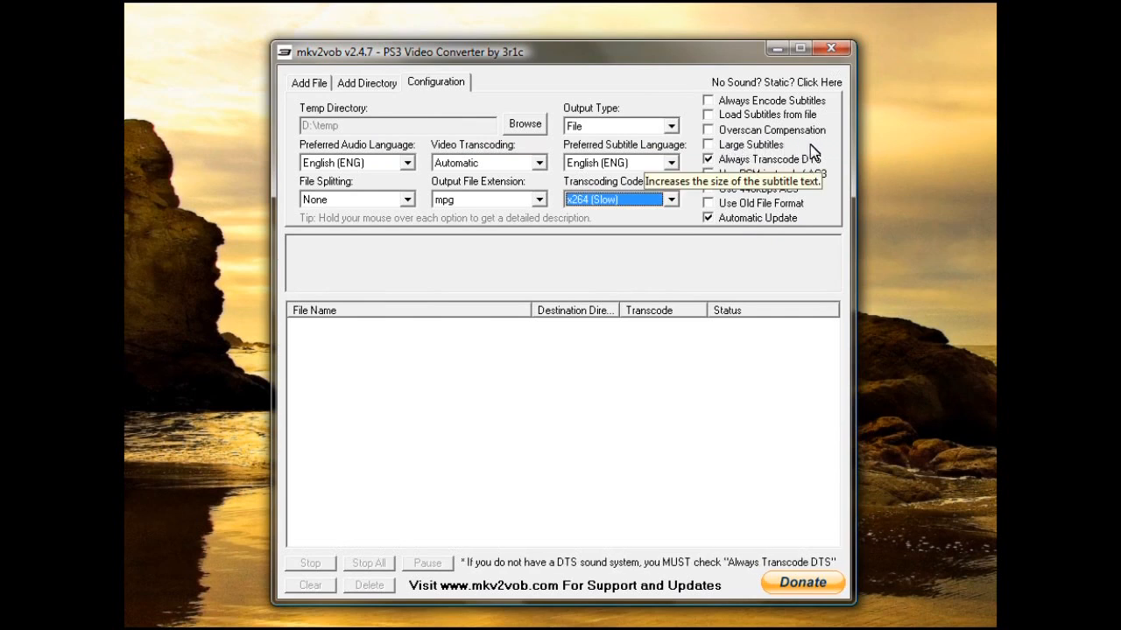
mouse_move(779, 242)
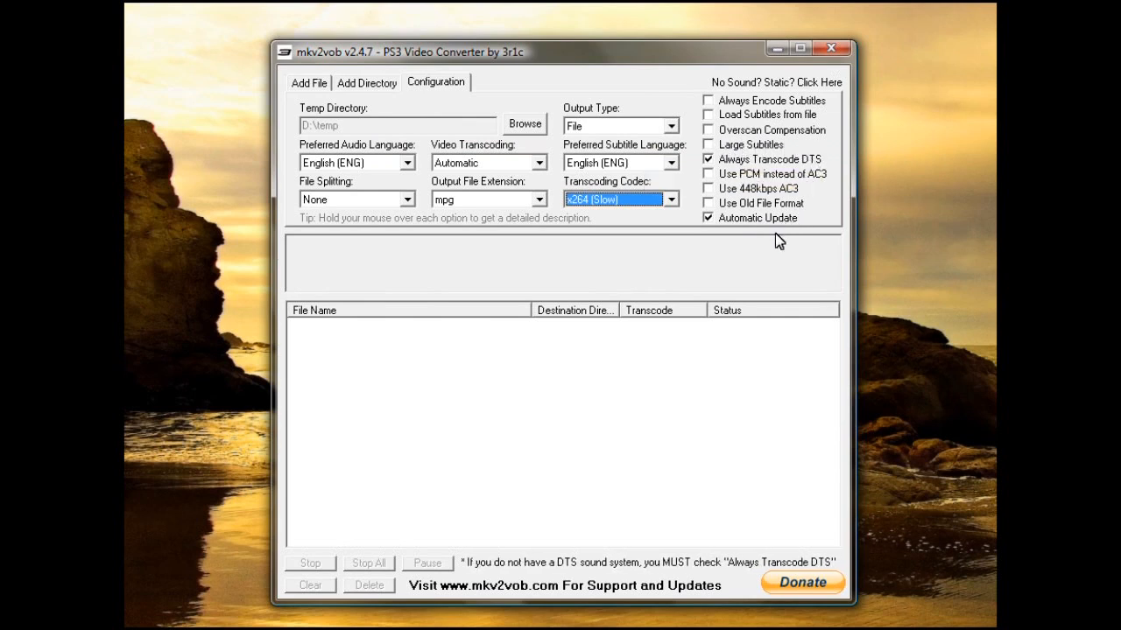
mouse_move(757, 163)
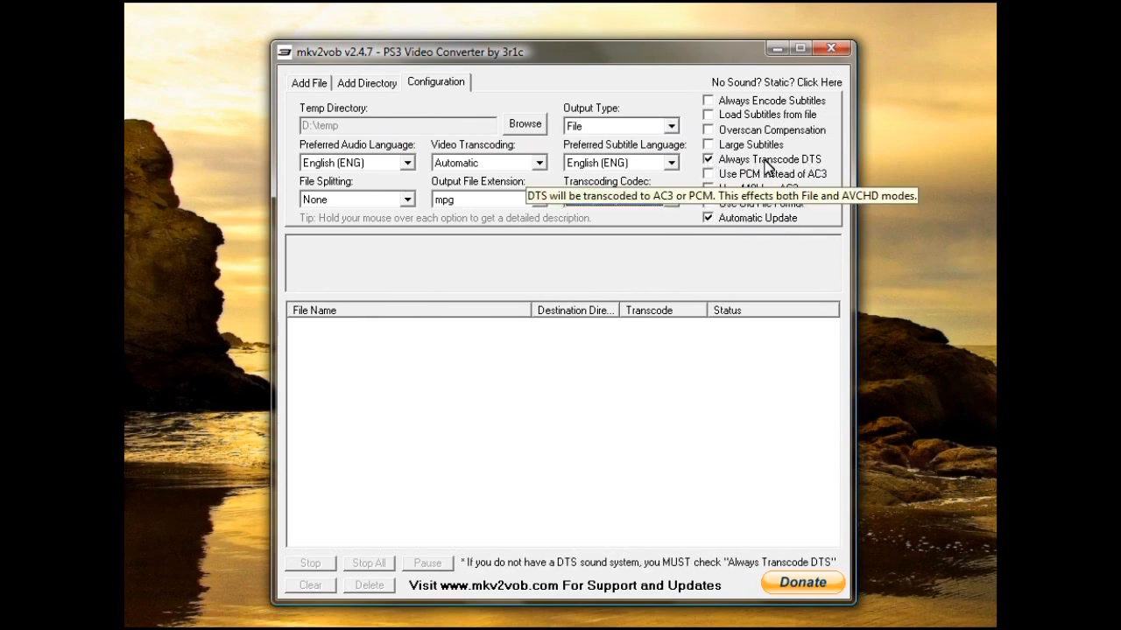
mouse_move(744, 166)
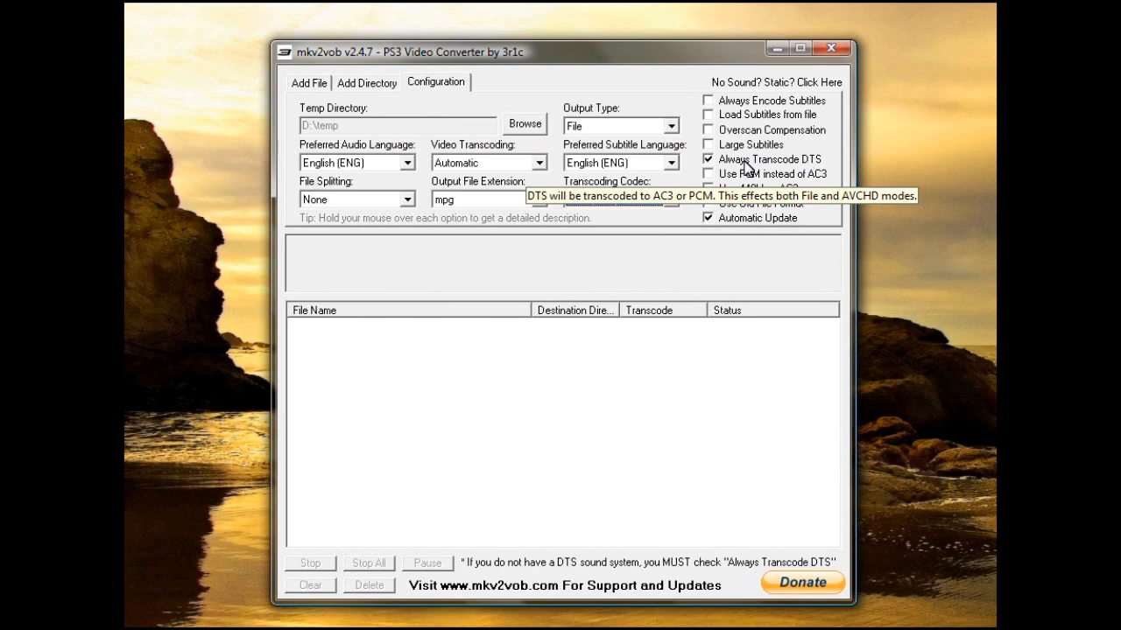
mouse_move(788, 163)
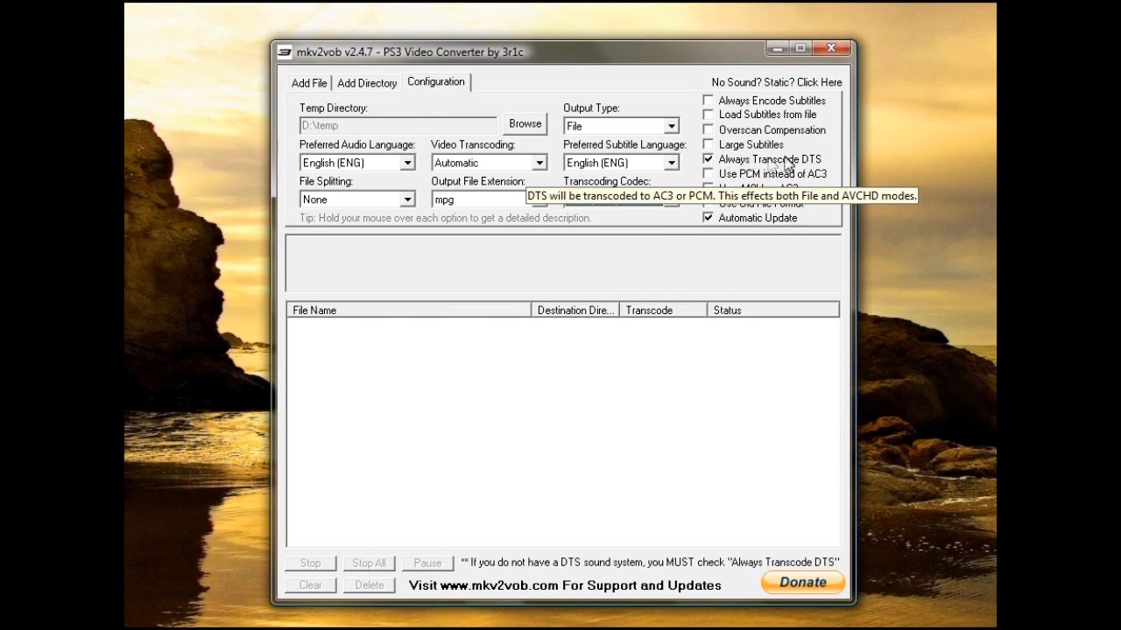
Keep x264 (Slow) as the codec with Always Transcode DTS still enabled
left_click(615, 199)
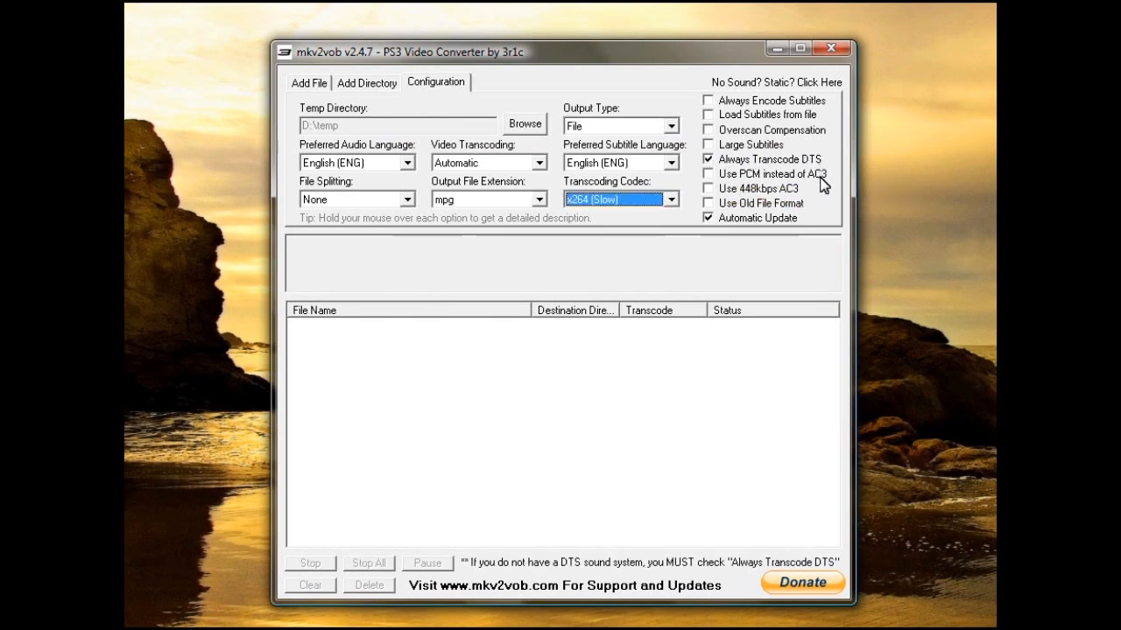
mouse_move(830, 181)
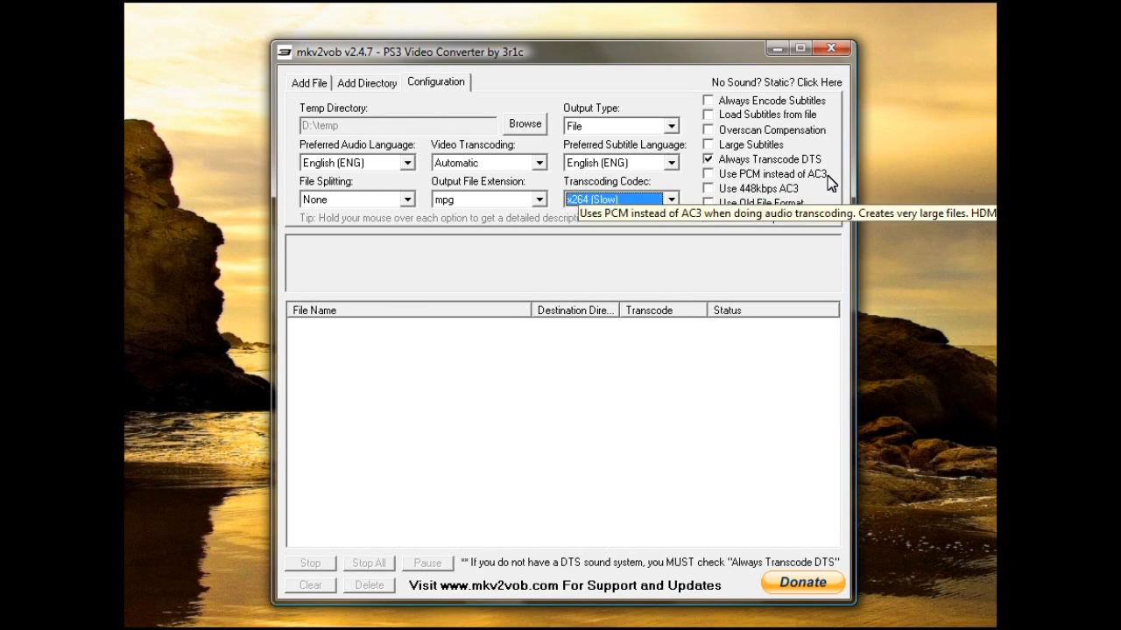
mouse_move(773, 251)
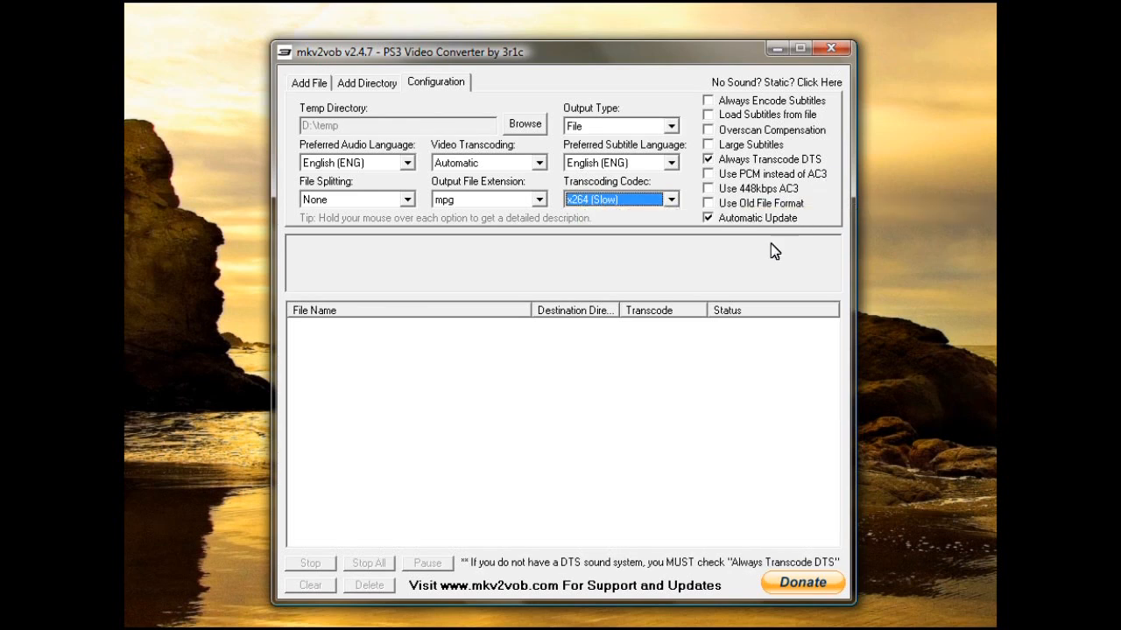
mouse_move(766, 252)
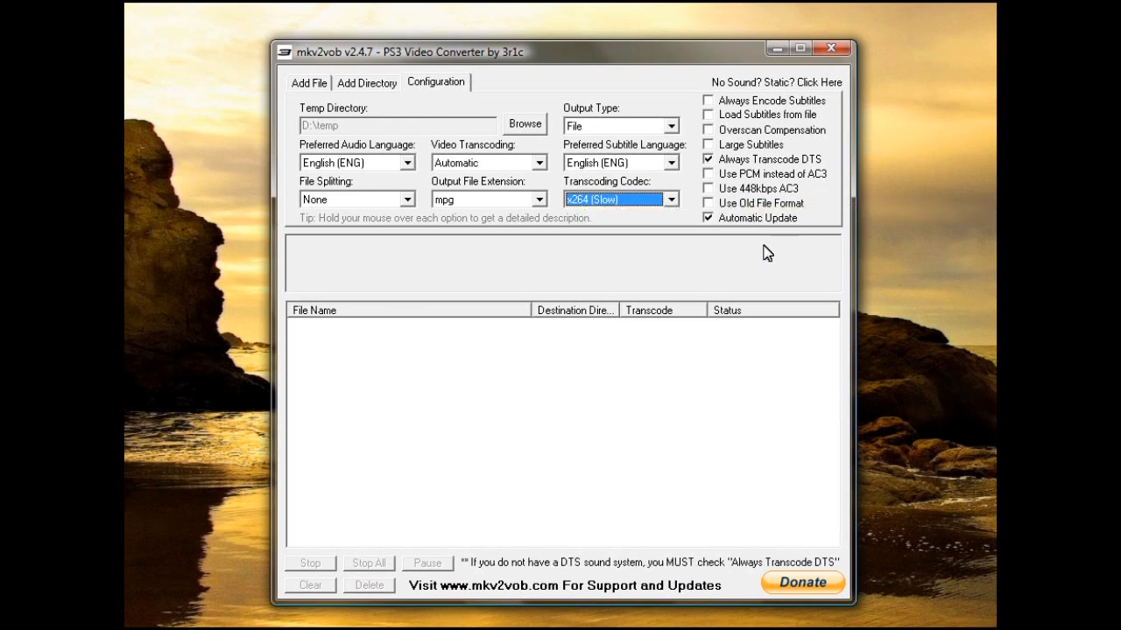
mouse_move(708, 175)
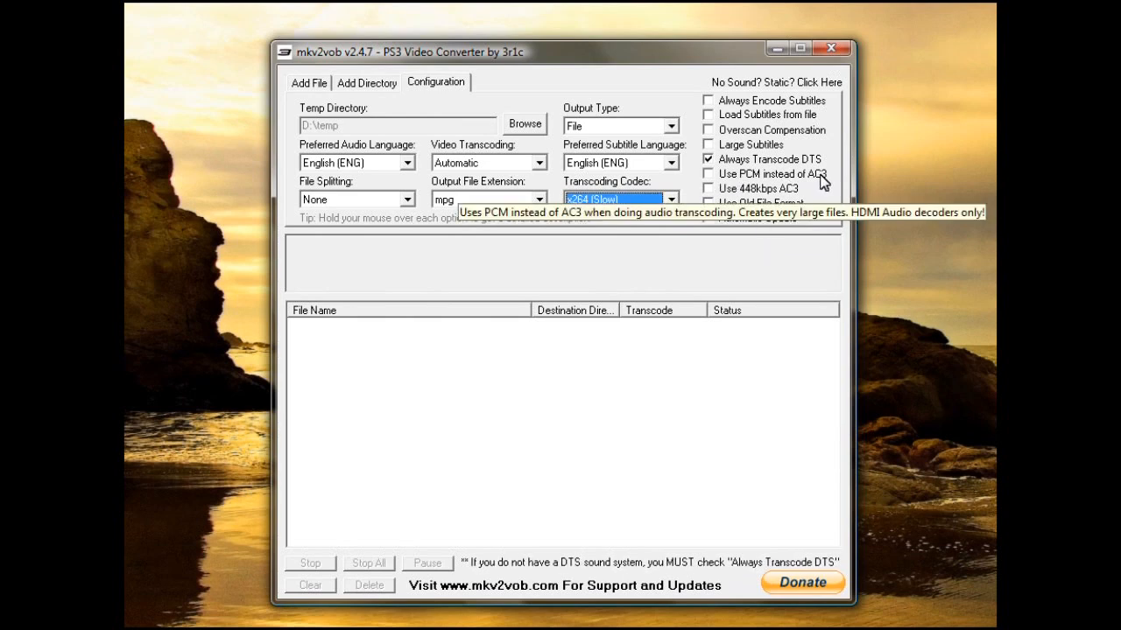
mouse_move(709, 245)
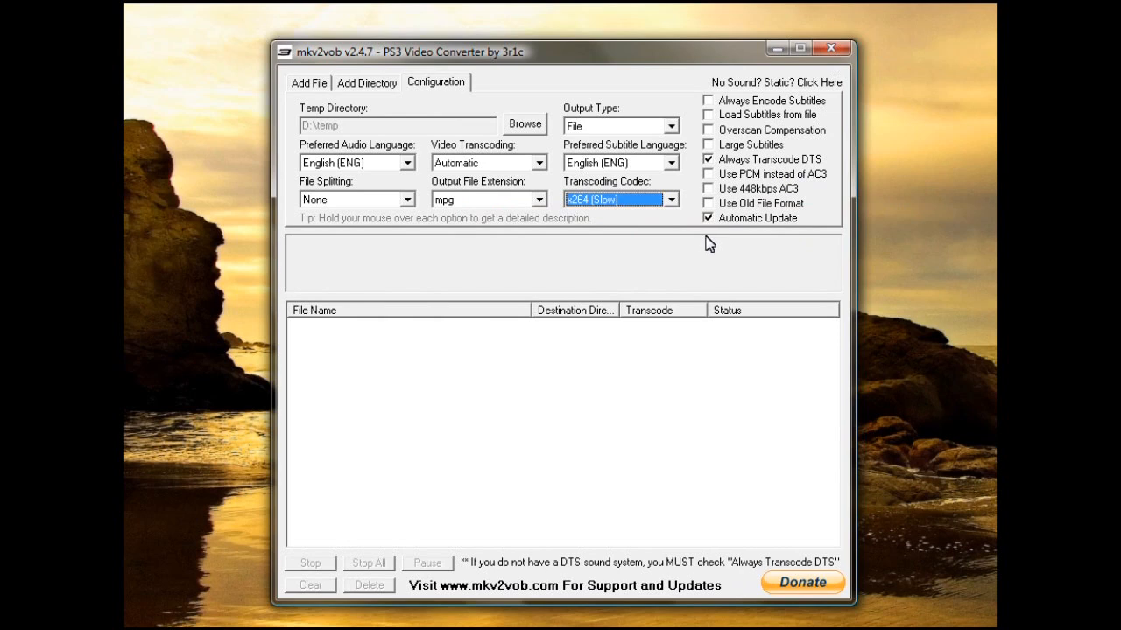
mouse_move(669, 281)
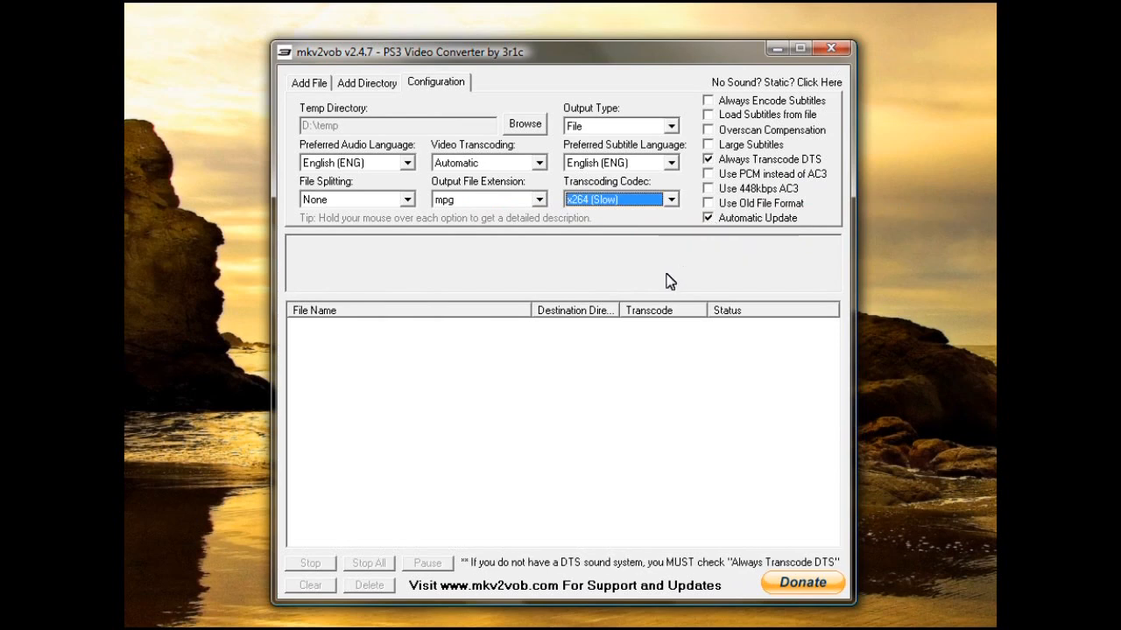
mouse_move(648, 275)
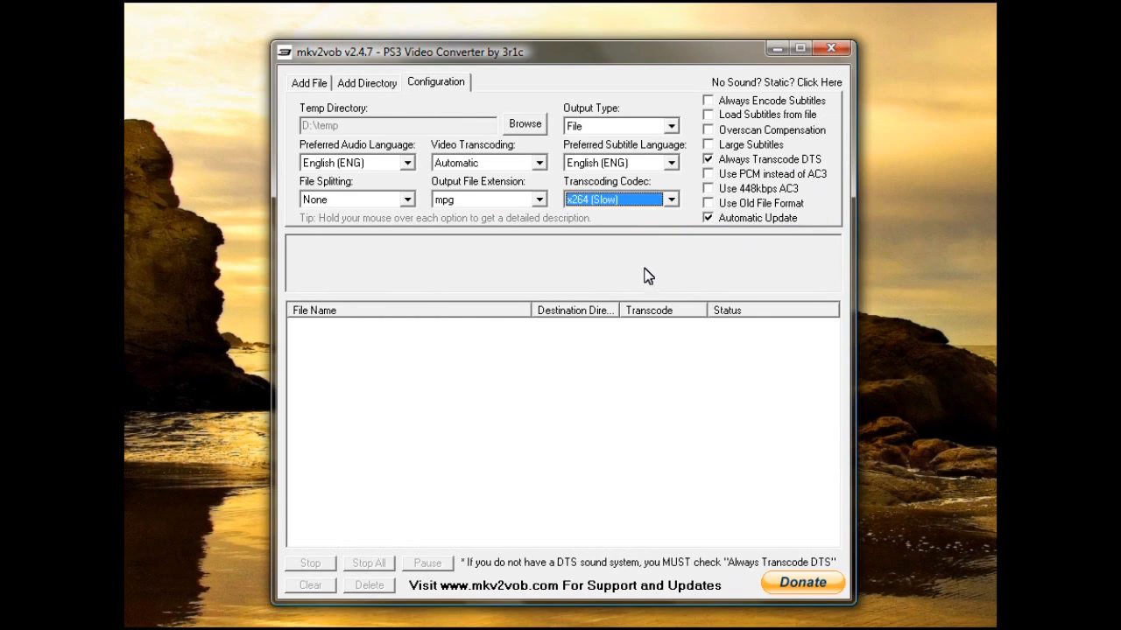
mouse_move(484, 254)
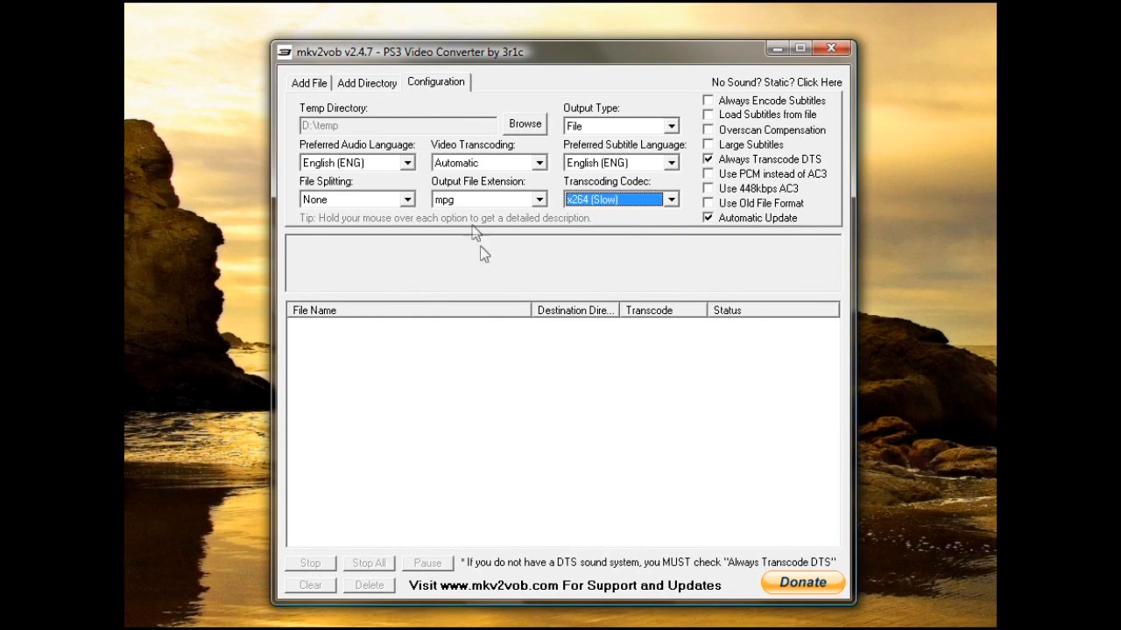
mouse_move(472, 163)
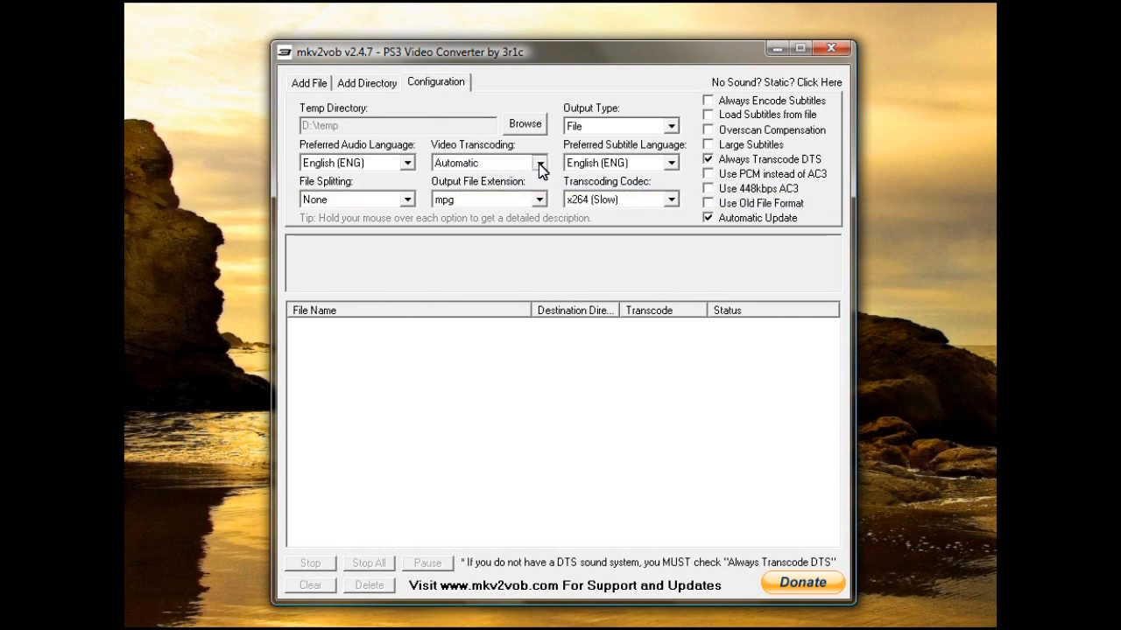
left_click(537, 162)
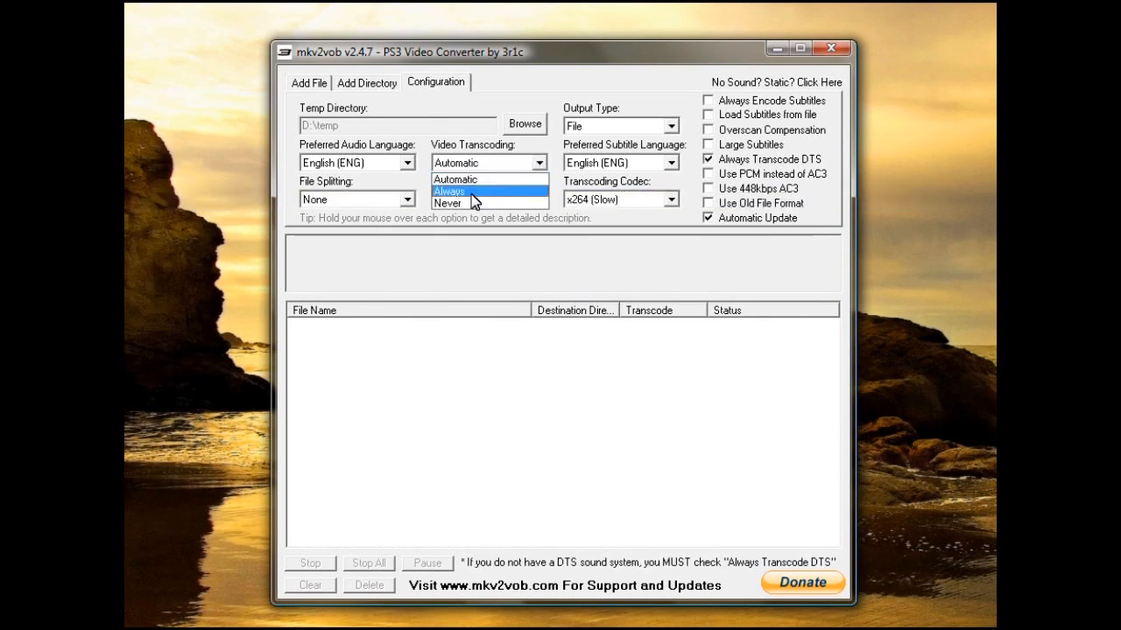
mouse_move(473, 204)
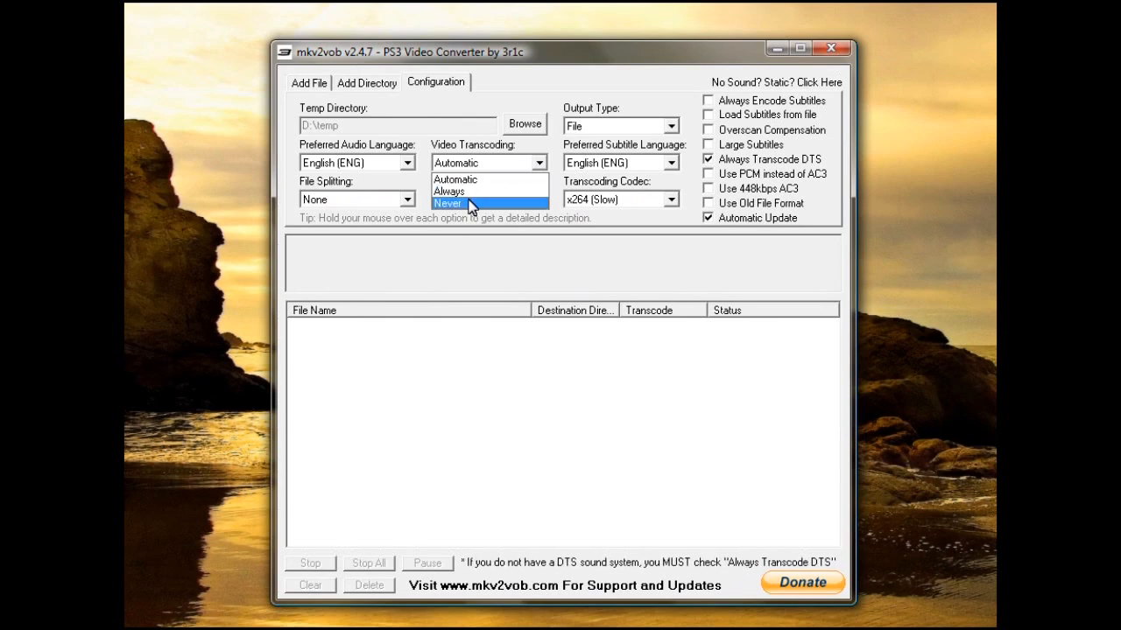
mouse_move(488, 178)
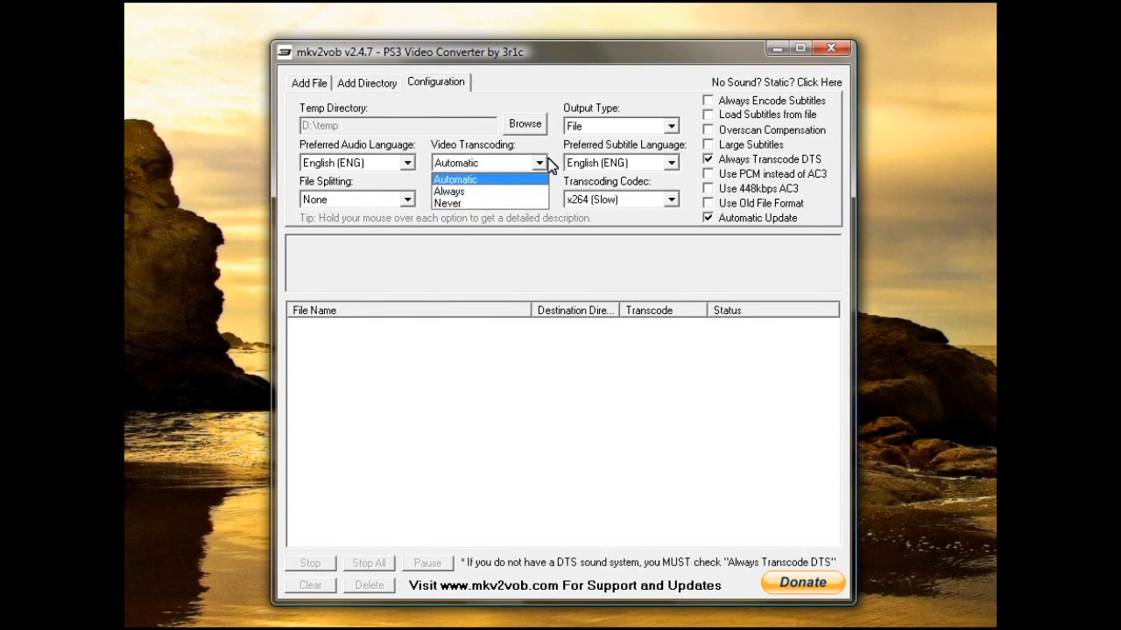
mouse_move(486, 191)
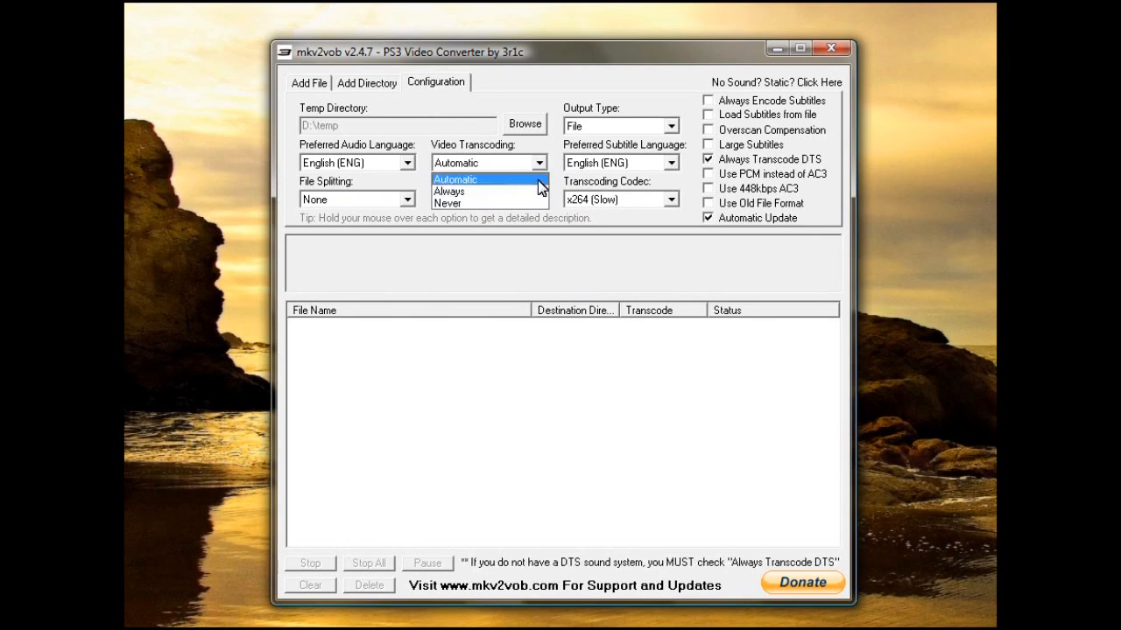
left_click(453, 178)
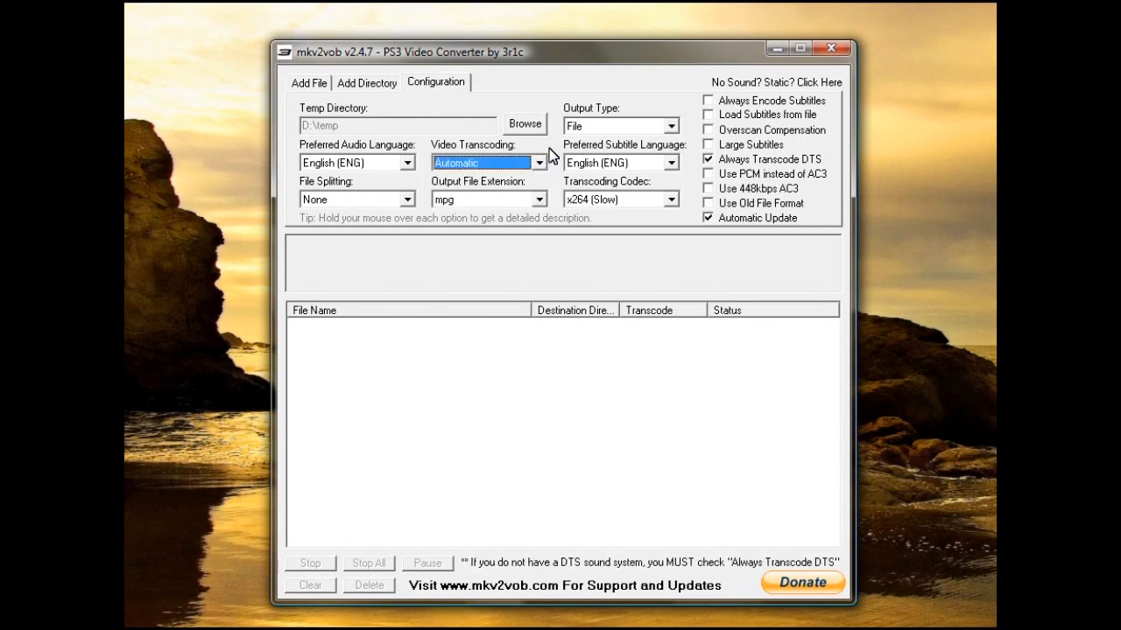
mouse_move(525, 158)
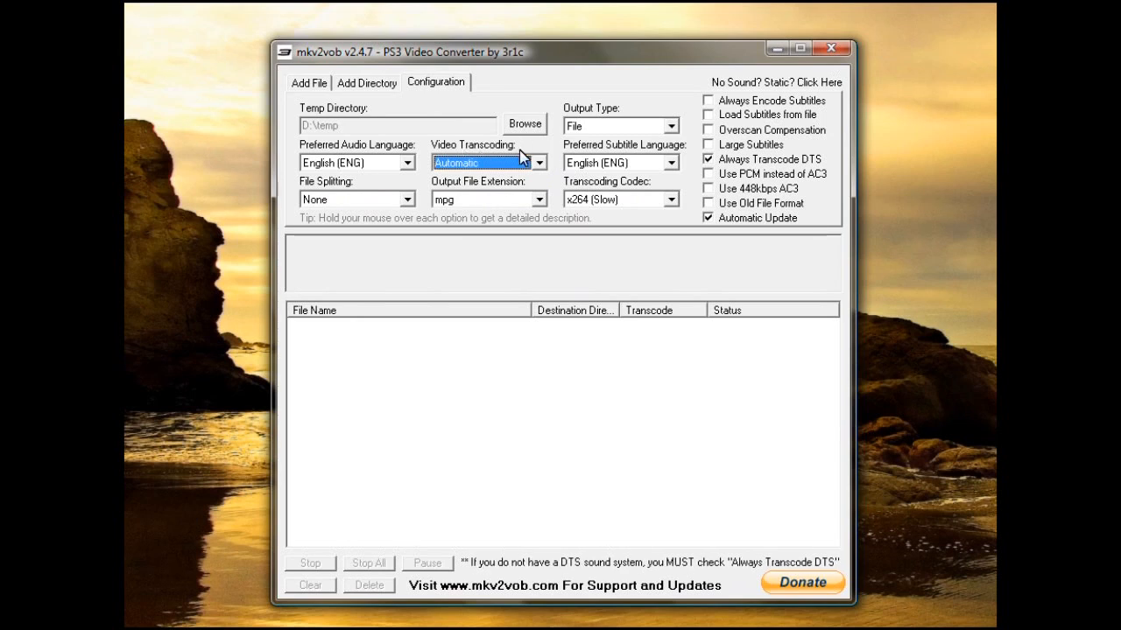
left_click(406, 199)
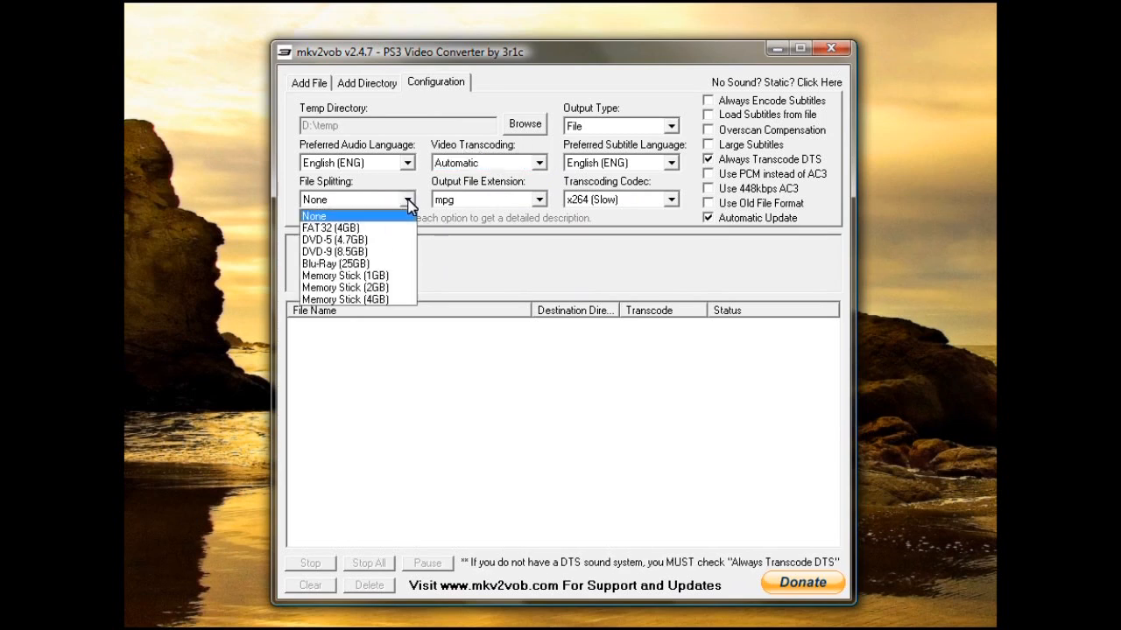
mouse_move(368, 239)
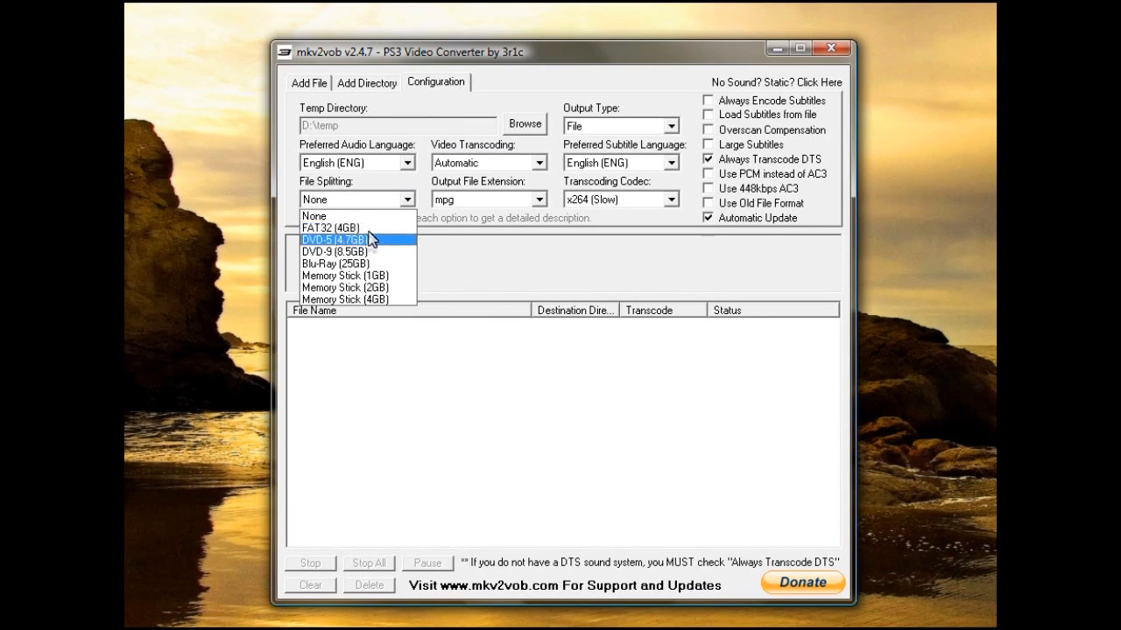
mouse_move(359, 228)
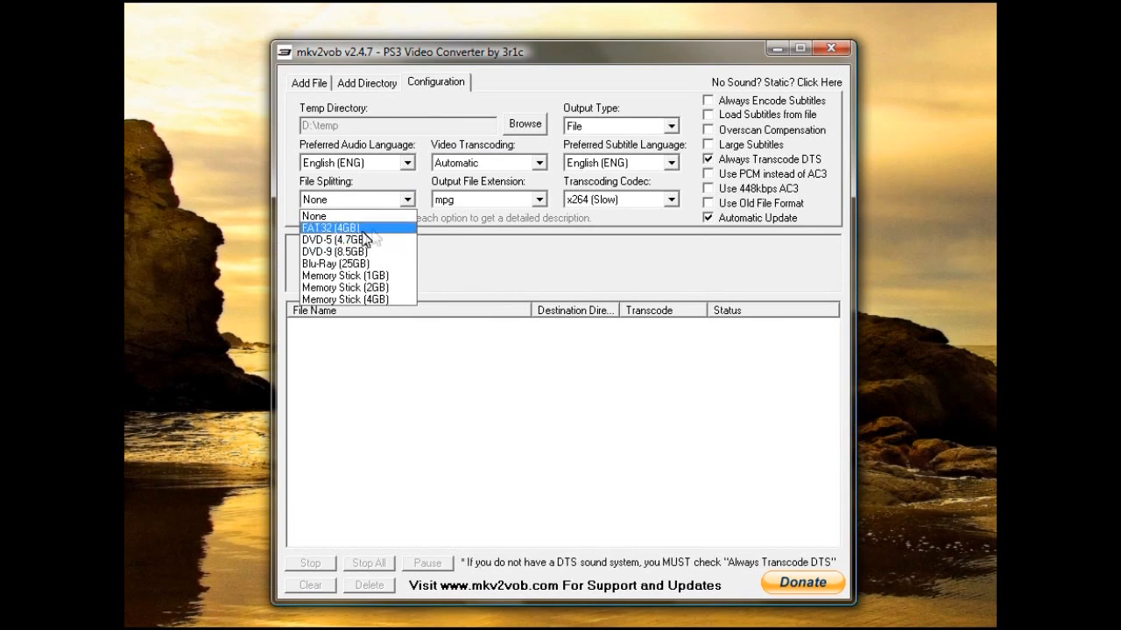
mouse_move(374, 234)
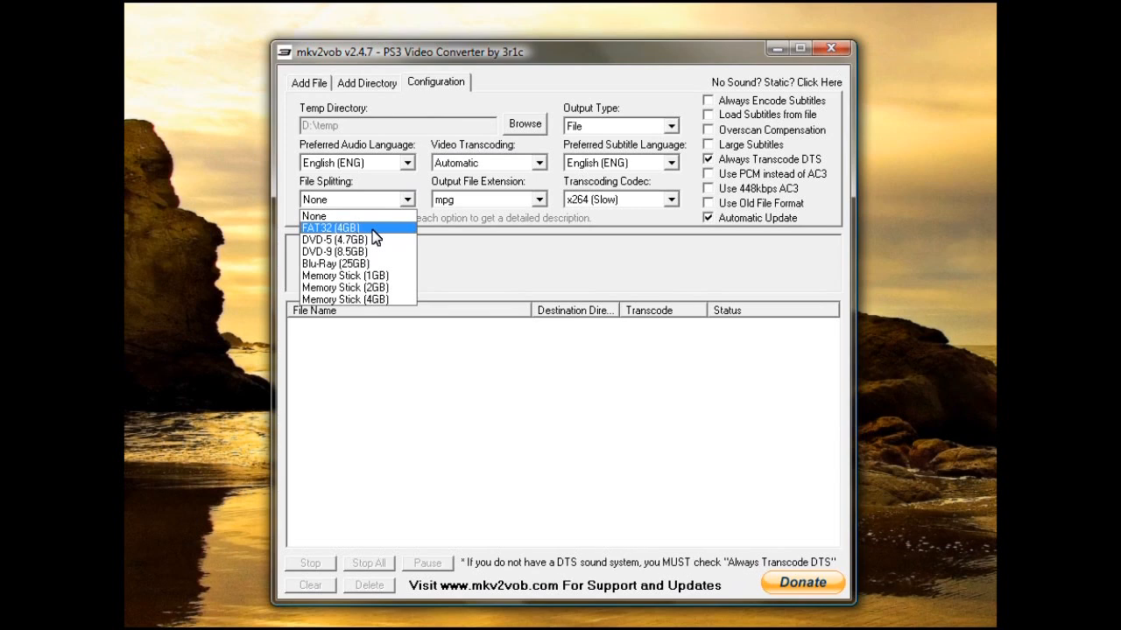
mouse_move(357, 239)
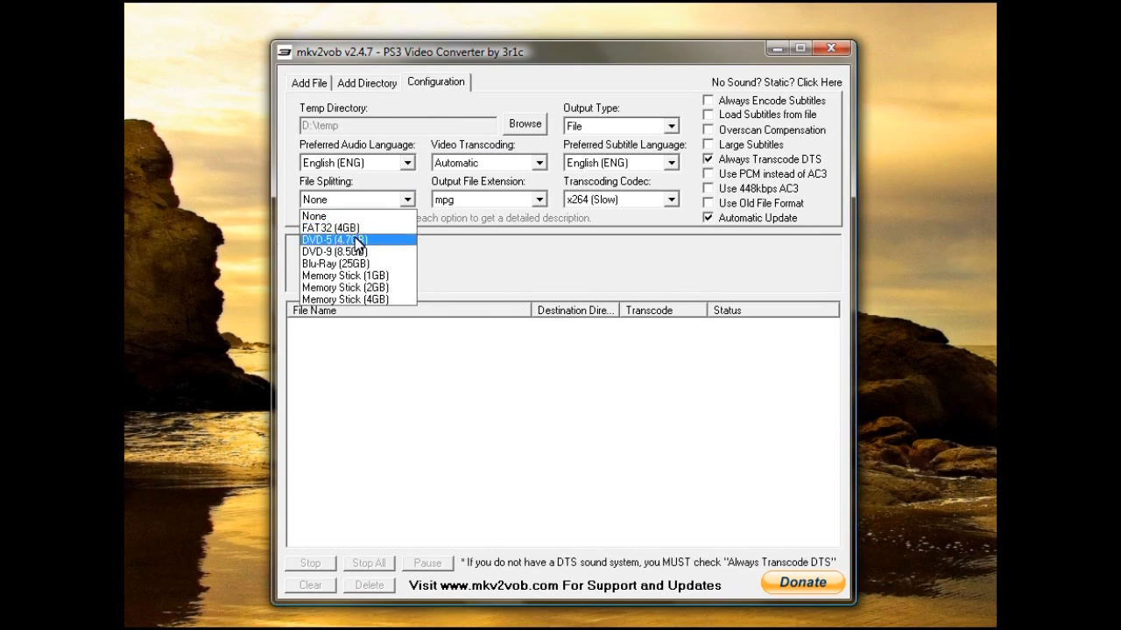
mouse_move(375, 244)
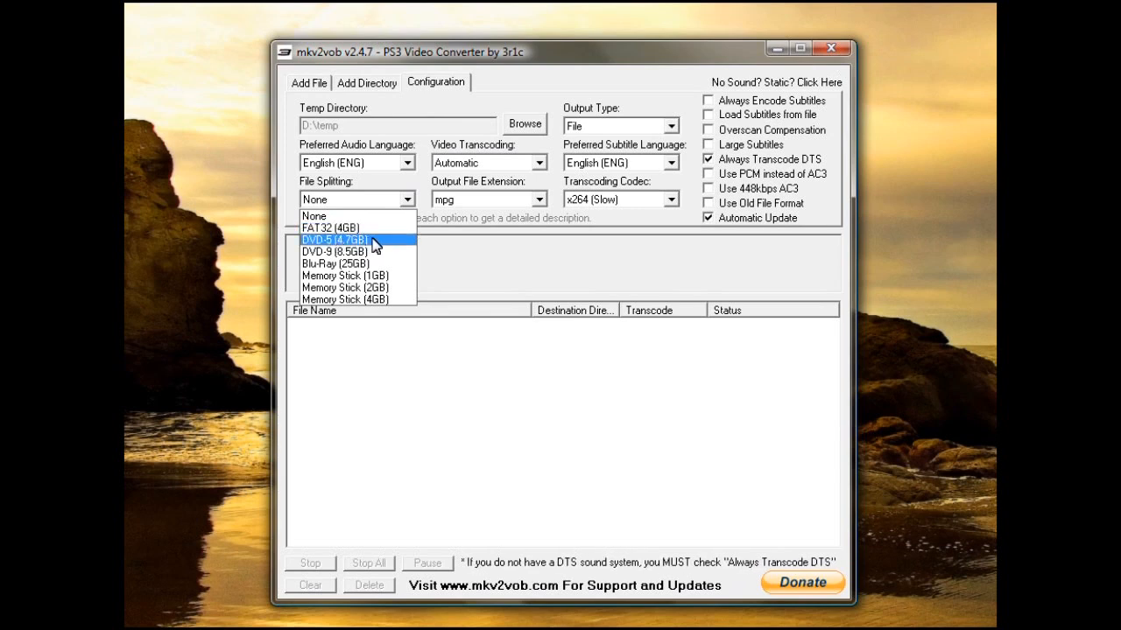
mouse_move(375, 252)
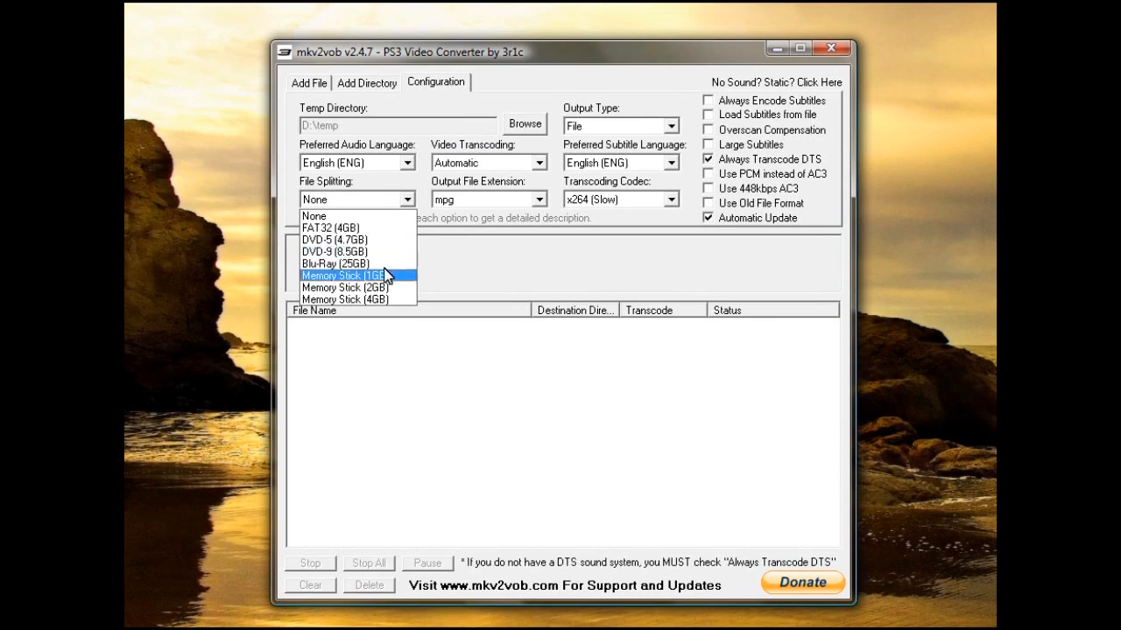
mouse_move(355, 263)
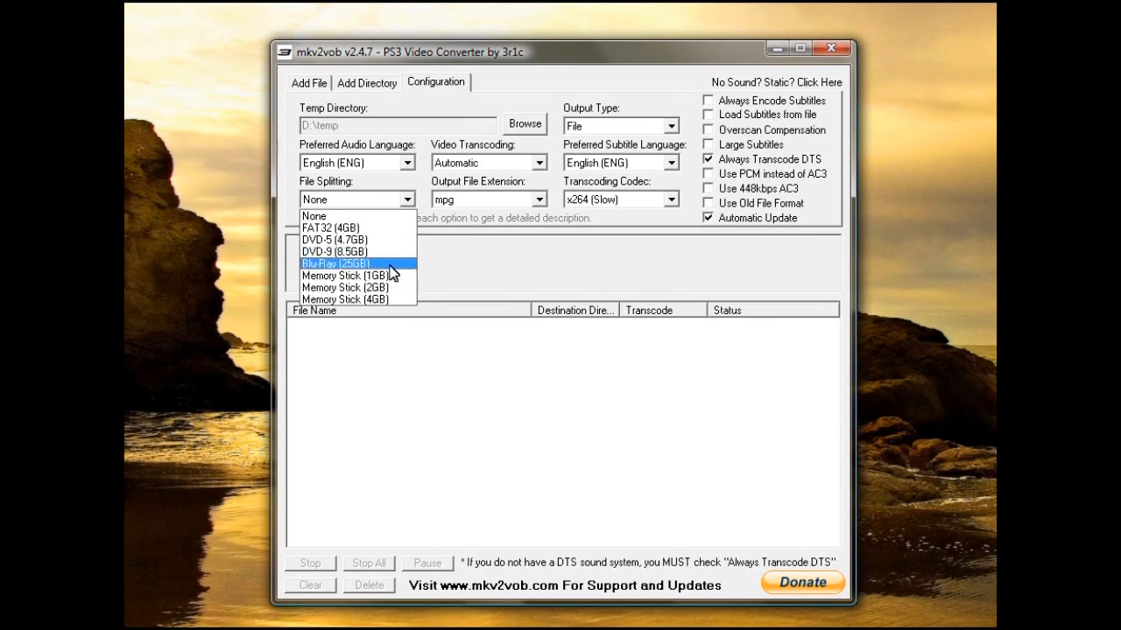
mouse_move(345, 276)
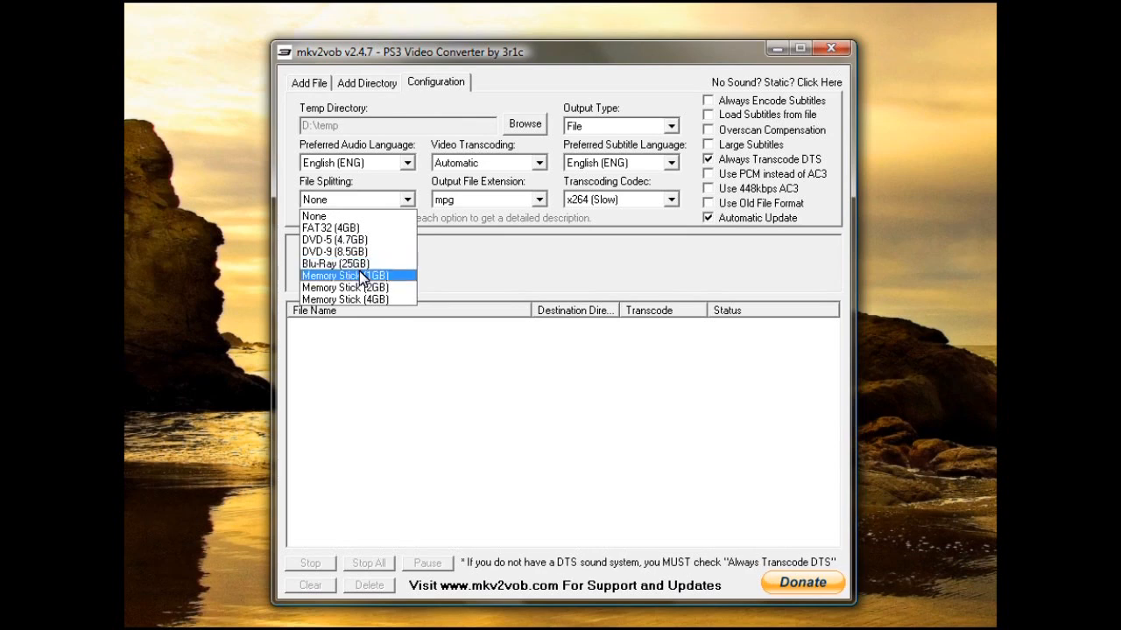
mouse_move(388, 288)
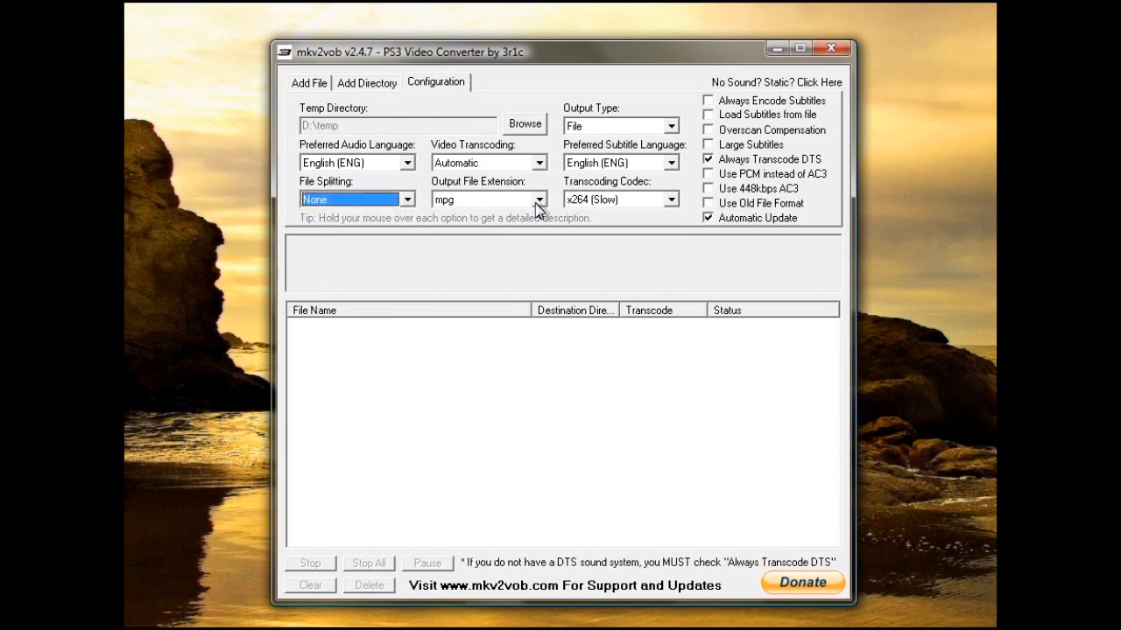
left_click(538, 199)
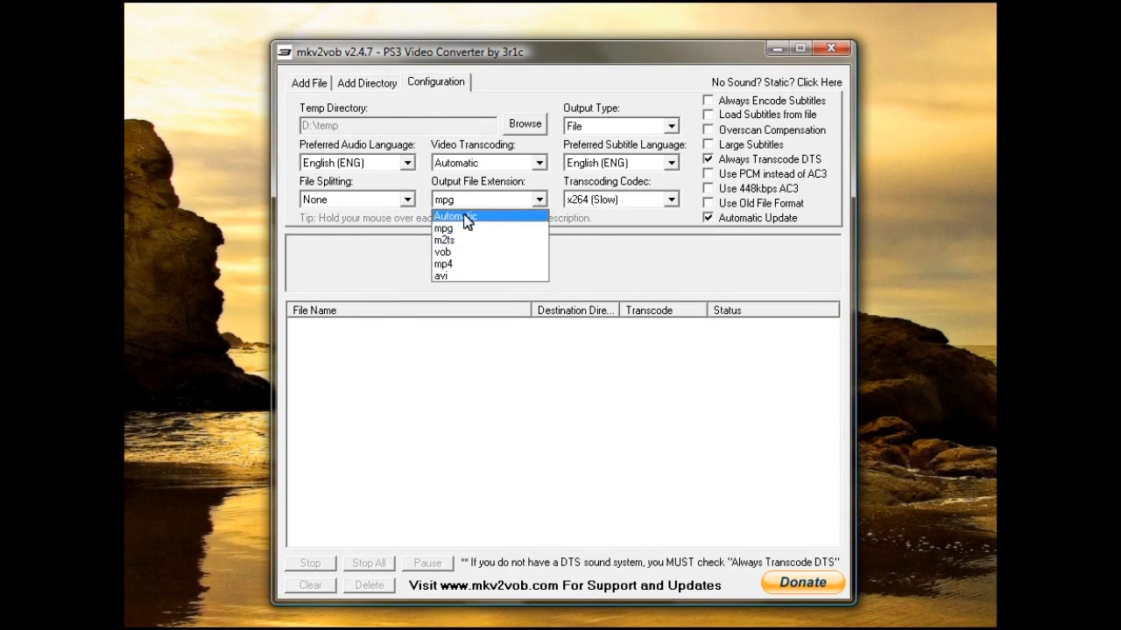
left_click(444, 228)
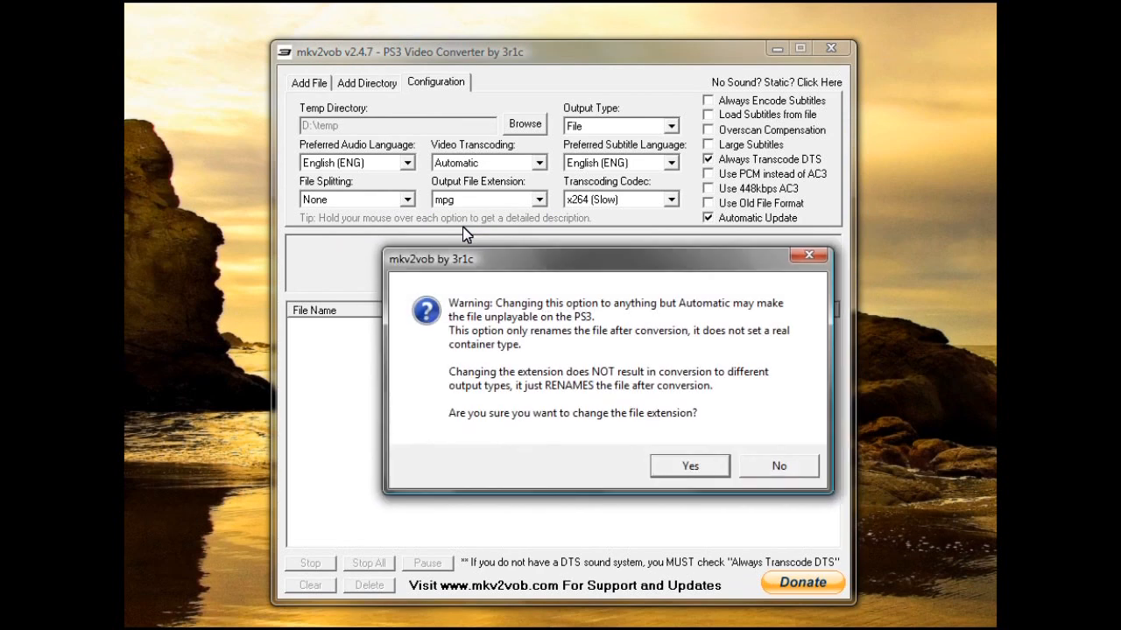
left_click(688, 465)
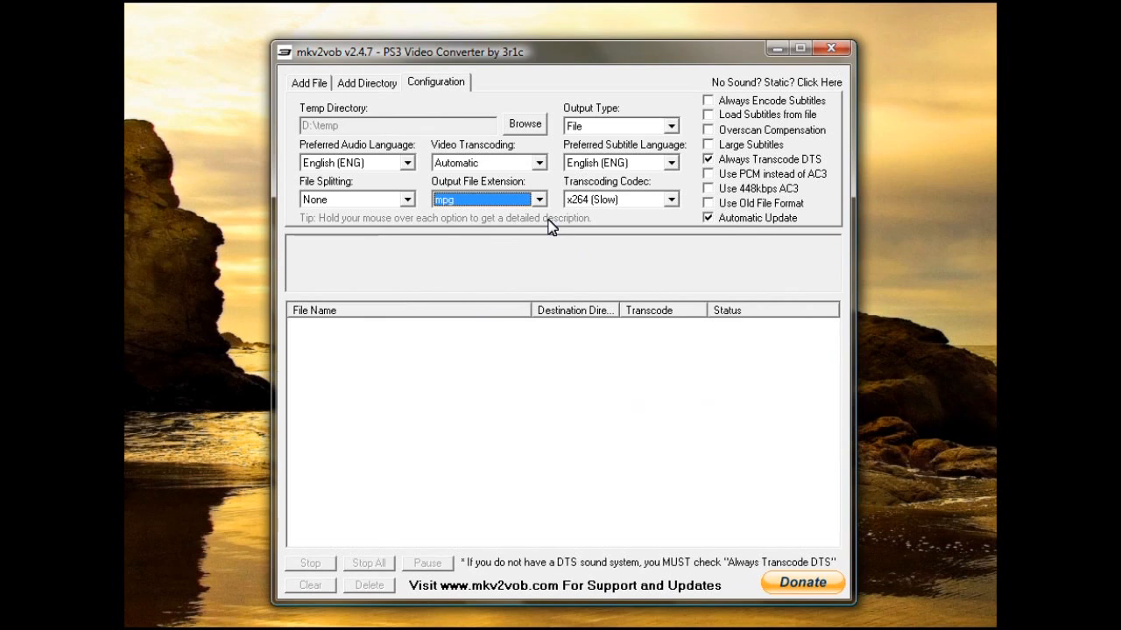
mouse_move(364, 101)
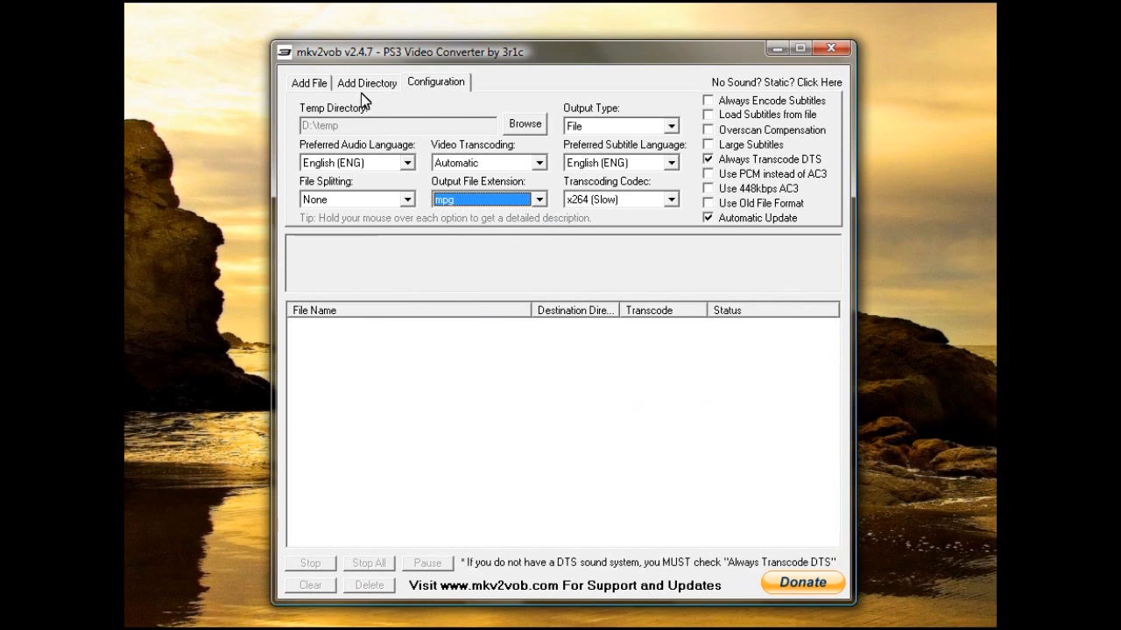
In Add Single File, choose 2012.mkv from the 2012 BluRay folder as the source
left_click(308, 82)
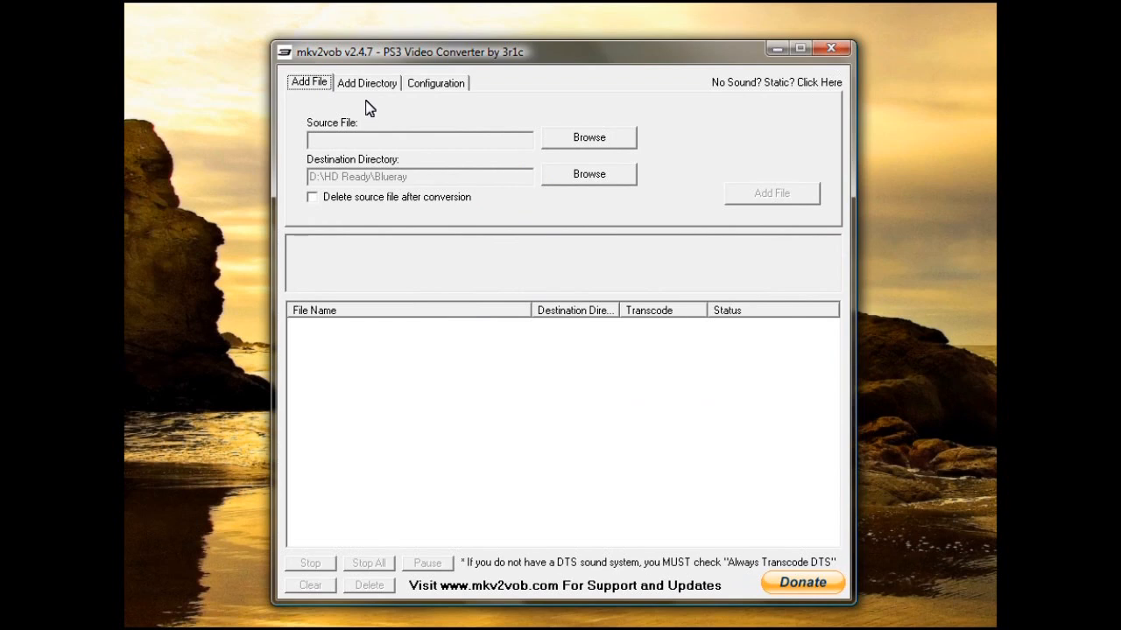
mouse_move(576, 148)
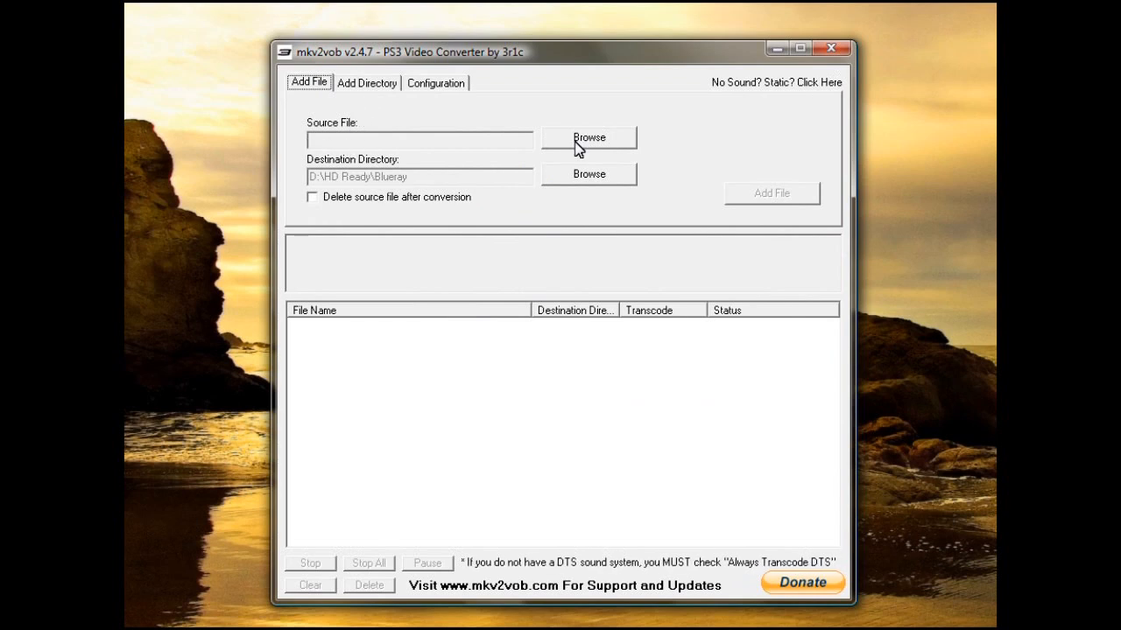
left_click(588, 137)
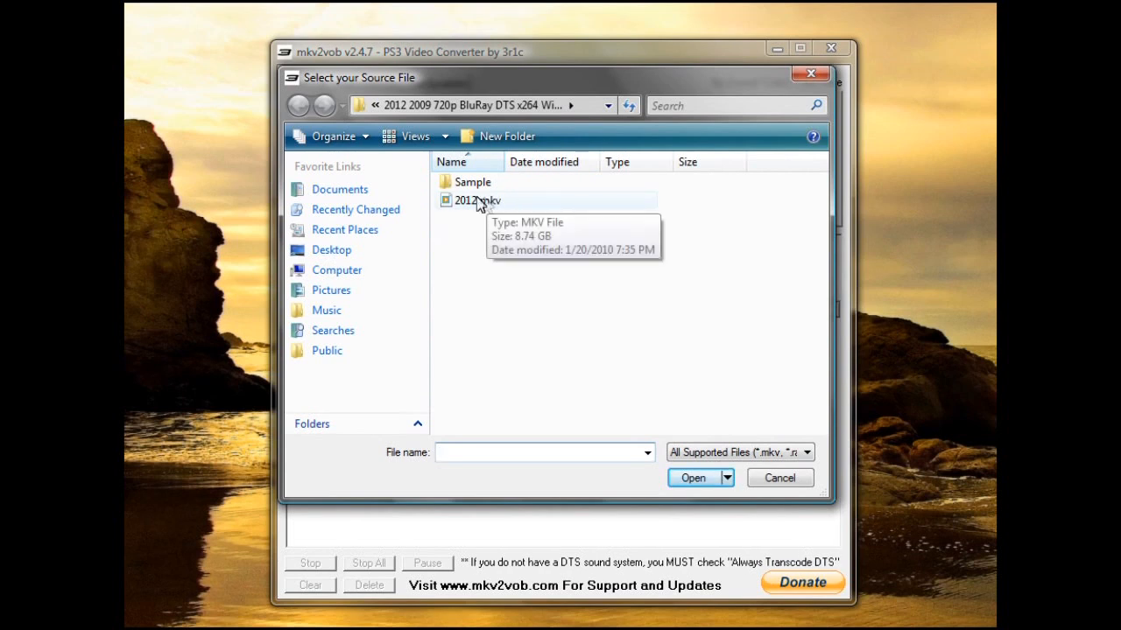
left_click(478, 200)
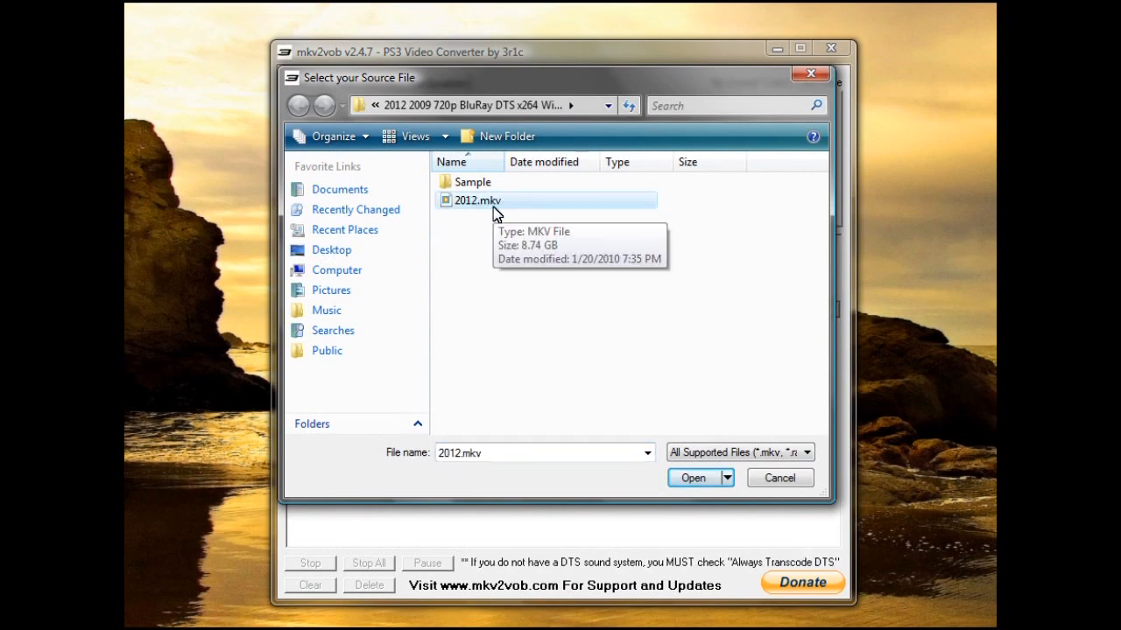
mouse_move(480, 203)
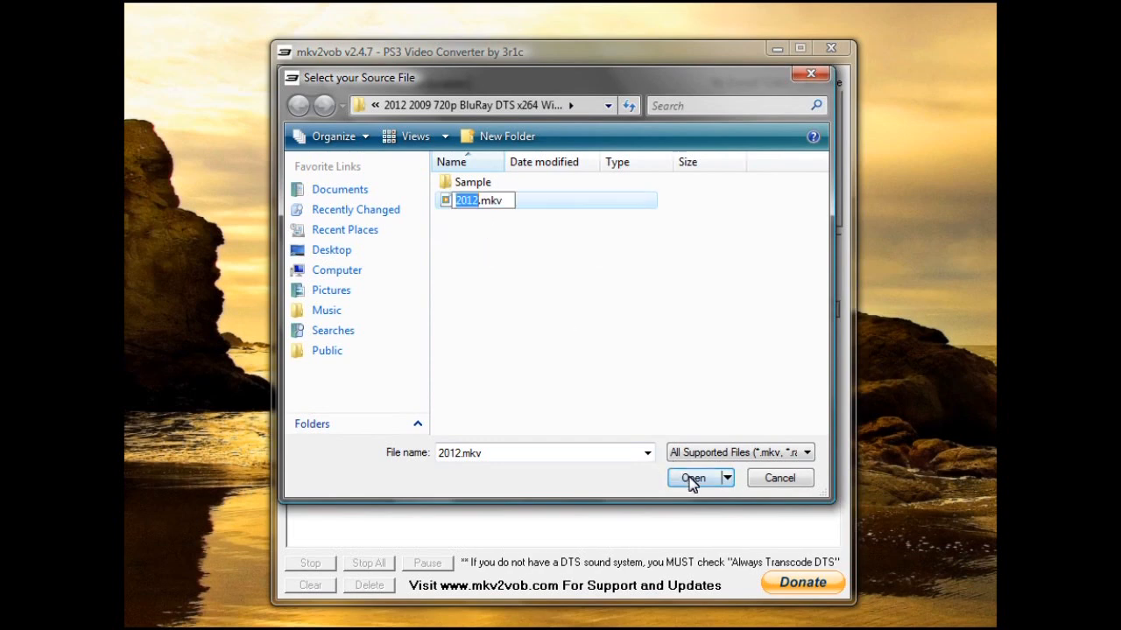
left_click(690, 478)
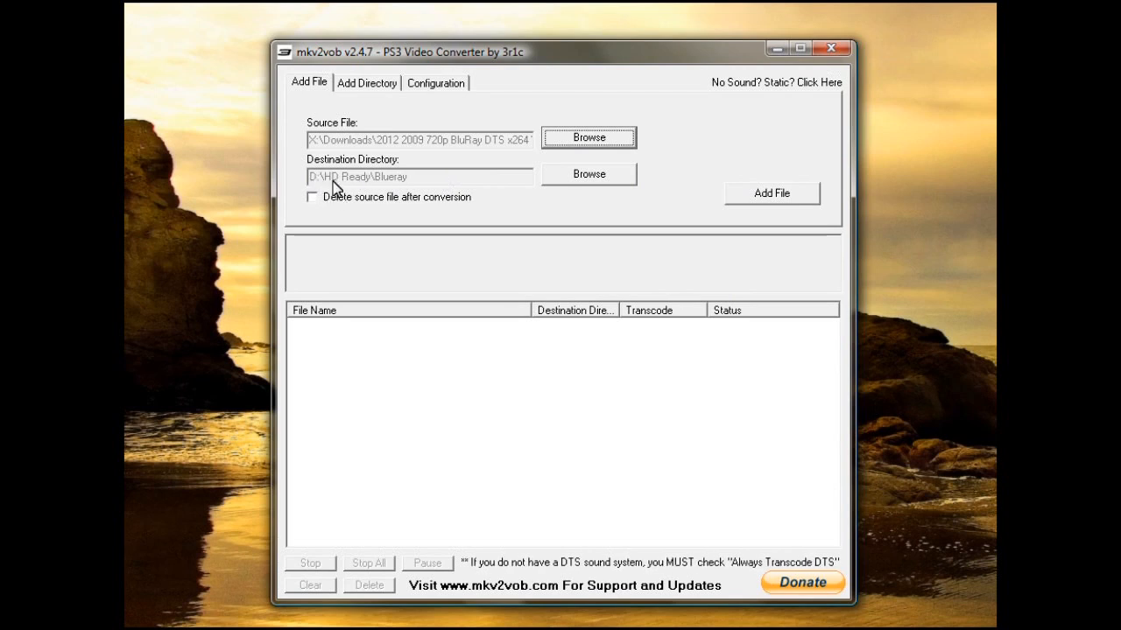
mouse_move(414, 208)
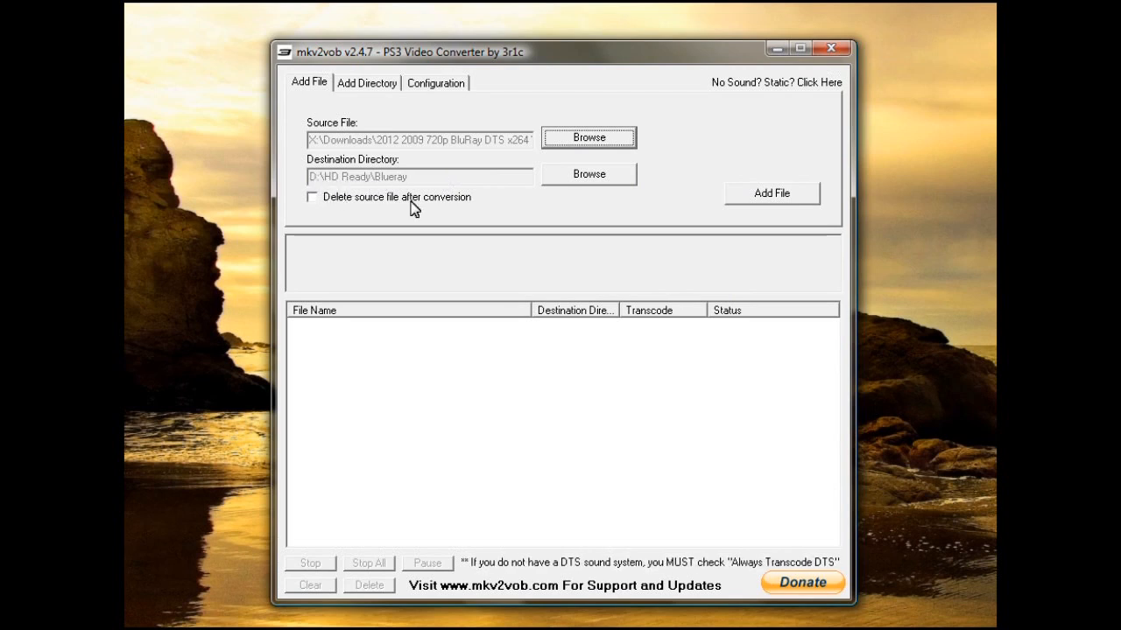
mouse_move(694, 243)
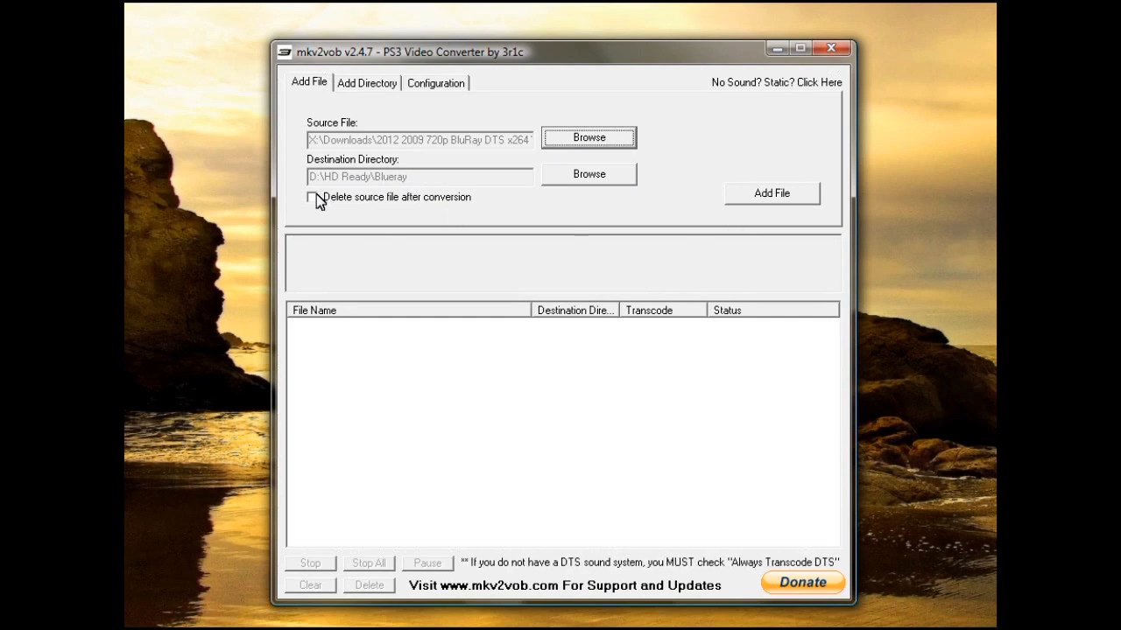
mouse_move(772, 197)
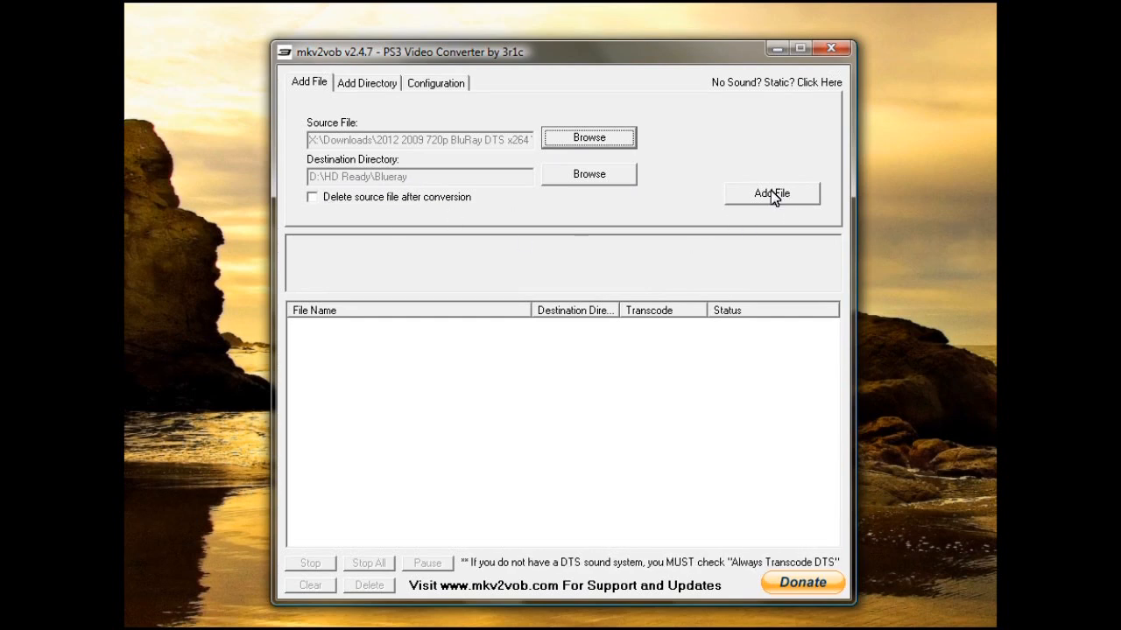
mouse_move(419, 197)
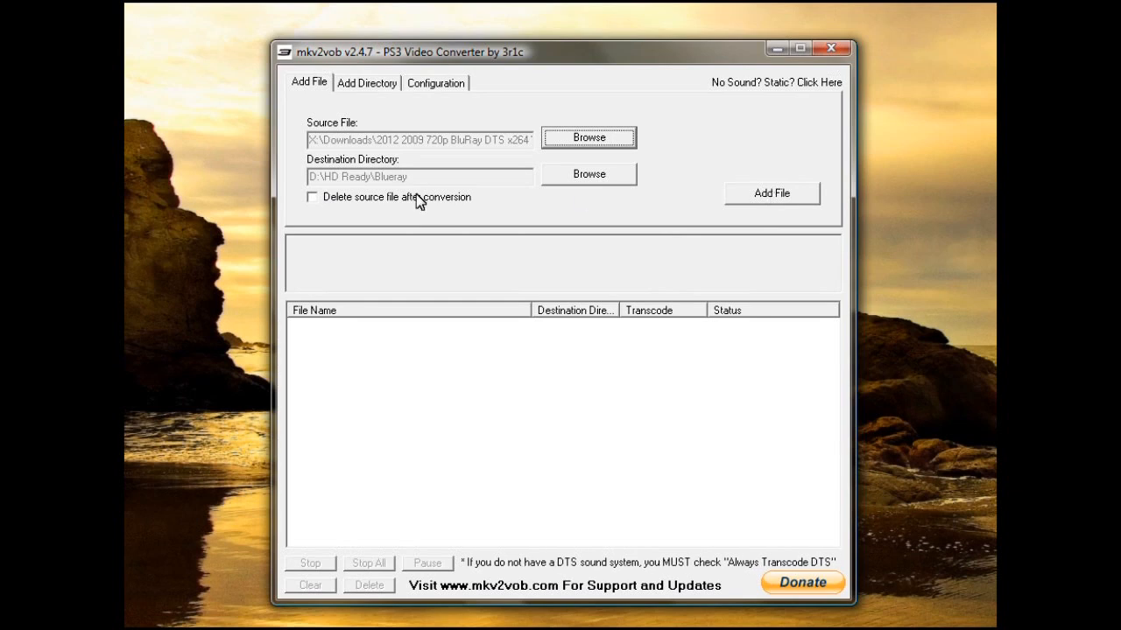
Reopen the source file browser and select 2012a.mkv
left_click(589, 137)
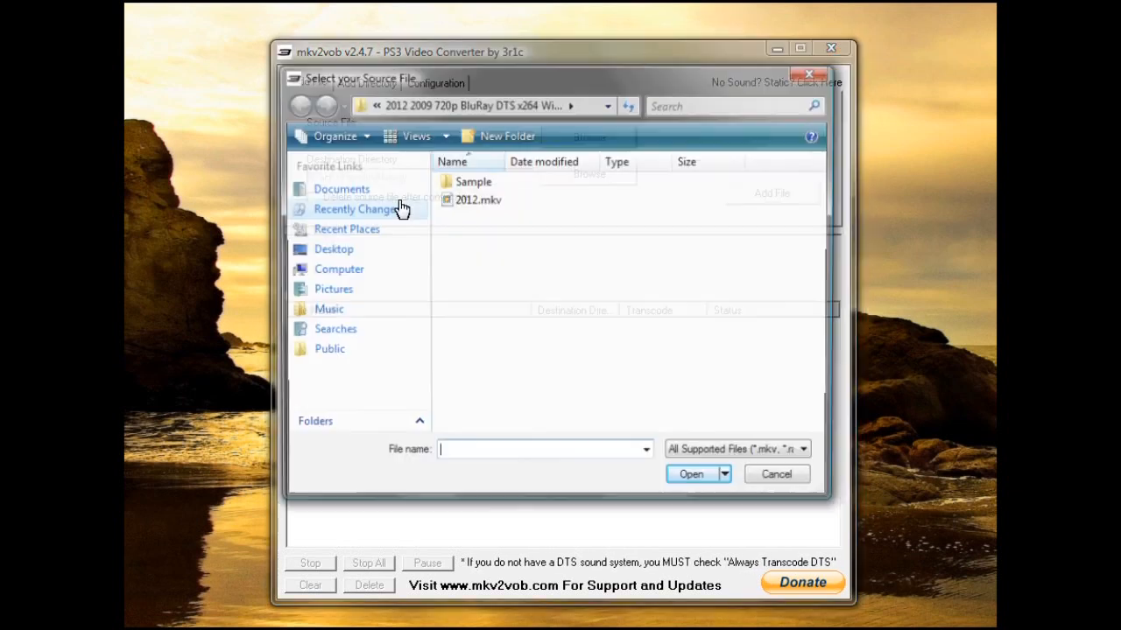
left_click(478, 200)
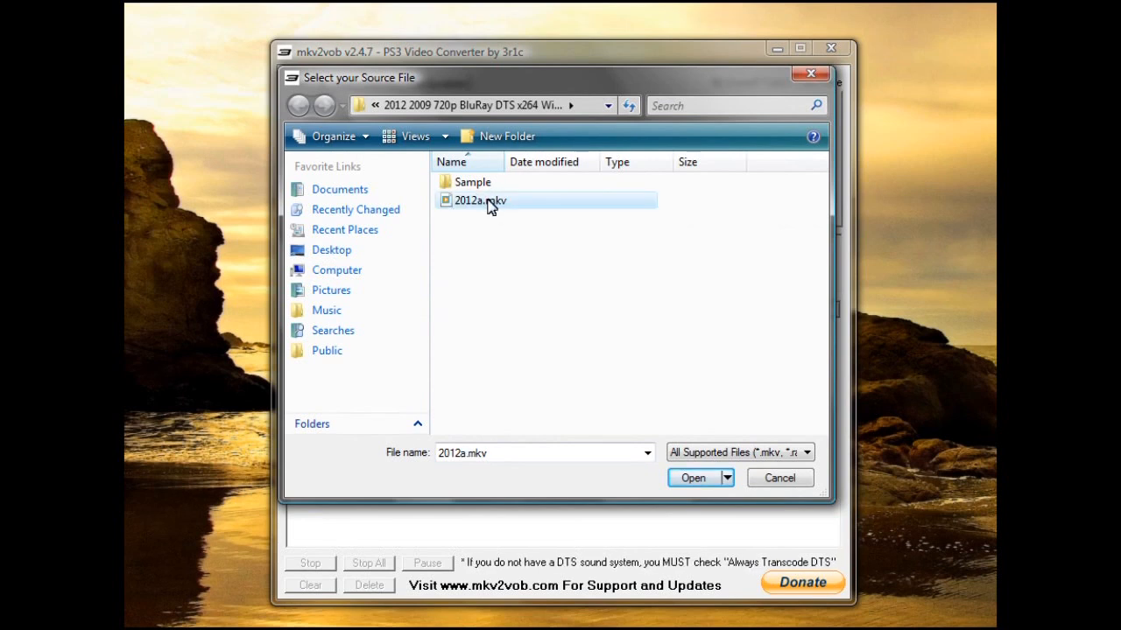
Open 2012a.mkv so it queues to D:\HD Ready\Blueray and starts processing
left_click(693, 477)
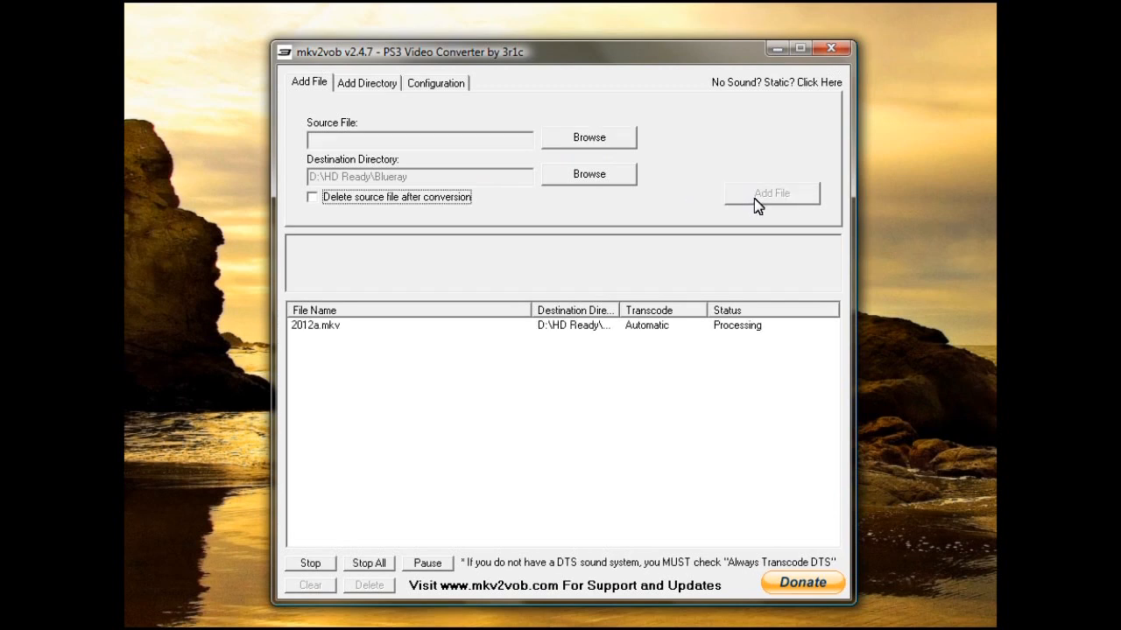
mouse_move(718, 343)
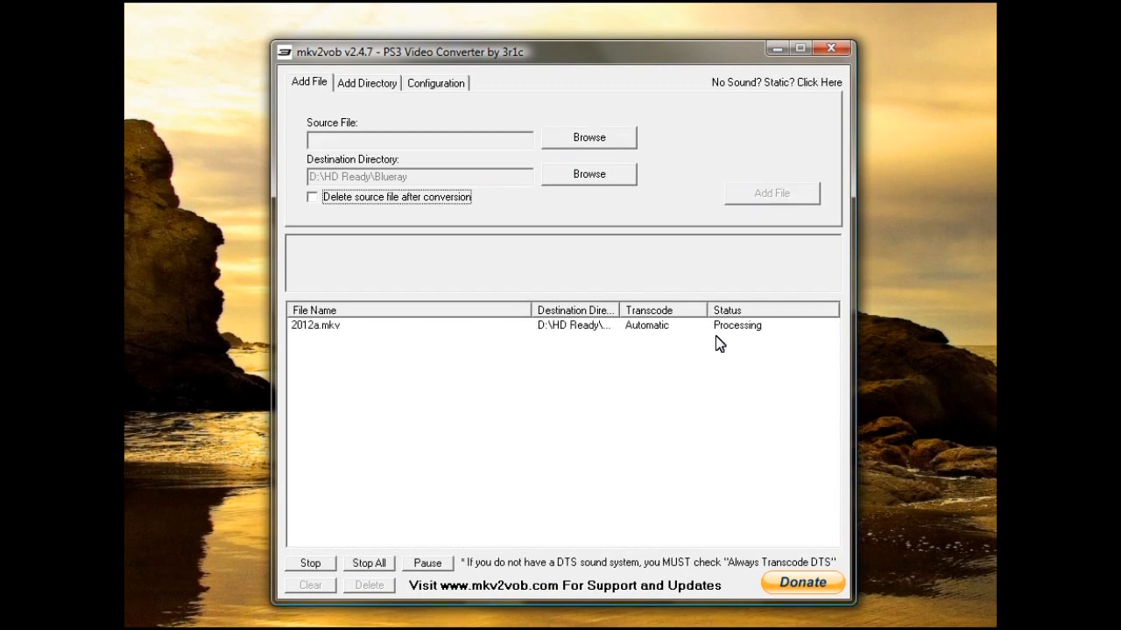
mouse_move(802, 394)
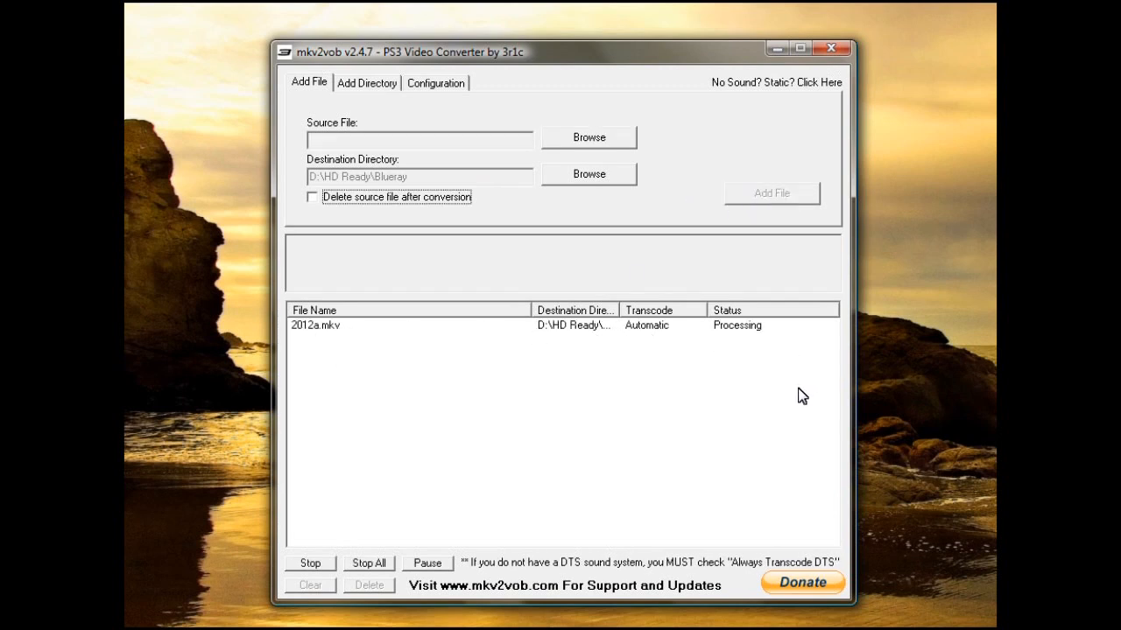
mouse_move(668, 333)
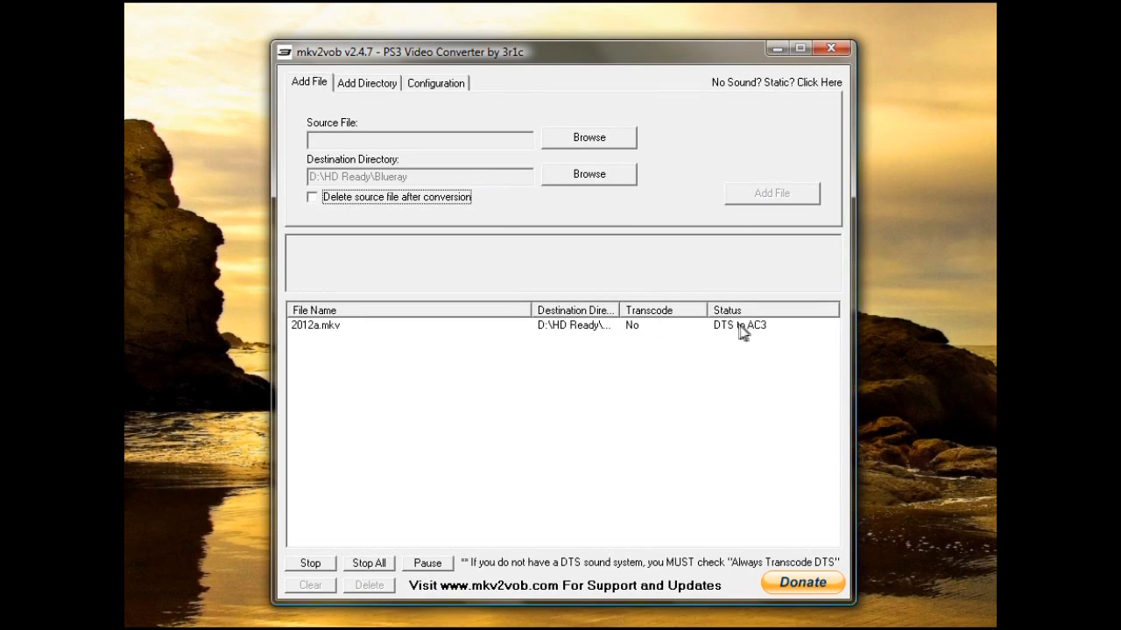
mouse_move(634, 332)
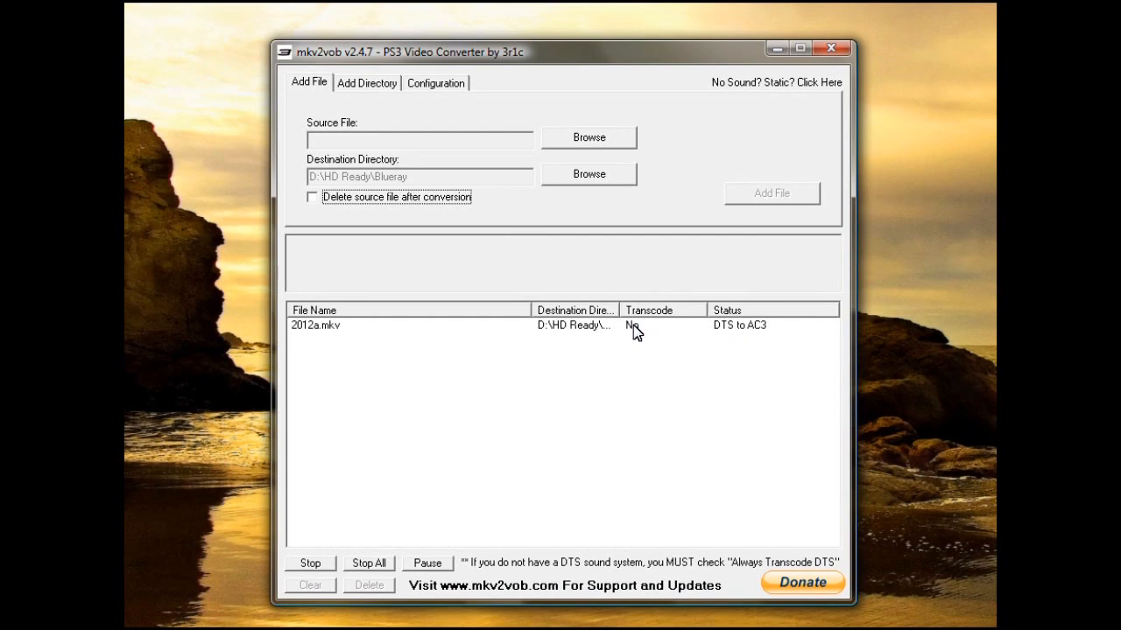
mouse_move(654, 337)
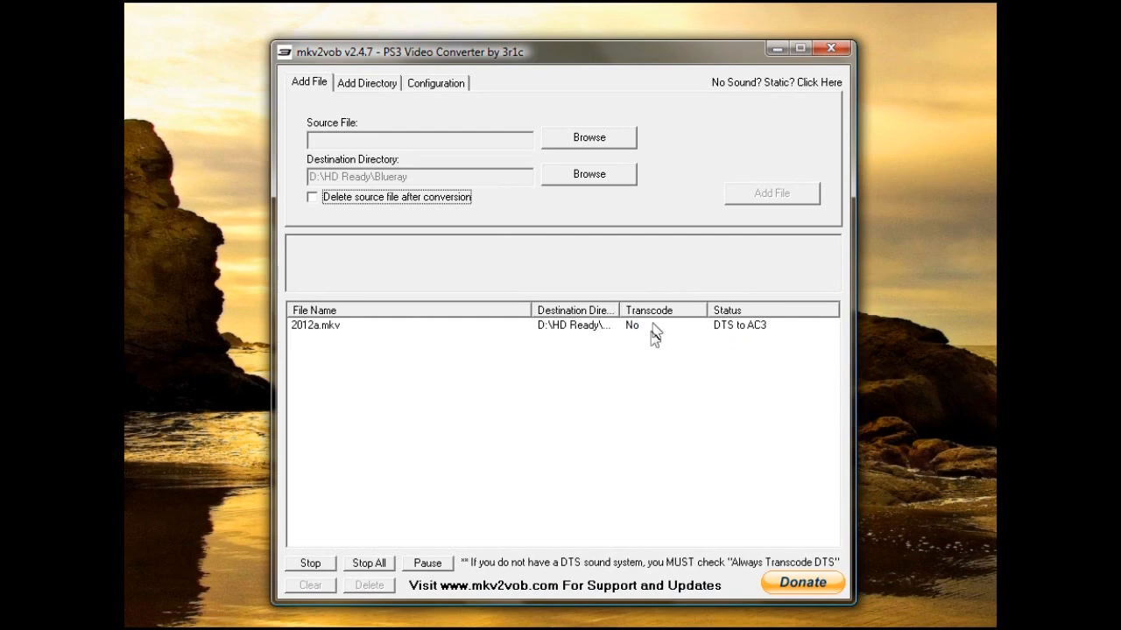
mouse_move(756, 353)
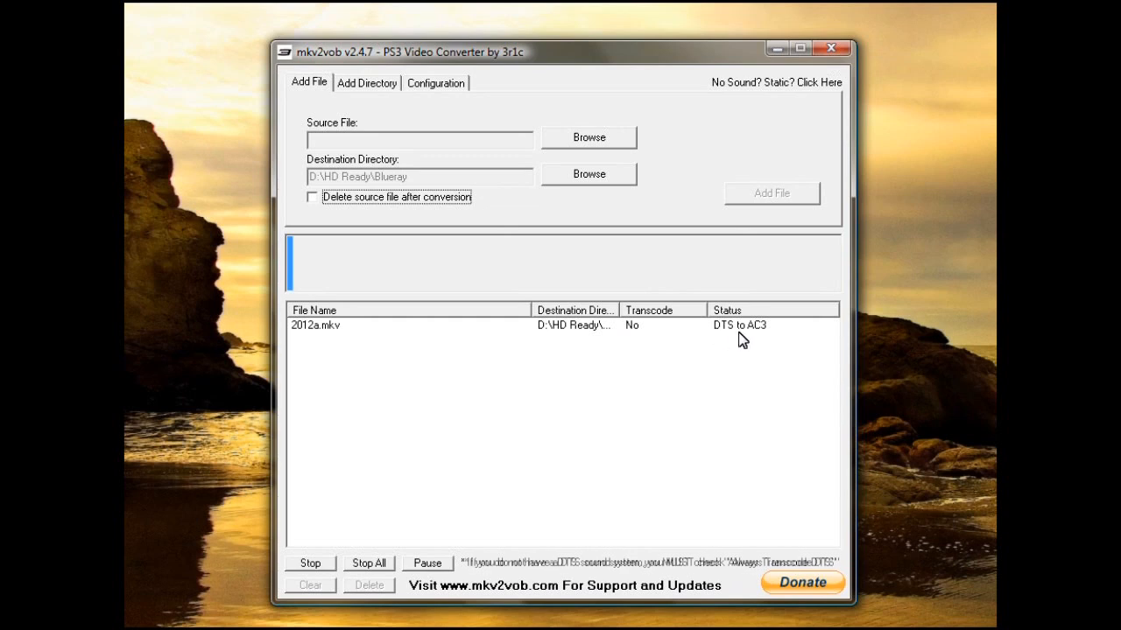
mouse_move(763, 340)
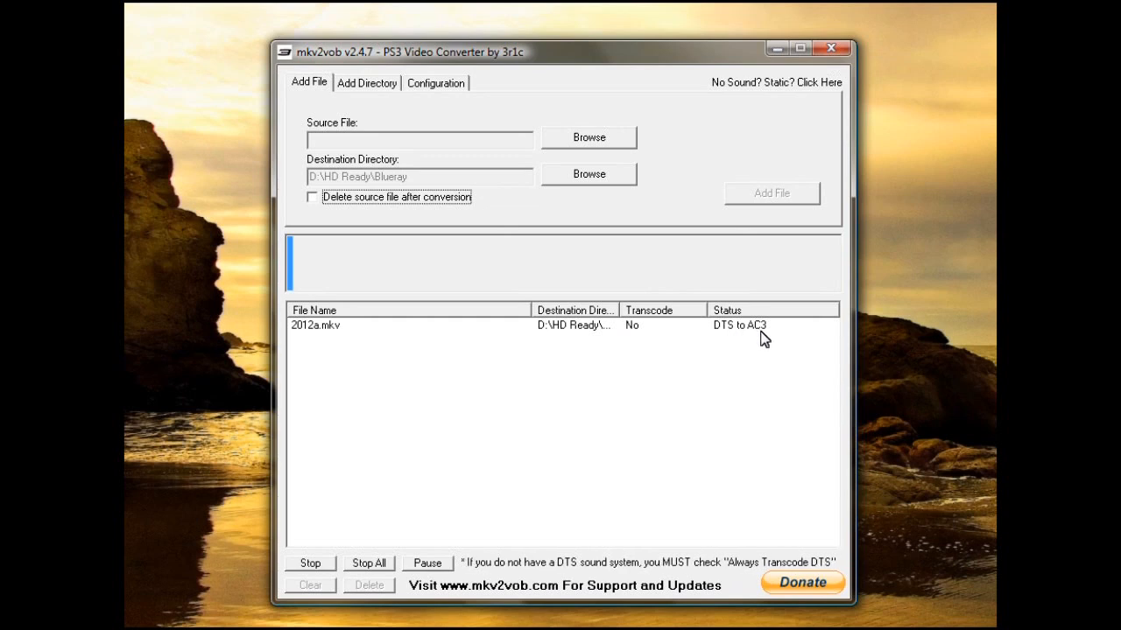
mouse_move(721, 350)
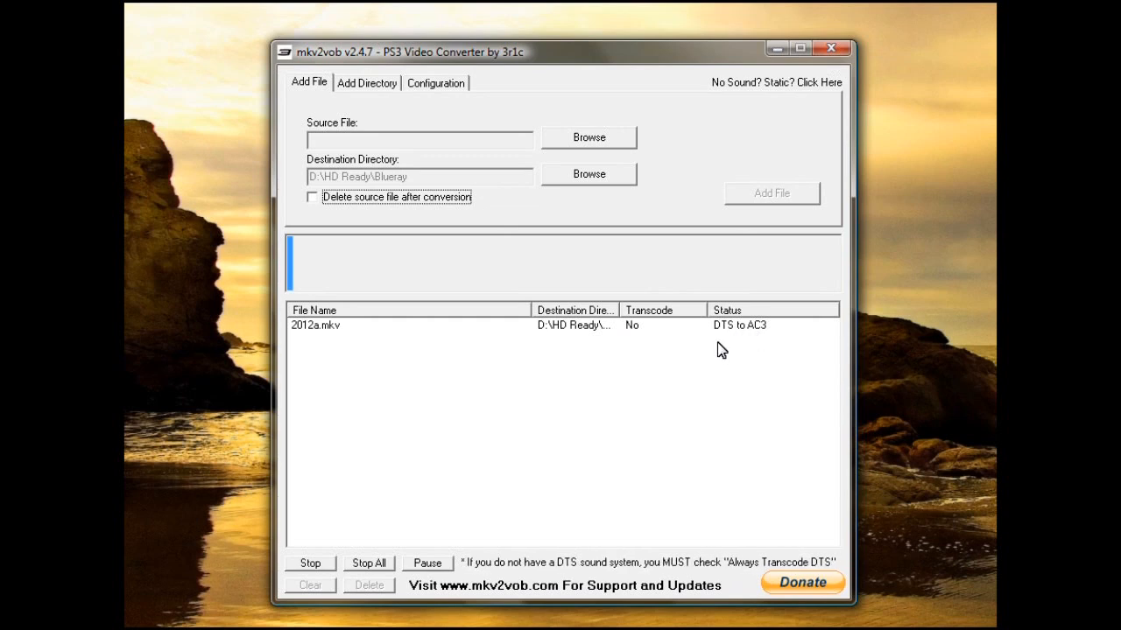
mouse_move(709, 331)
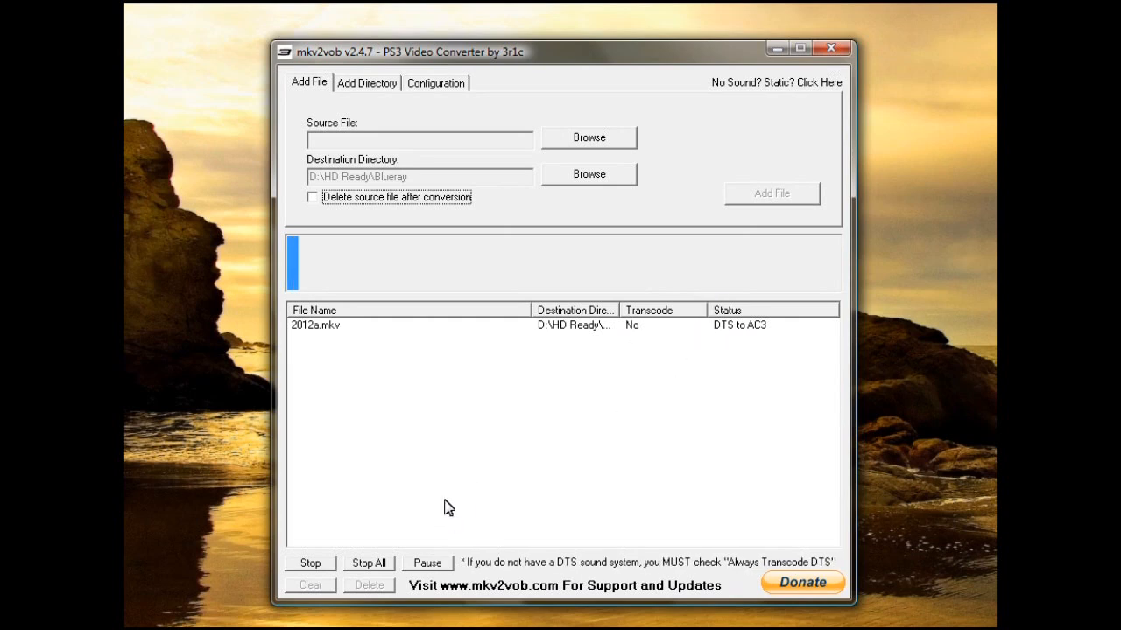
mouse_move(302, 267)
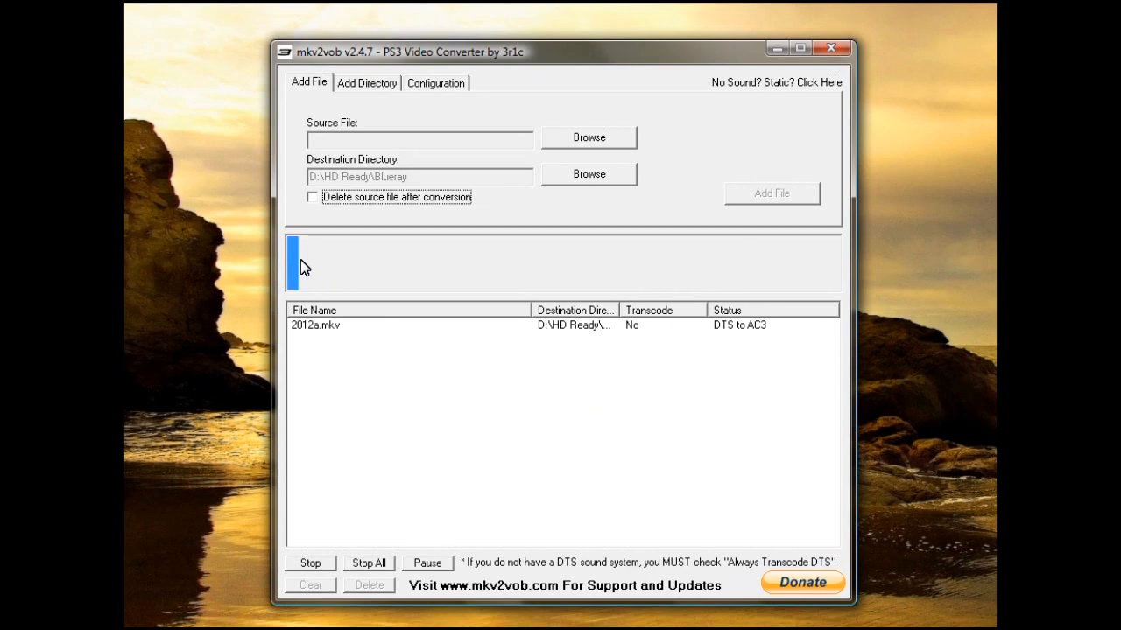
mouse_move(490, 273)
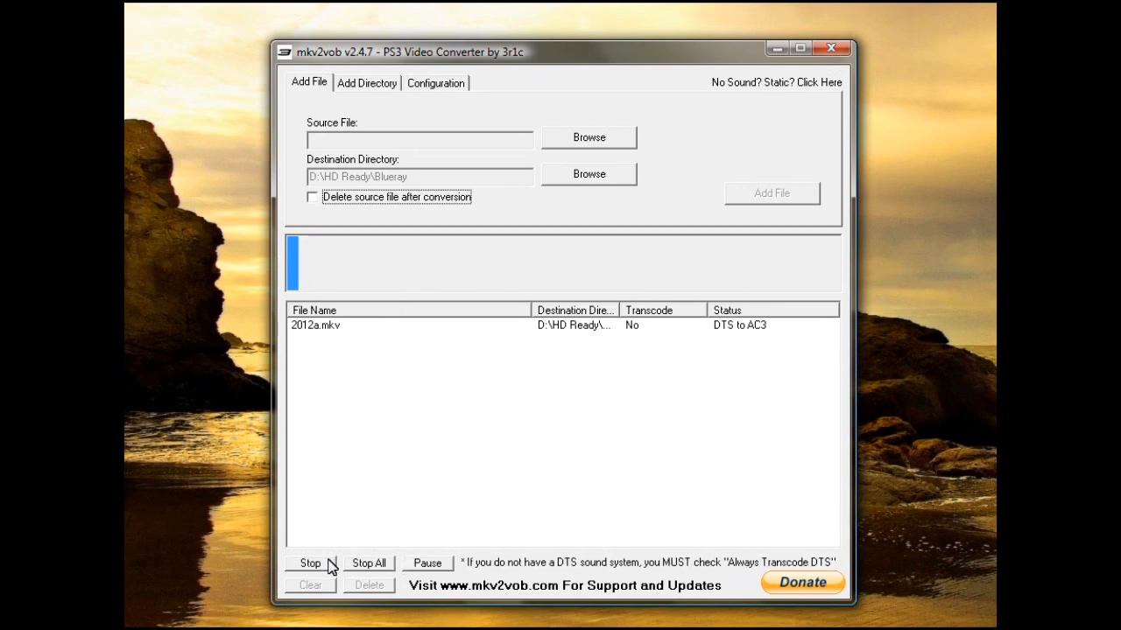
Stop the 2012a.mkv conversion so its status reads Stopped
left_click(309, 563)
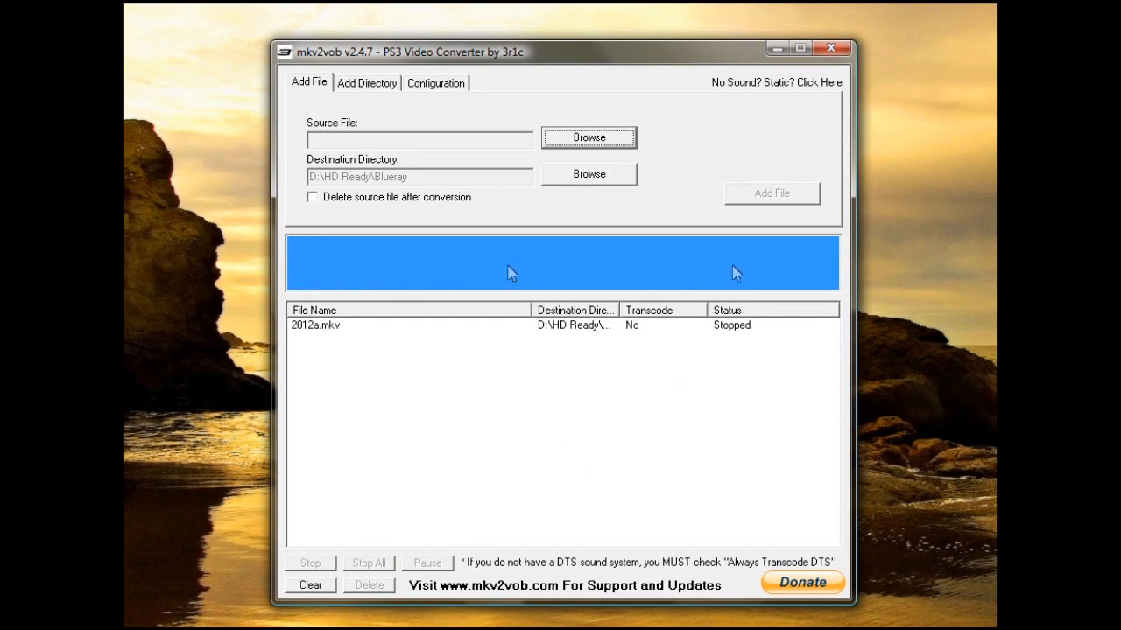
mouse_move(677, 399)
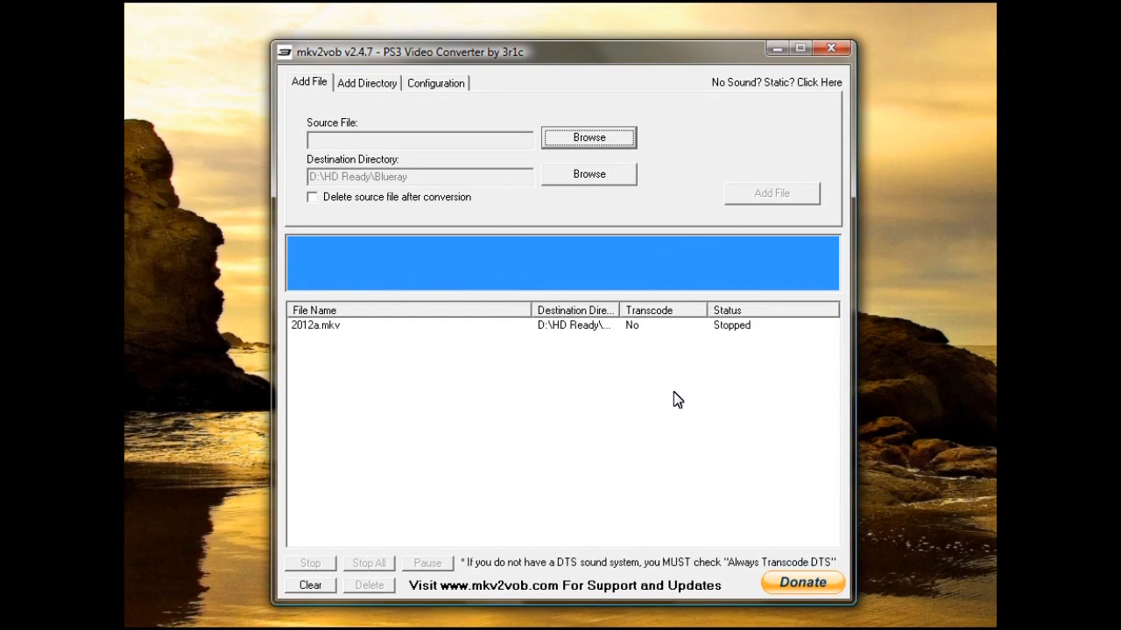
mouse_move(470, 428)
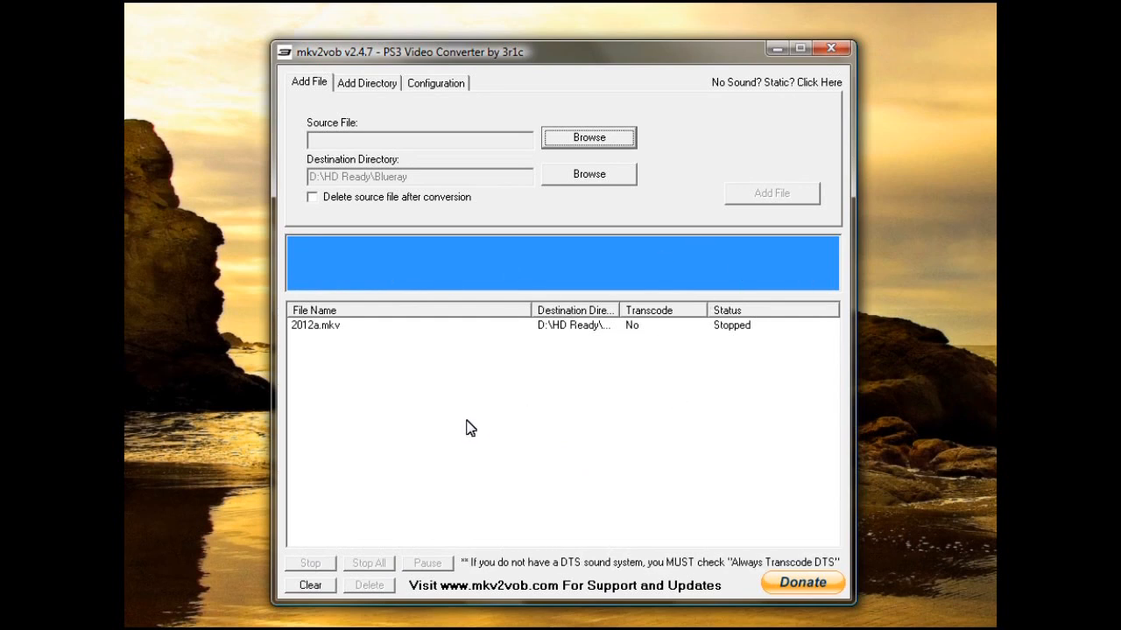
mouse_move(537, 239)
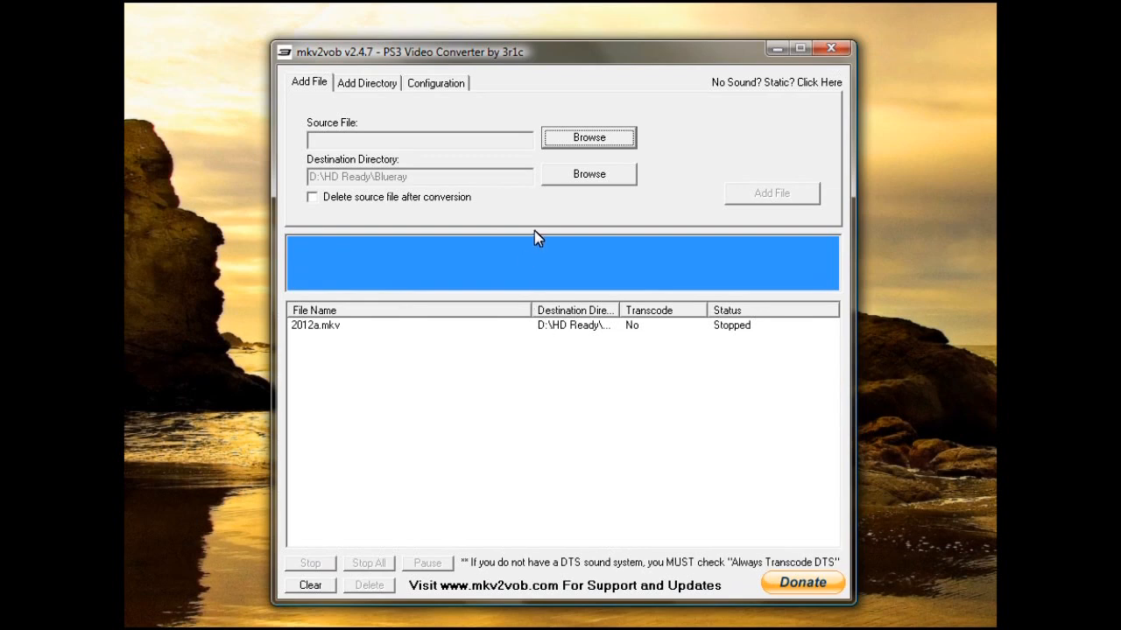
mouse_move(525, 226)
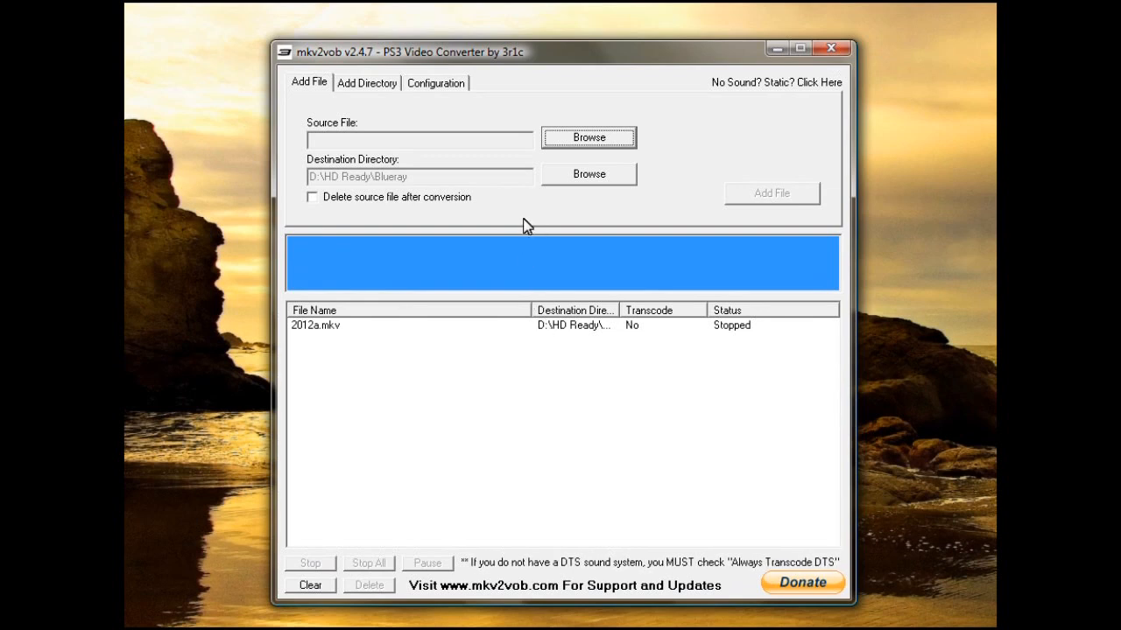
mouse_move(375, 127)
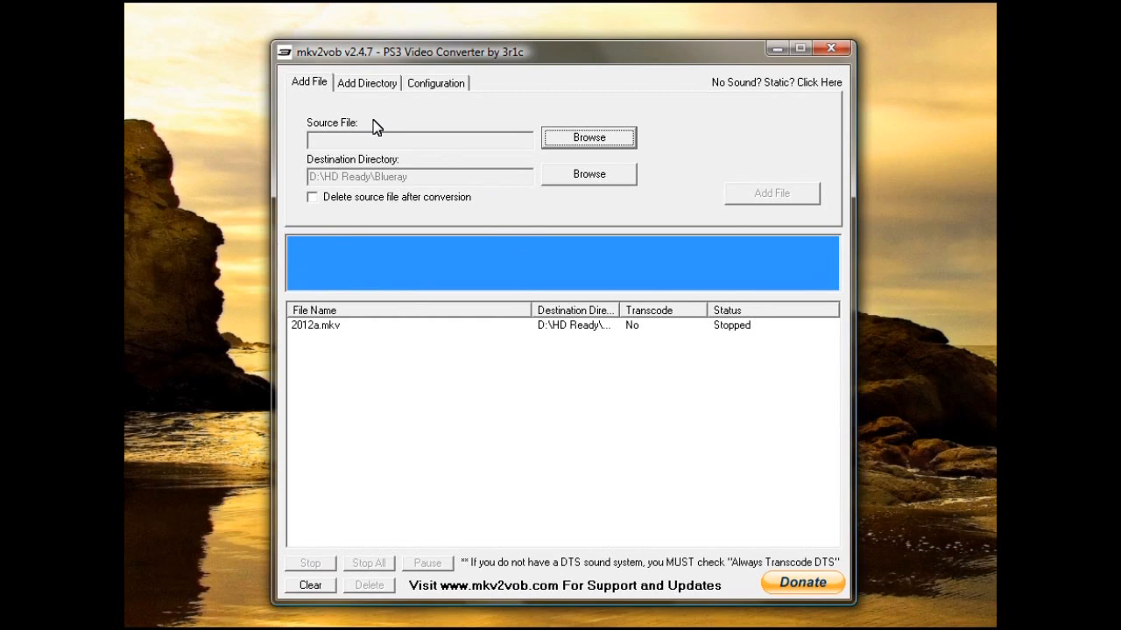